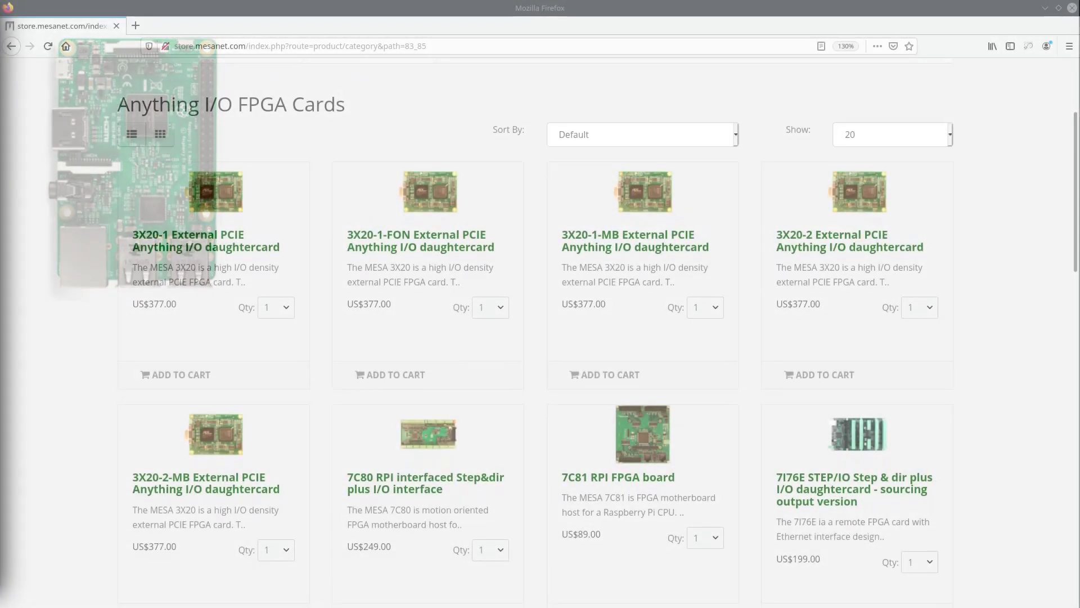
# Scroll down through the current AliExpress page.
pyautogui.scroll(3)
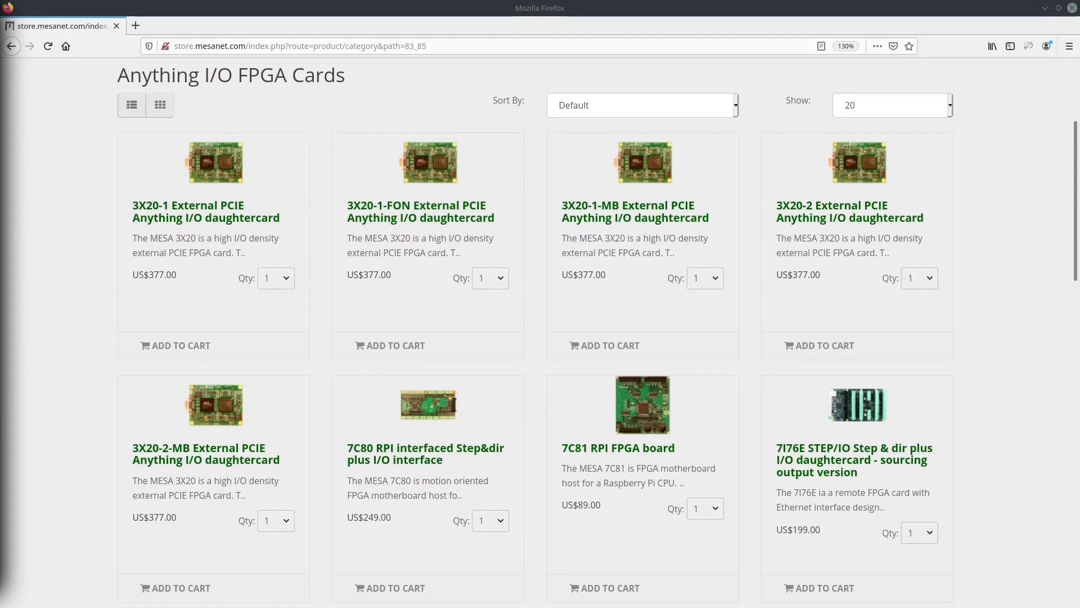
pyautogui.scroll(-3)
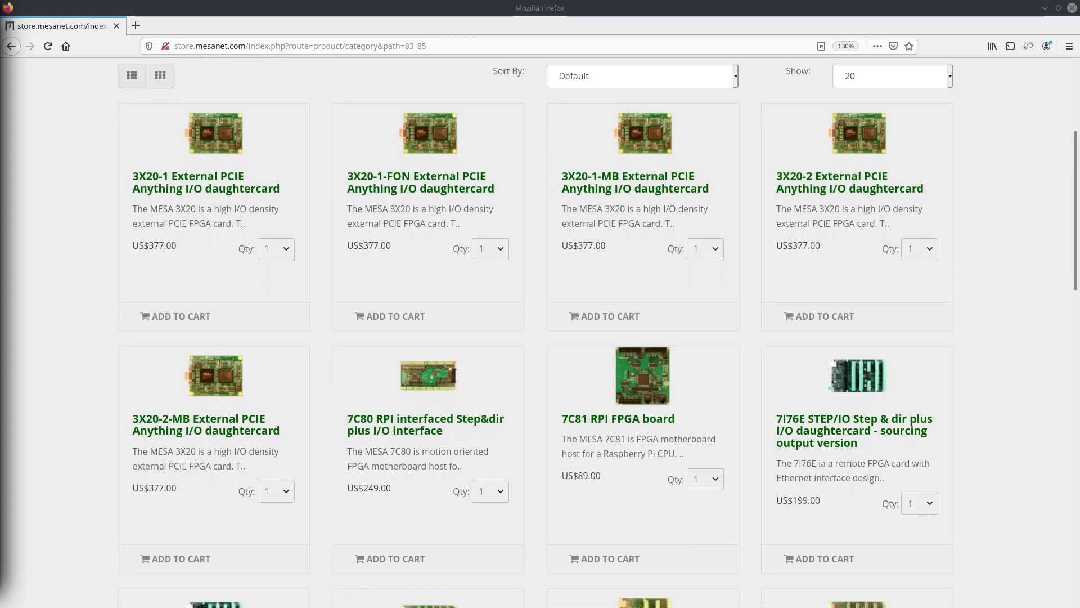
pyautogui.scroll(-3)
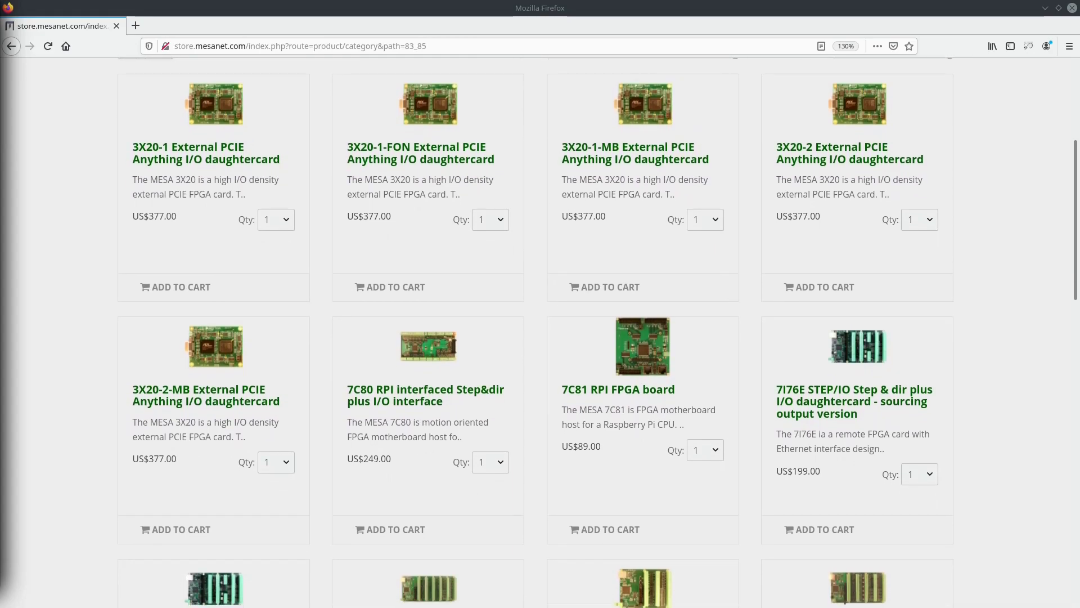
pyautogui.scroll(-3)
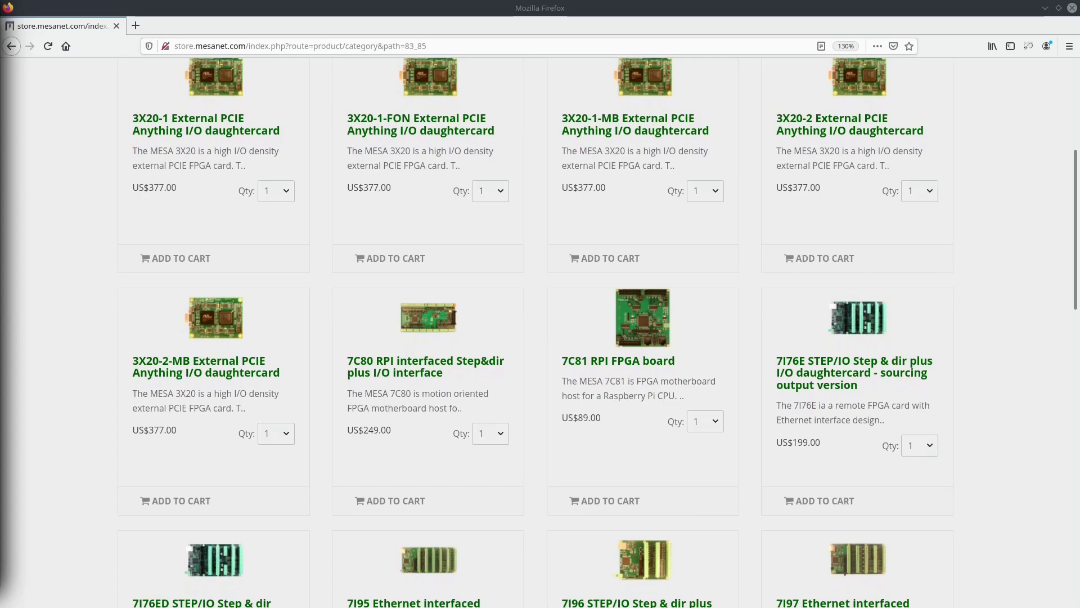
pyautogui.scroll(-3)
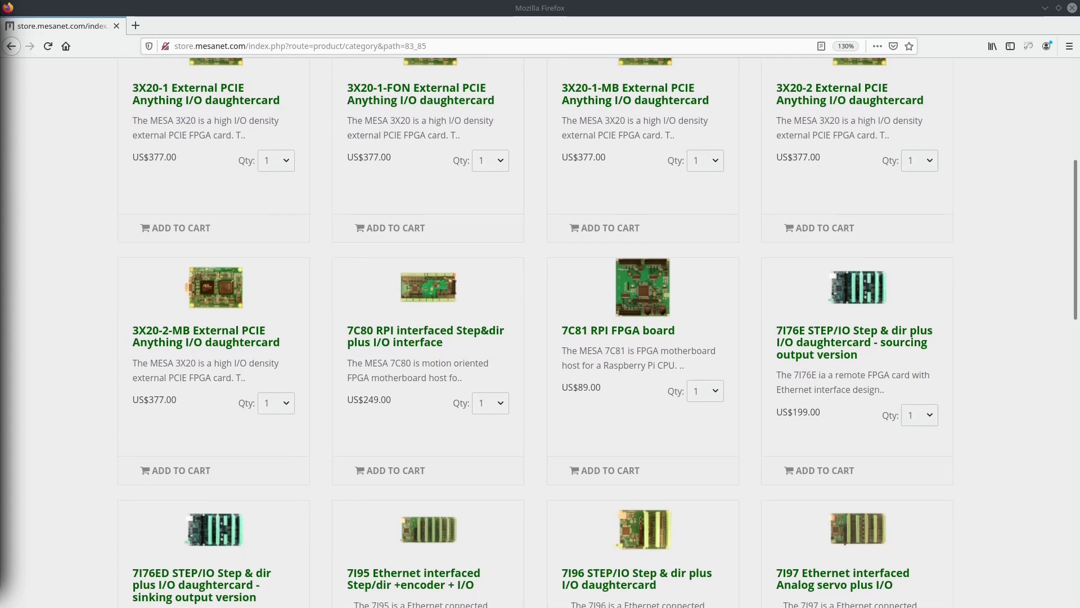
pyautogui.scroll(-3)
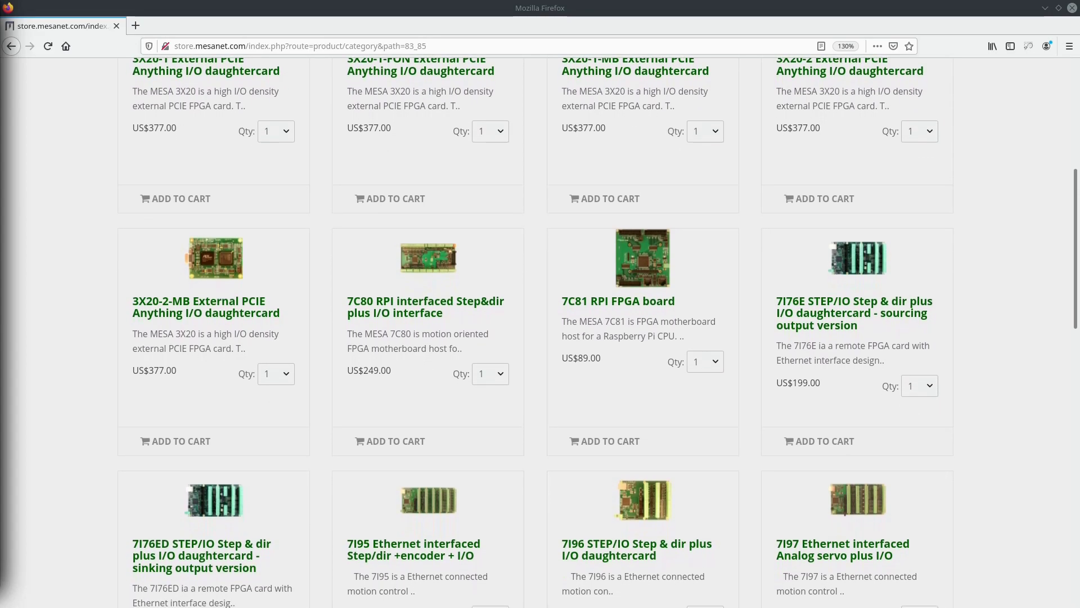
pyautogui.scroll(-3)
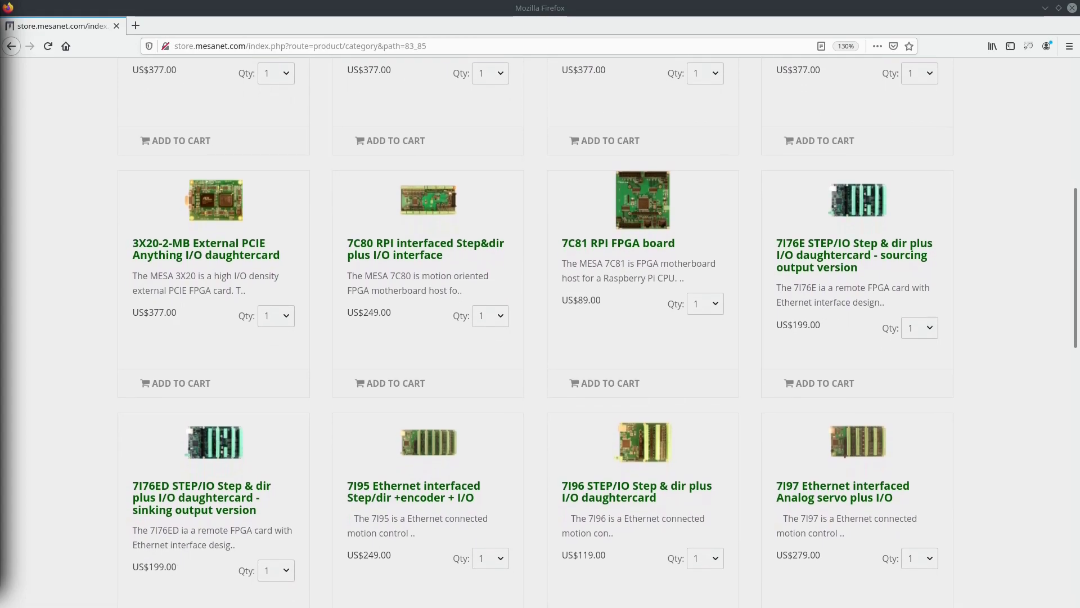
pyautogui.scroll(-3)
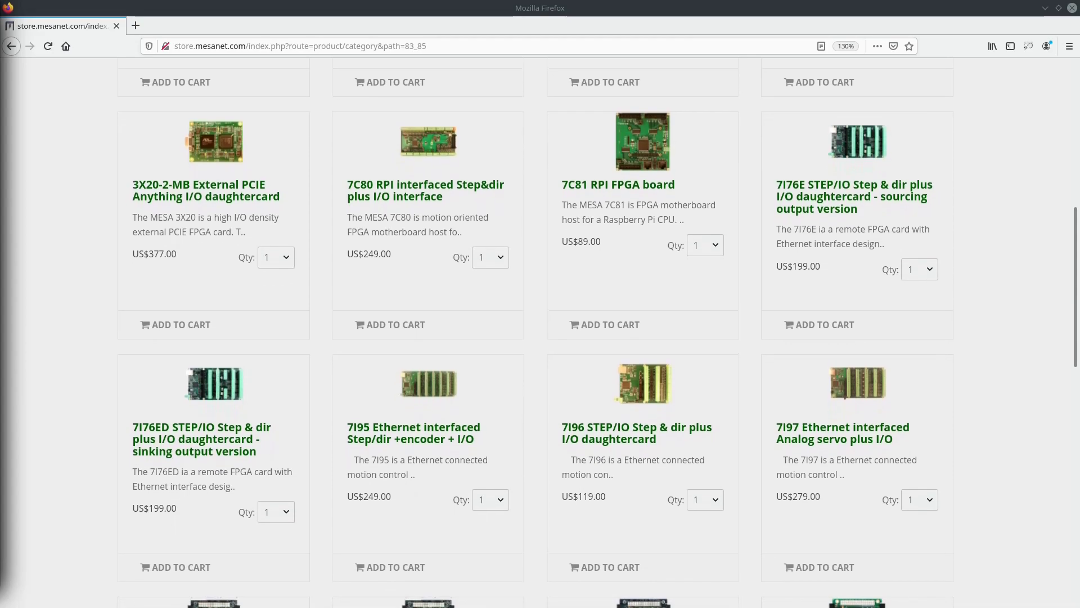
pyautogui.scroll(-3)
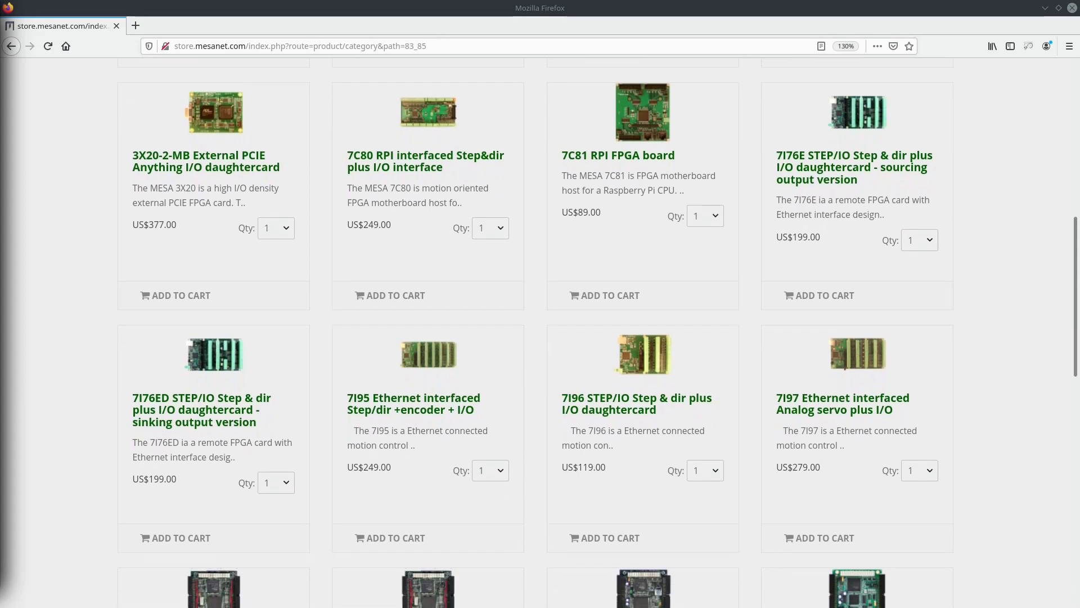
pyautogui.scroll(-3)
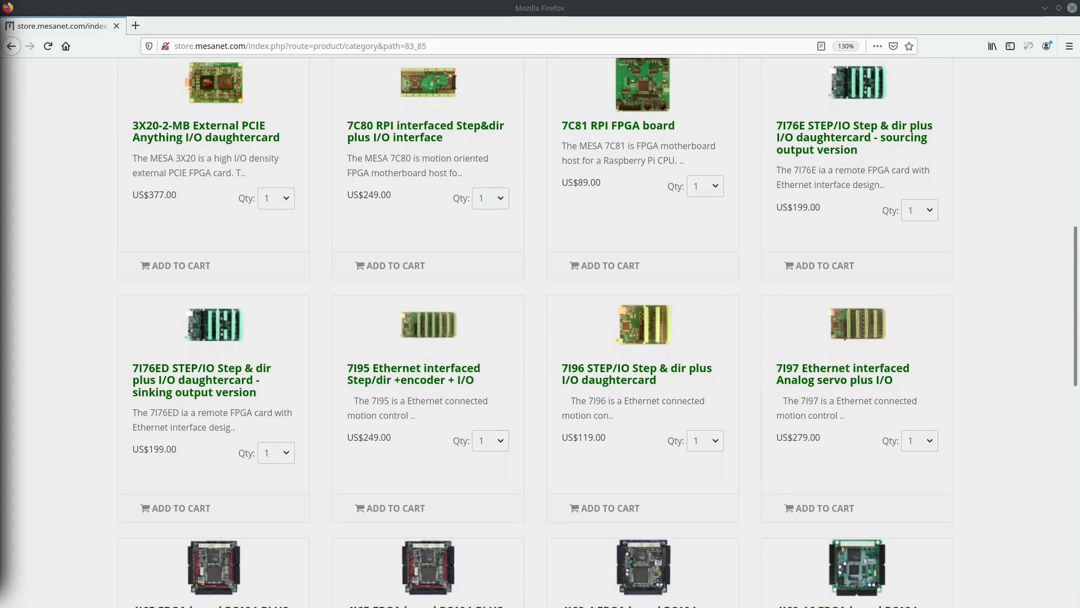
pyautogui.scroll(-3)
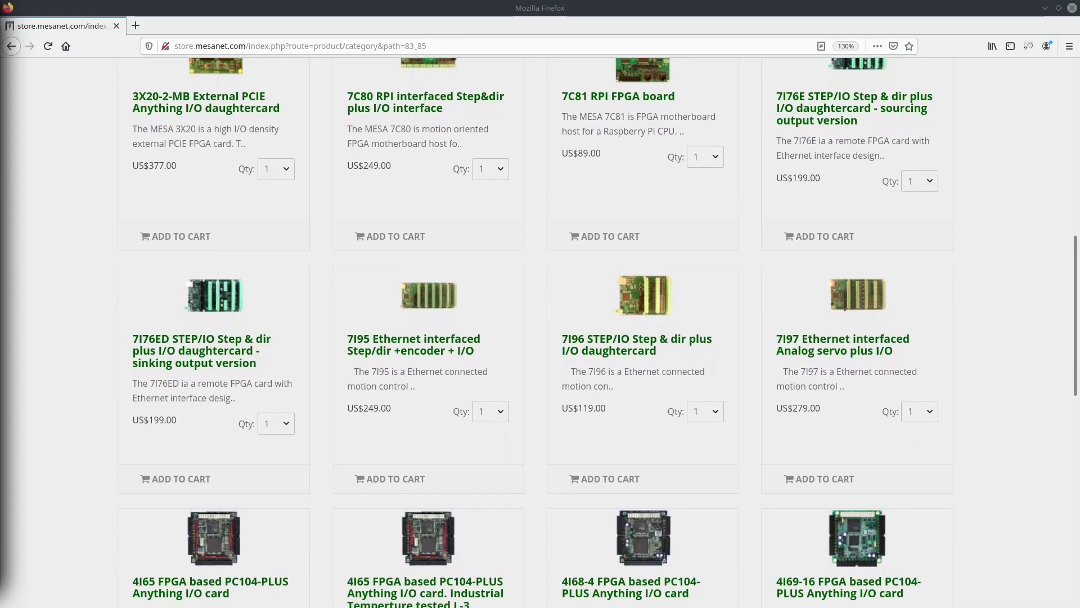
pyautogui.scroll(-3)
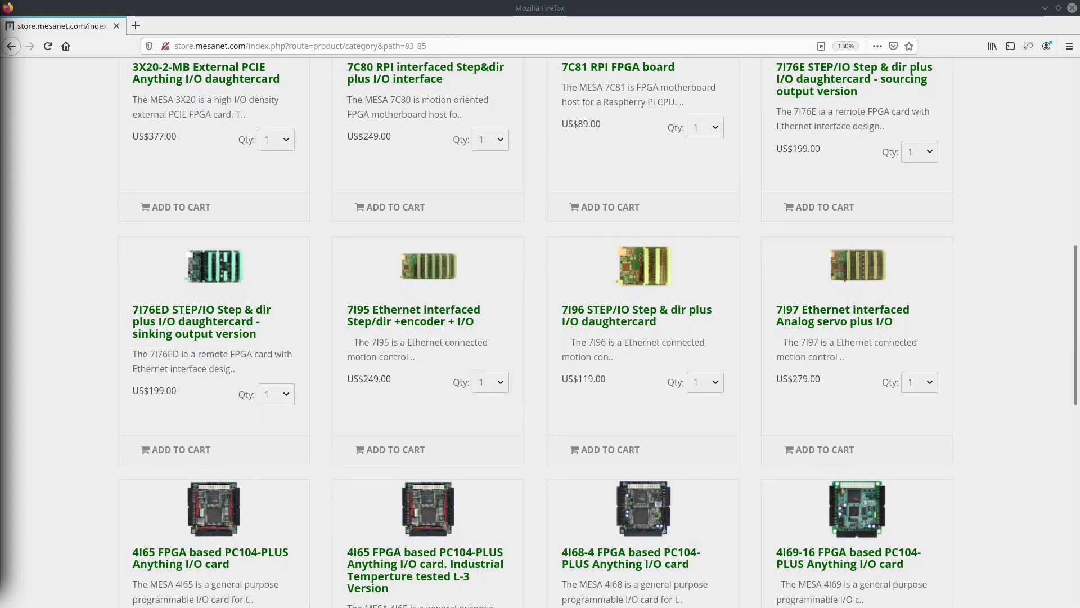
pyautogui.scroll(-3)
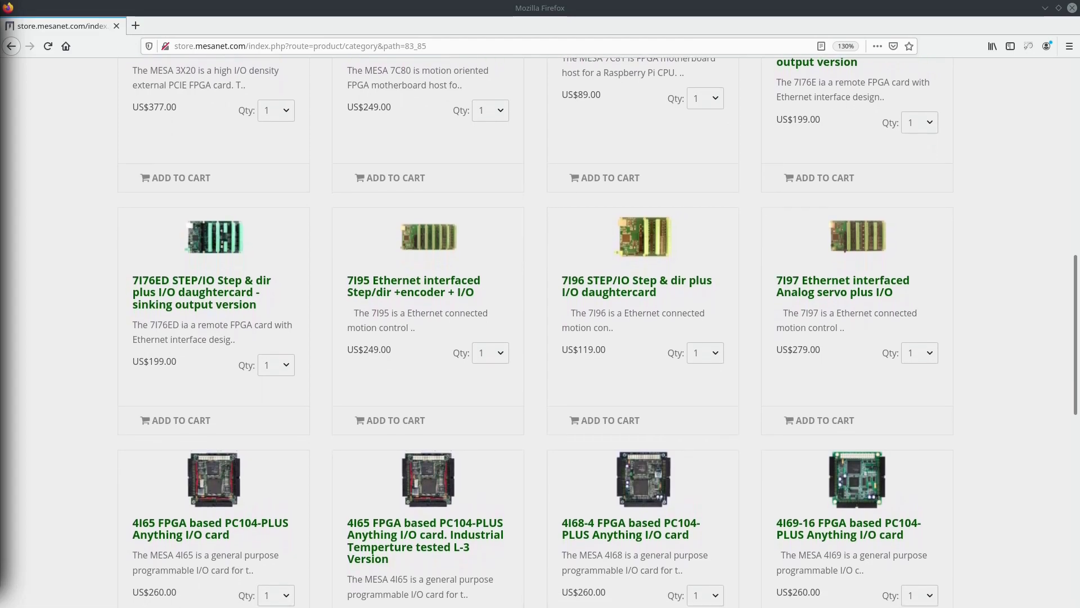
pyautogui.scroll(-3)
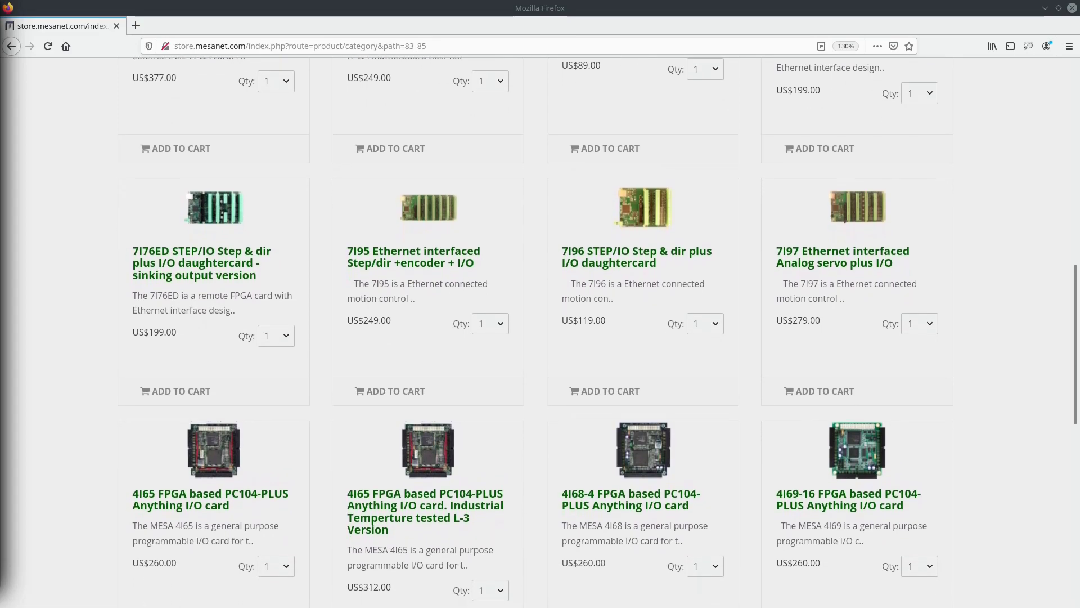
pyautogui.scroll(-3)
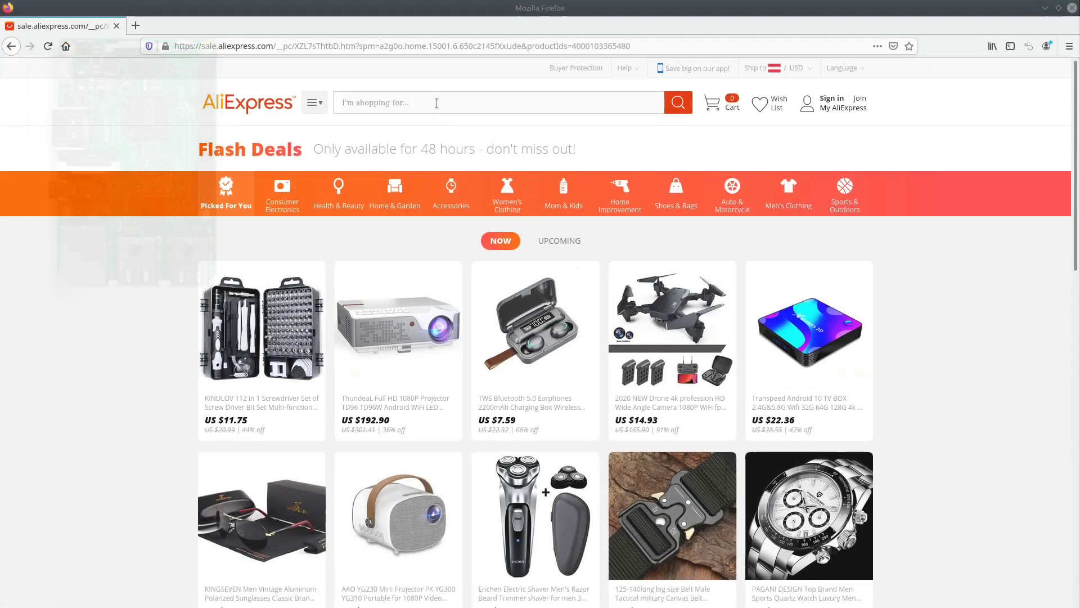
# Search AliExpress for '7 inch touchscreen raspberry' and open a product from the results.
pyautogui.write('7 inch')
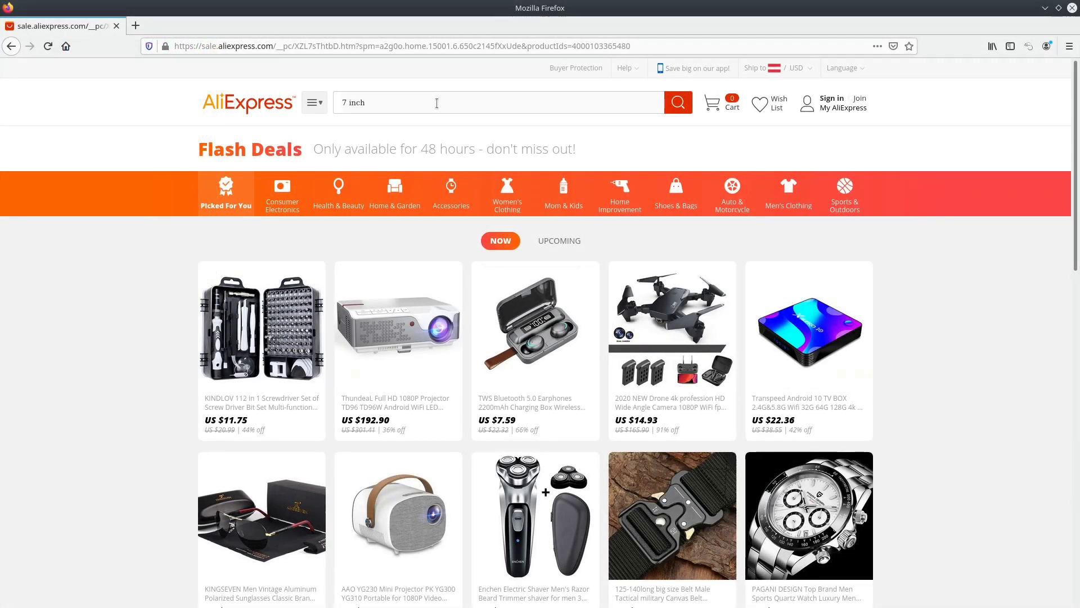
pyautogui.write('touchscreen ras')
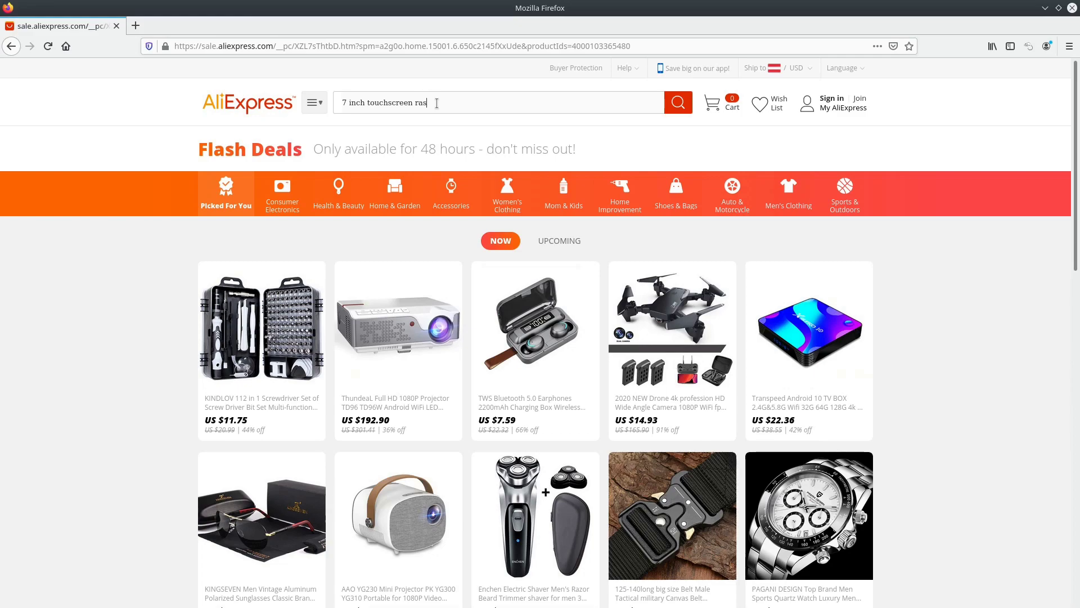
pyautogui.click(678, 101)
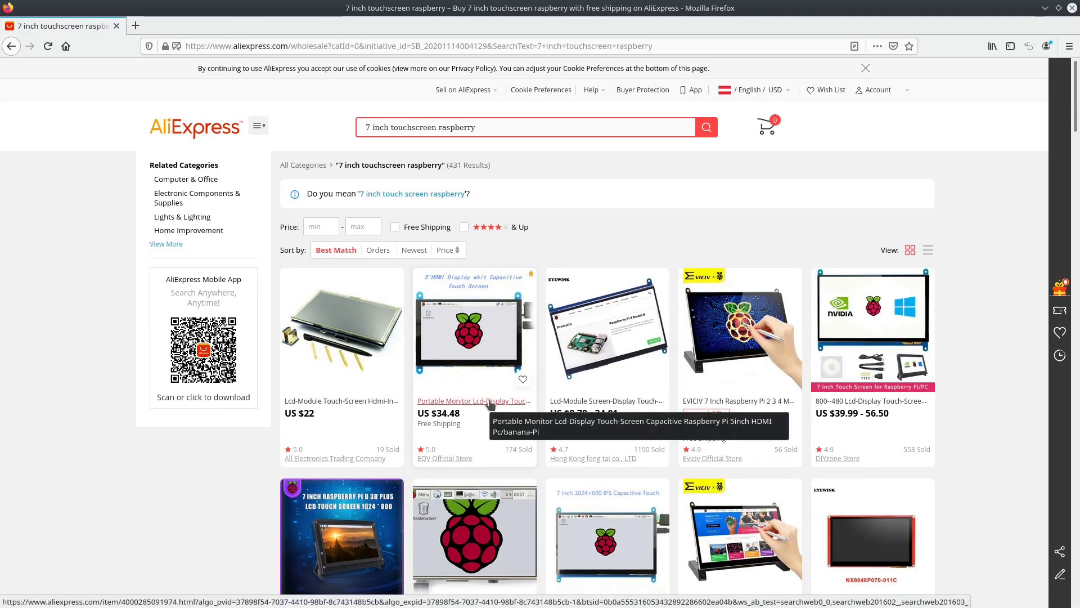
pyautogui.scroll(-3)
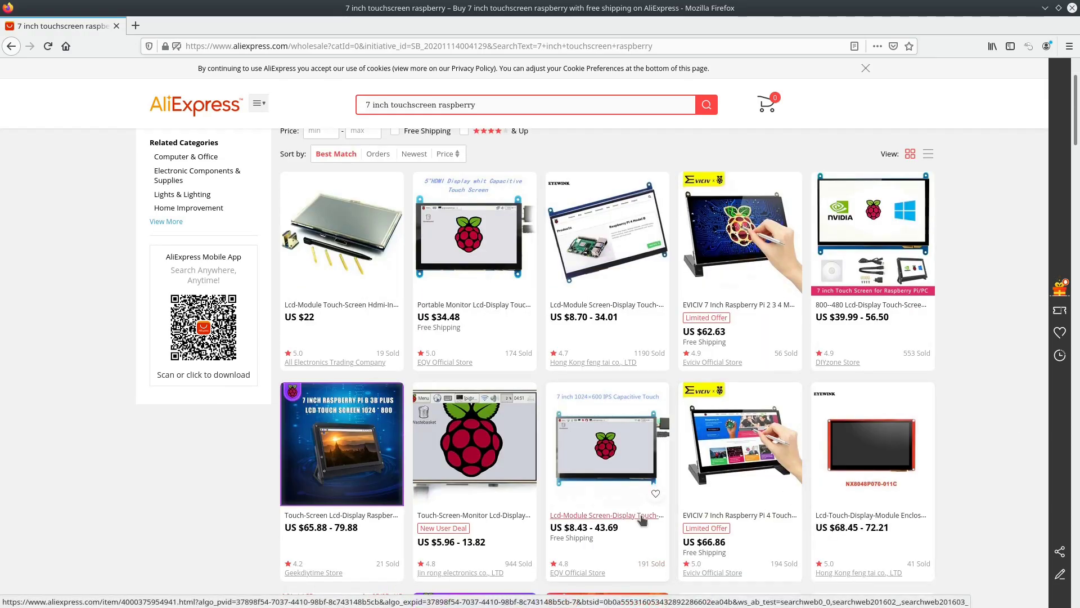
pyautogui.click(606, 515)
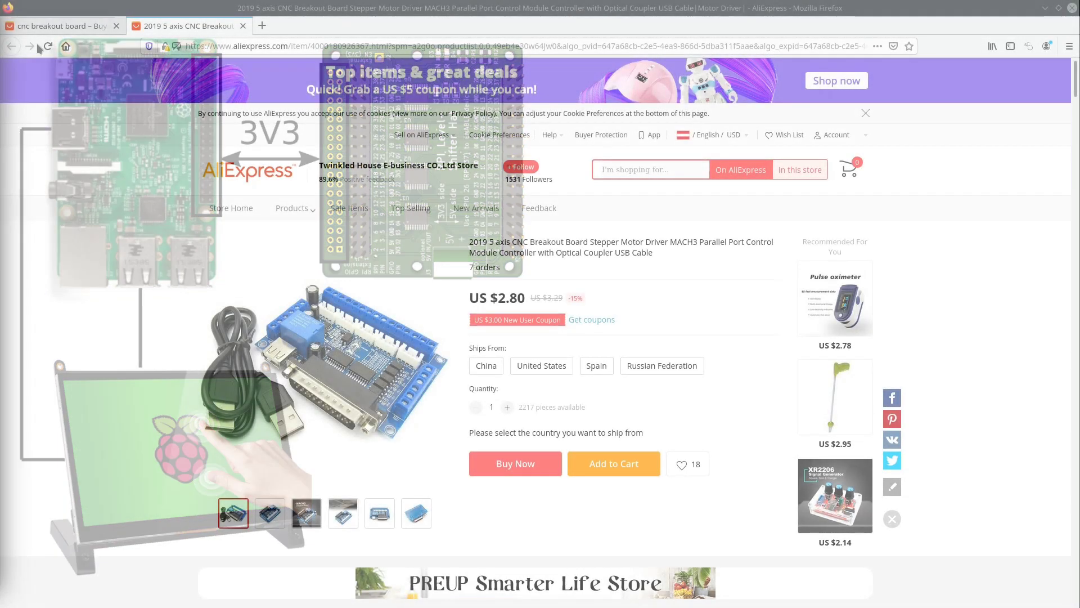
pyautogui.scroll(-3)
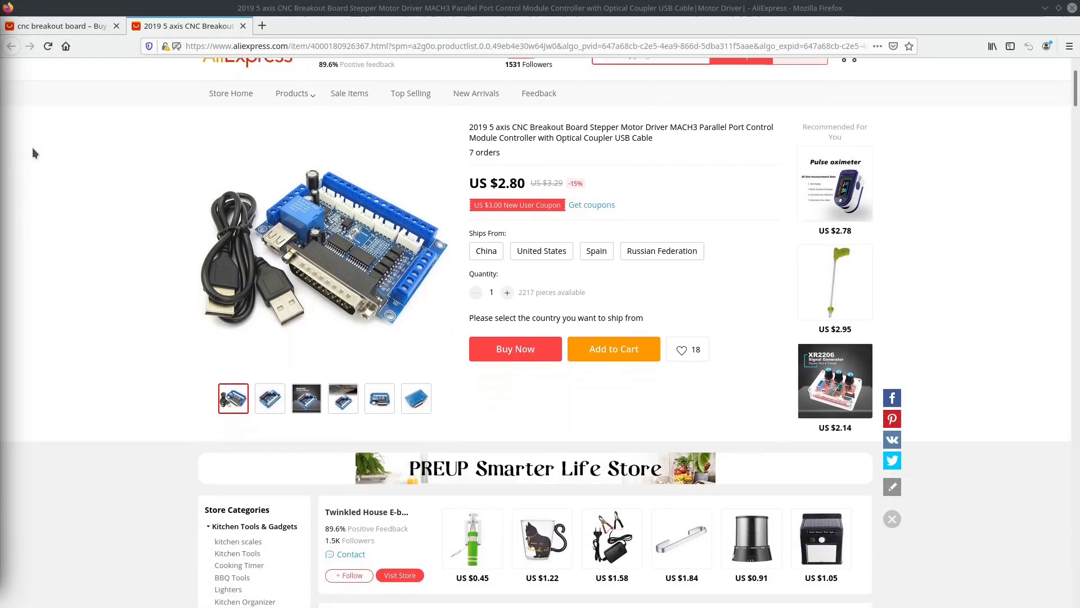
pyautogui.scroll(-3)
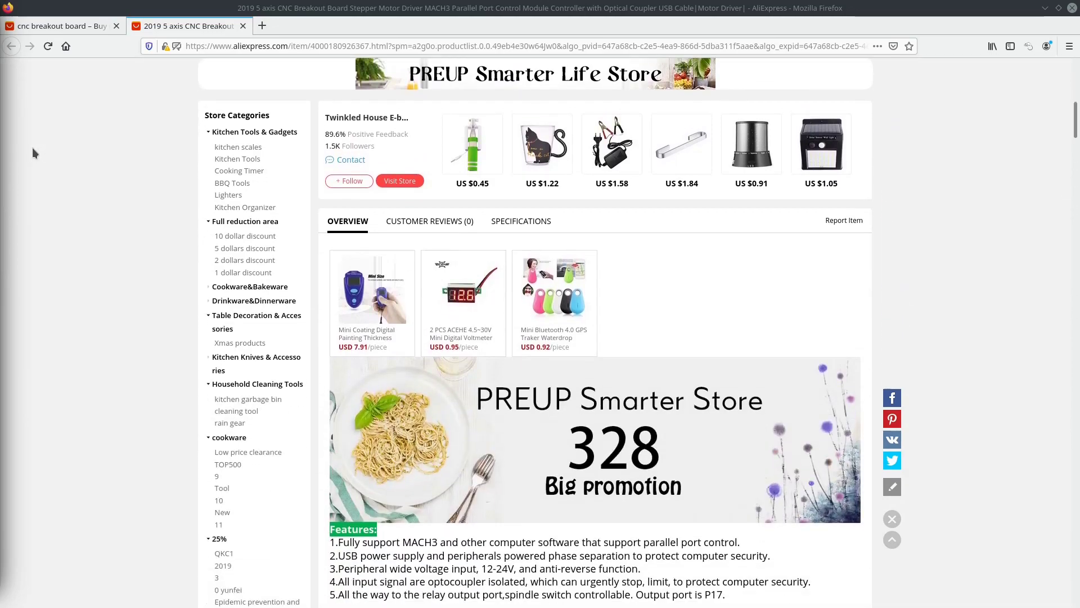
pyautogui.scroll(-3)
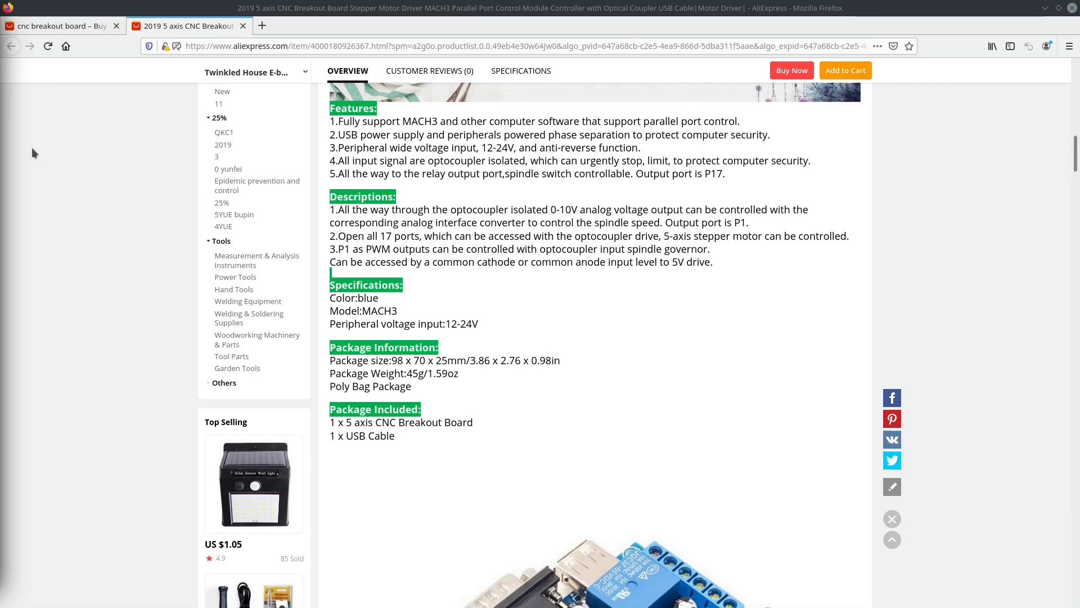
pyautogui.scroll(-3)
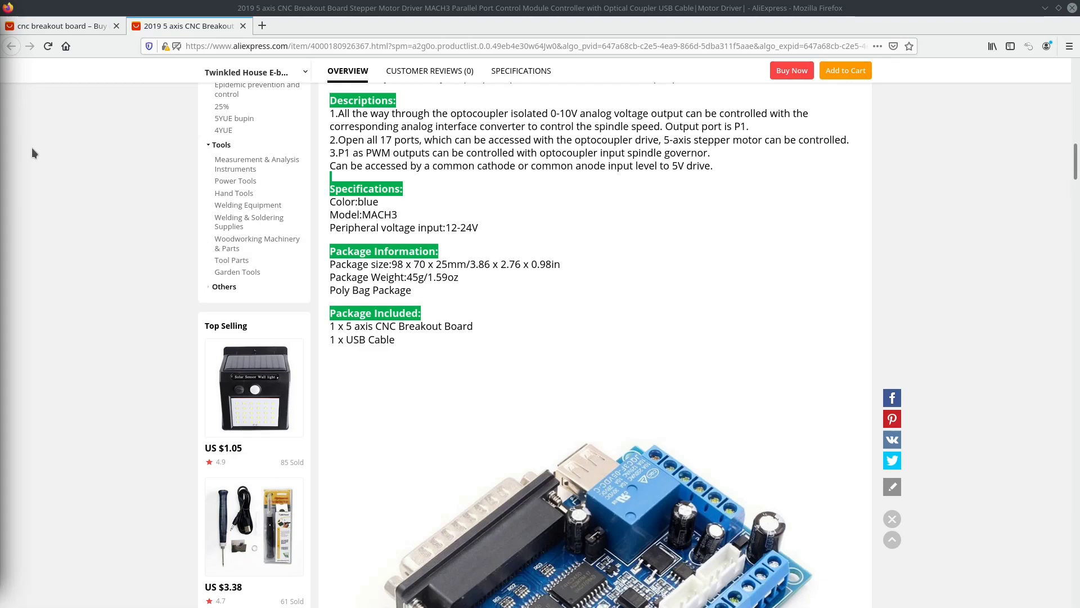
pyautogui.scroll(-3)
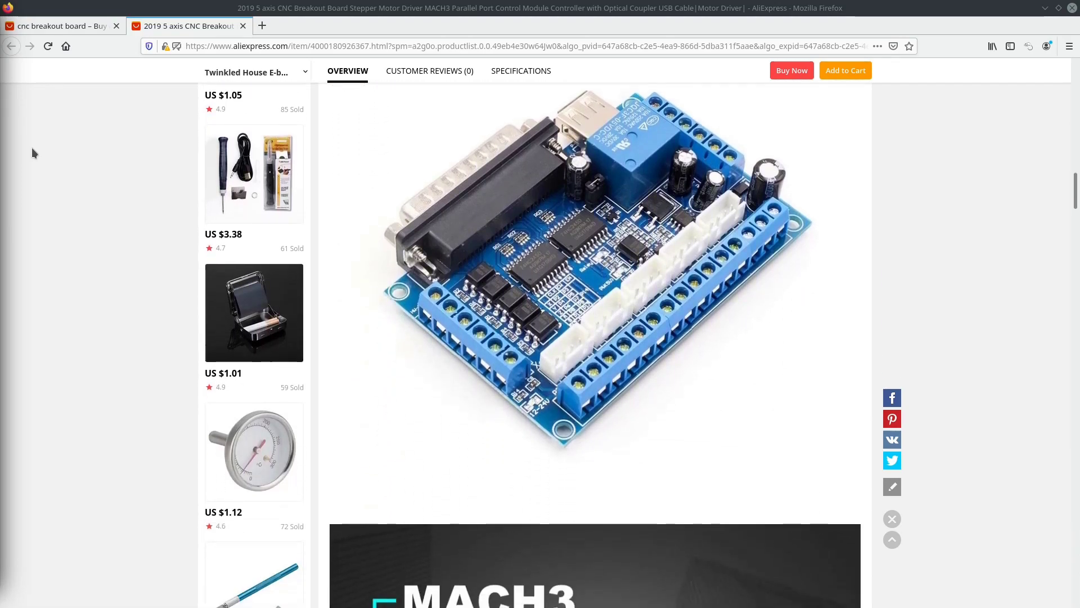
pyautogui.scroll(-3)
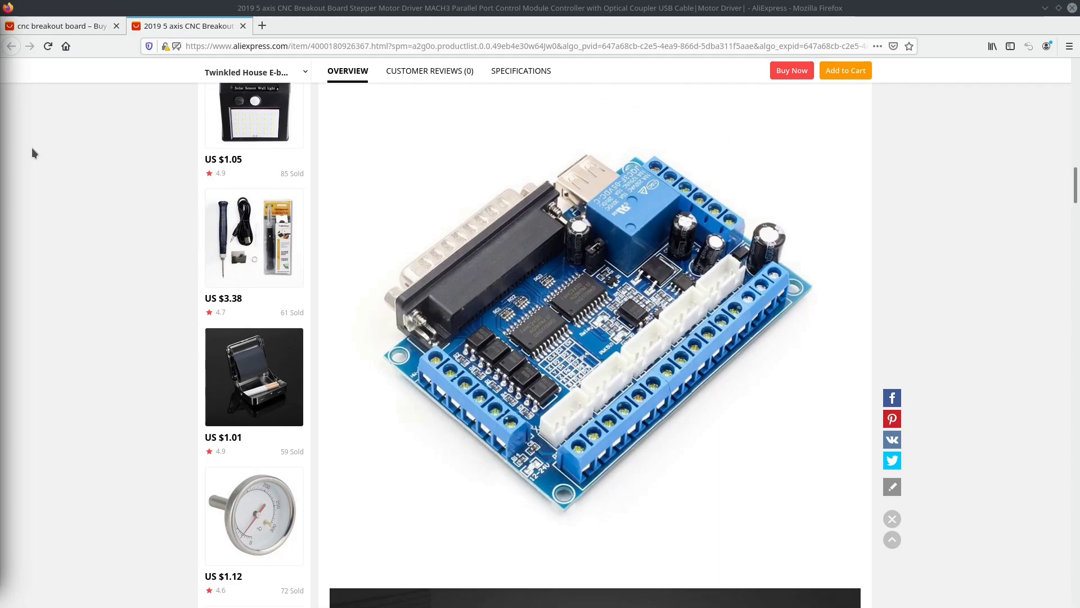
pyautogui.scroll(-3)
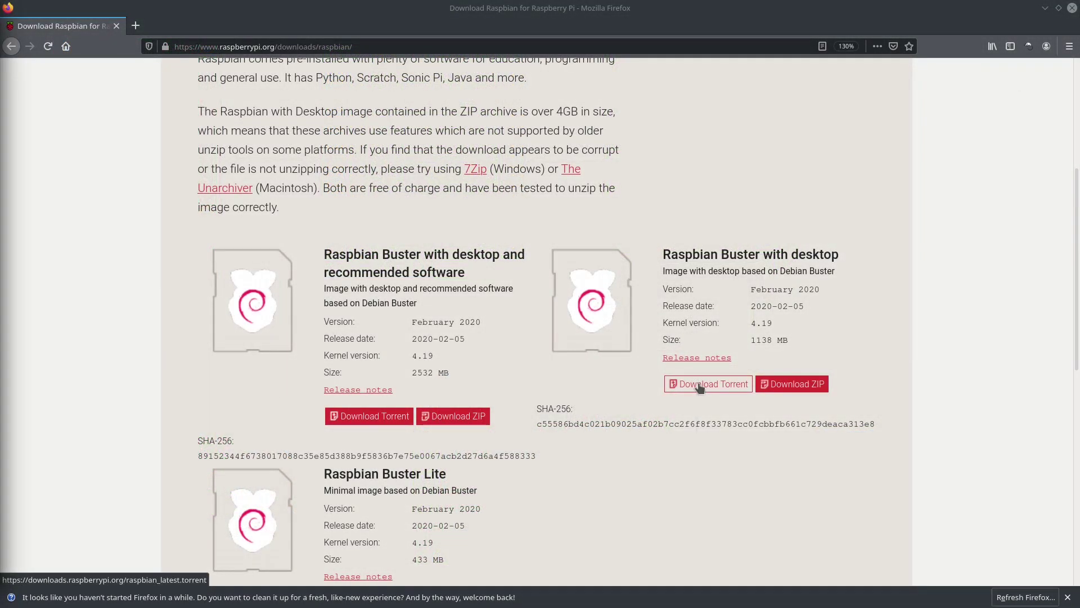
# Download the Raspbian Buster with desktop torrent and save the file.
pyautogui.click(708, 383)
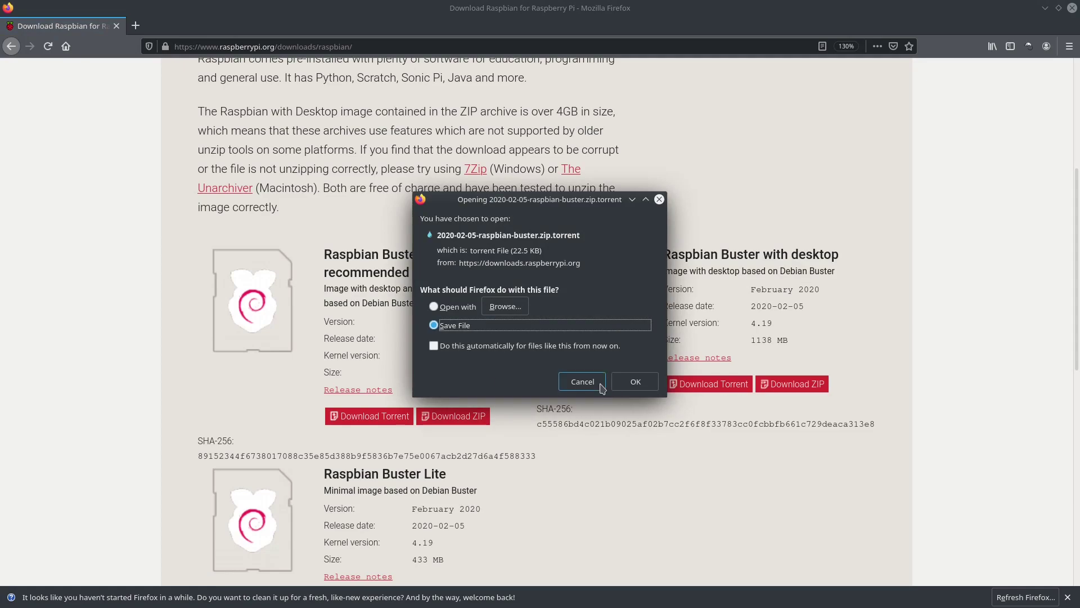
pyautogui.moveTo(635, 381)
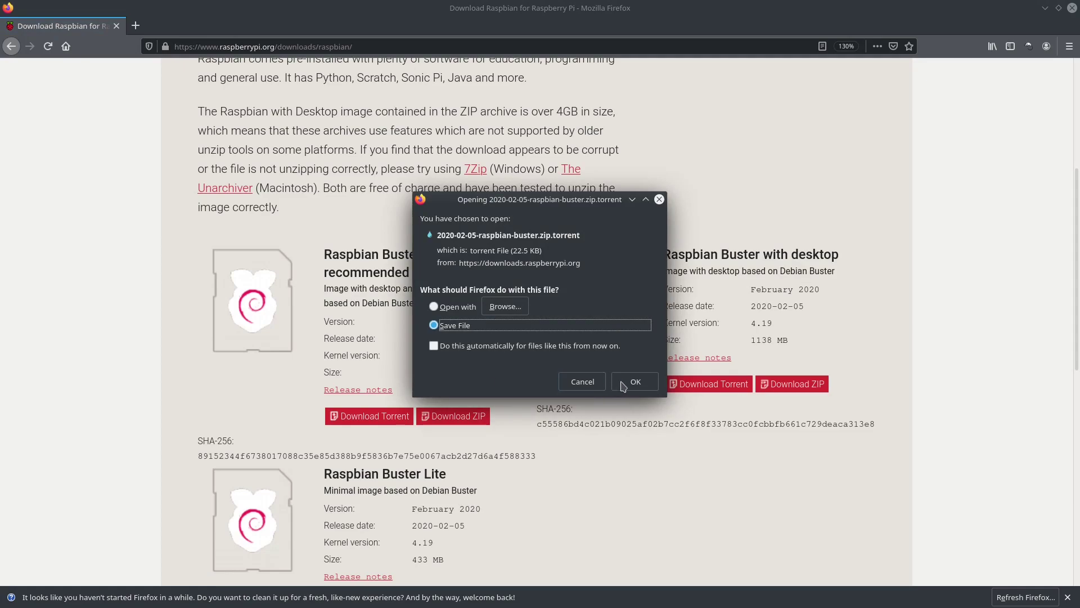
pyautogui.click(634, 381)
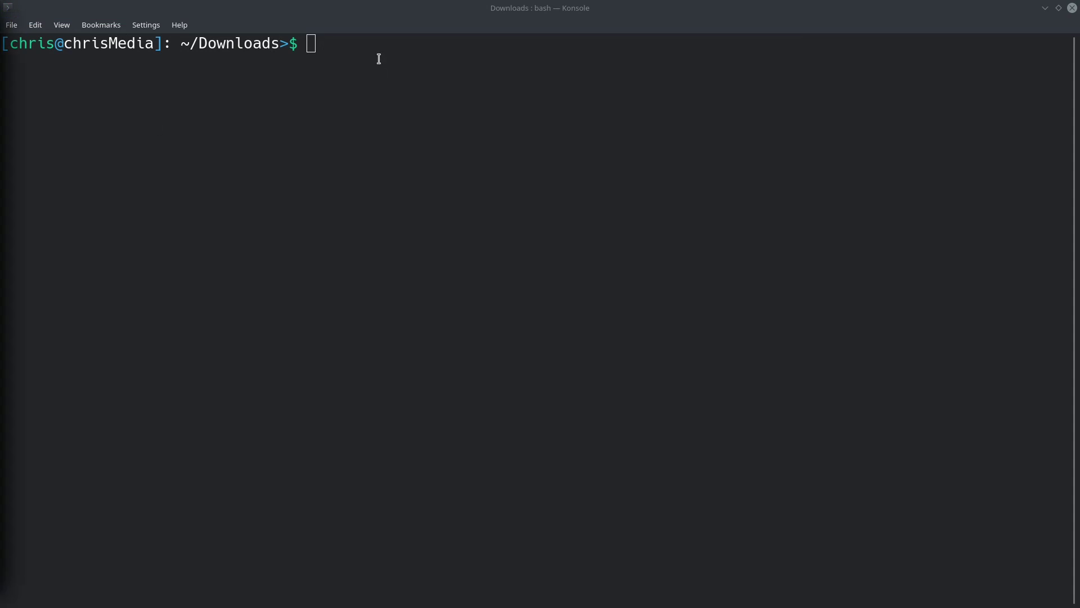
# Write 2020-02-05-raspbian-buster.img to /dev/sdd using dd with bs=4M and conv=fsync.
pyautogui.write('dd bs=4M if=2020-02-05-raspbian-buster.img of=/dev/sdd conv=fsync')
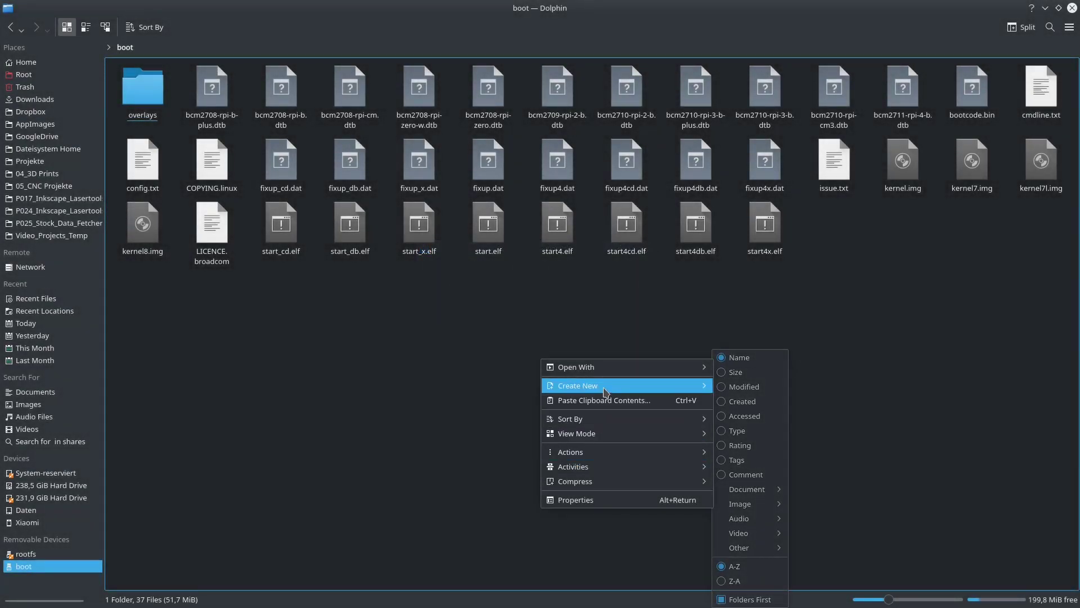
# Create an empty text file named 'ssh' in the boot partition.
pyautogui.click(747, 489)
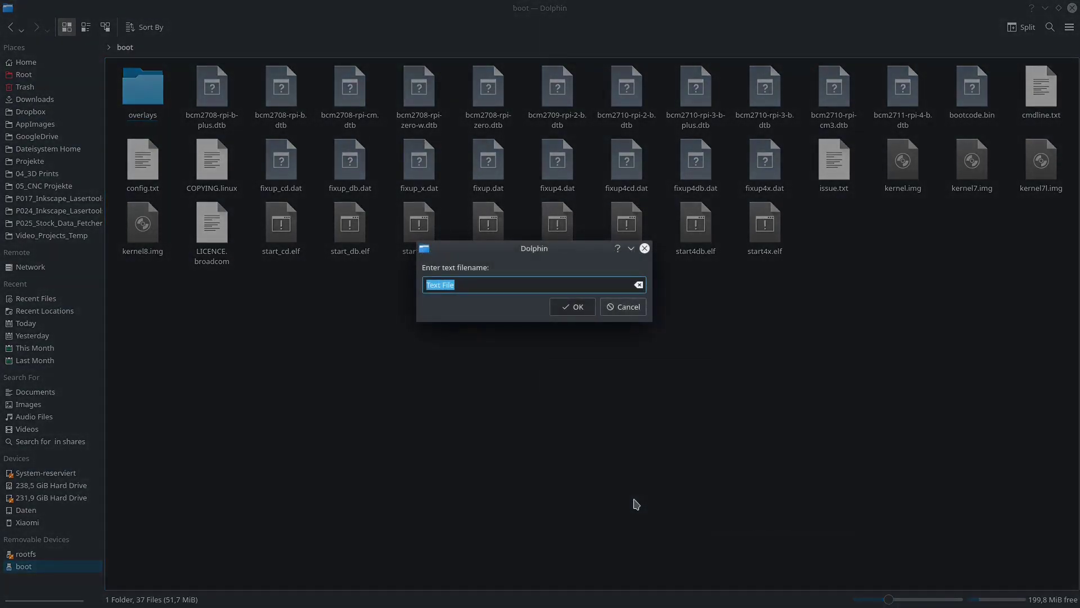
pyautogui.write('ssh')
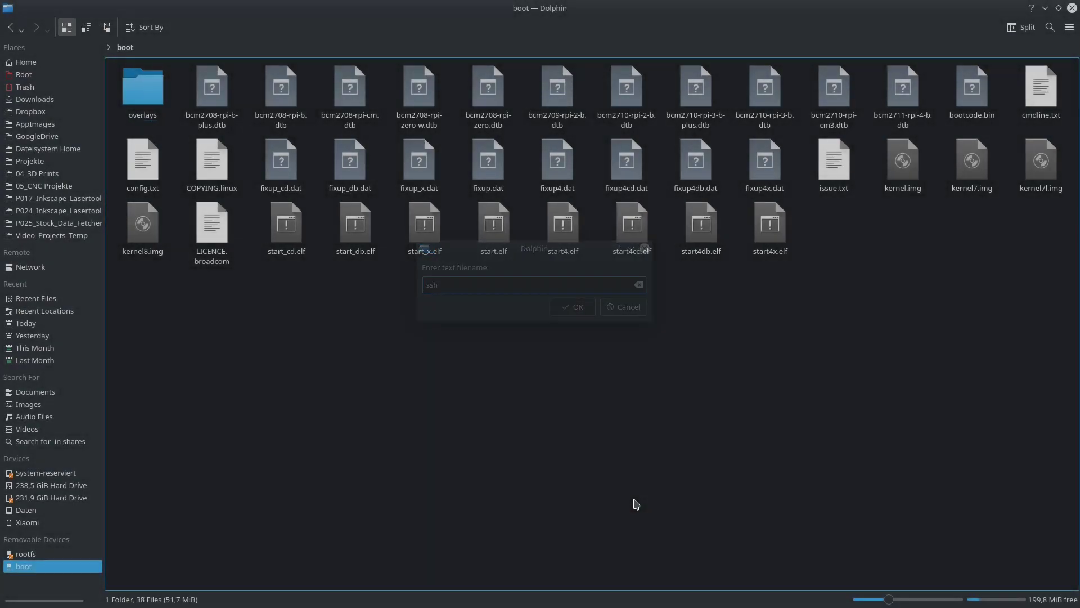
pyautogui.click(571, 307)
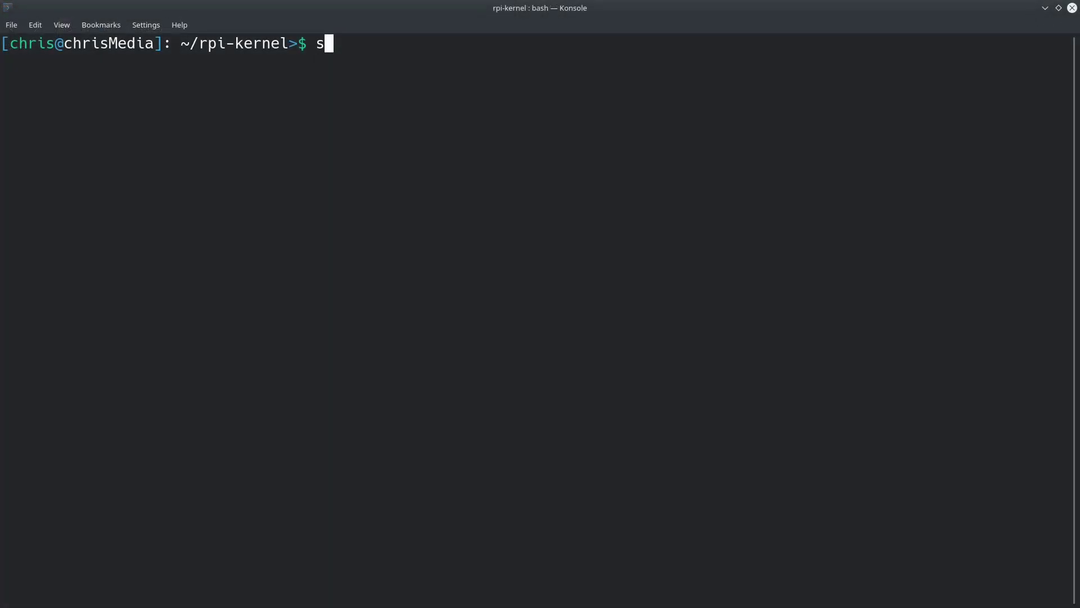
pyautogui.write('sh pi@10.0.0.9')
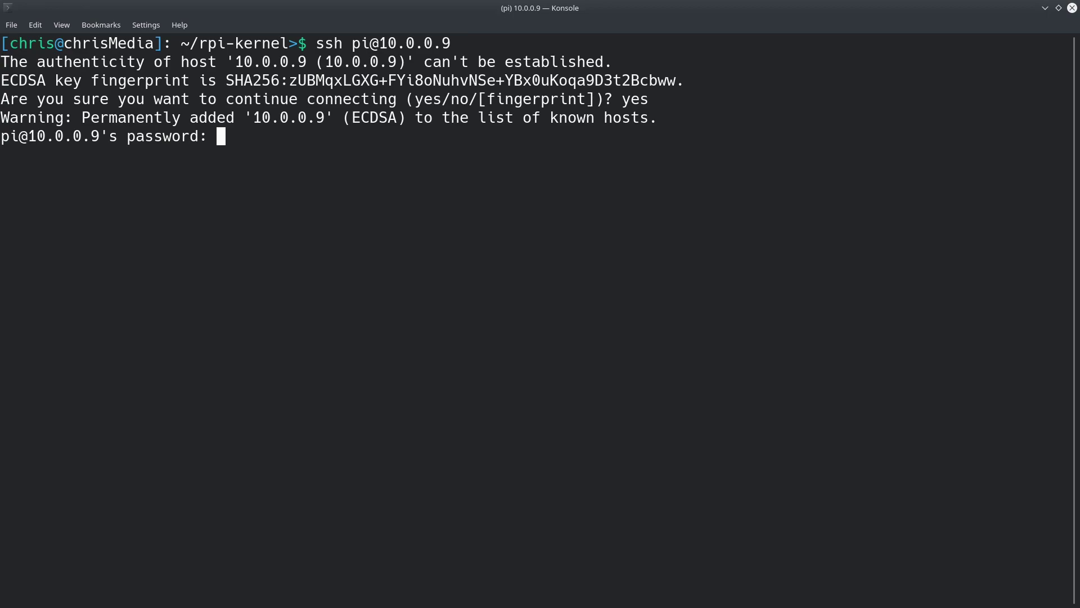
pyautogui.press('Return')
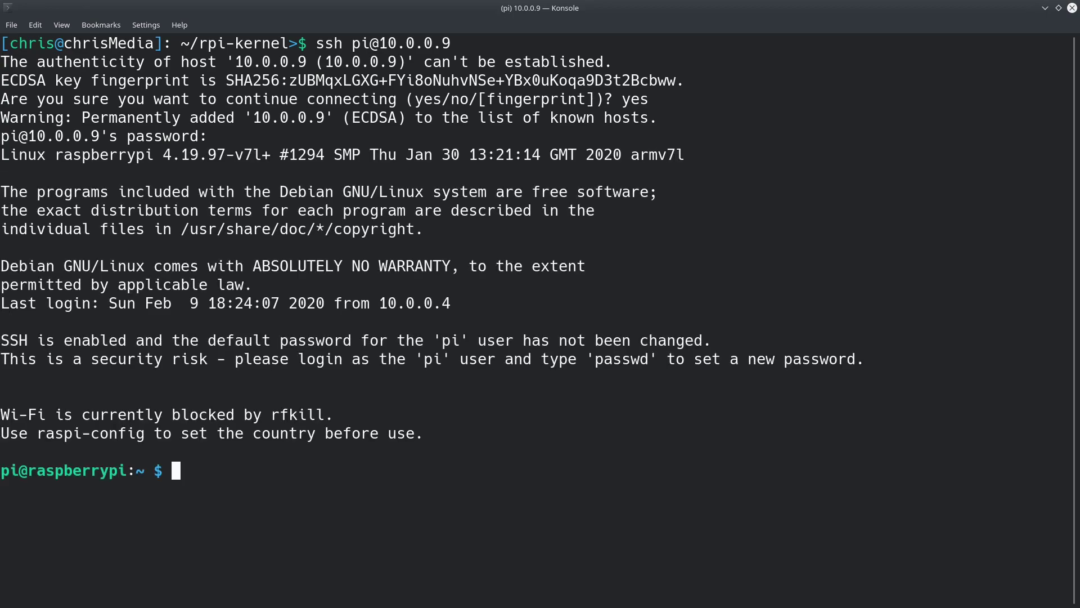
pyautogui.press('ctrl+c')
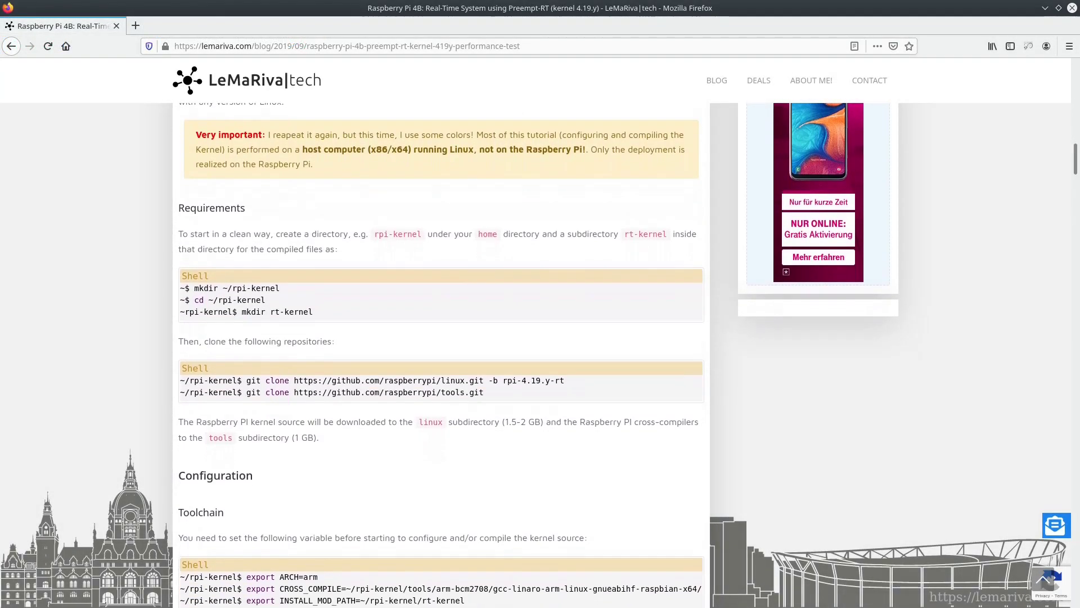
# Scroll the LeMaRiva tutorial down to the Toolchain and kernel configuration sections.
pyautogui.scroll(-3)
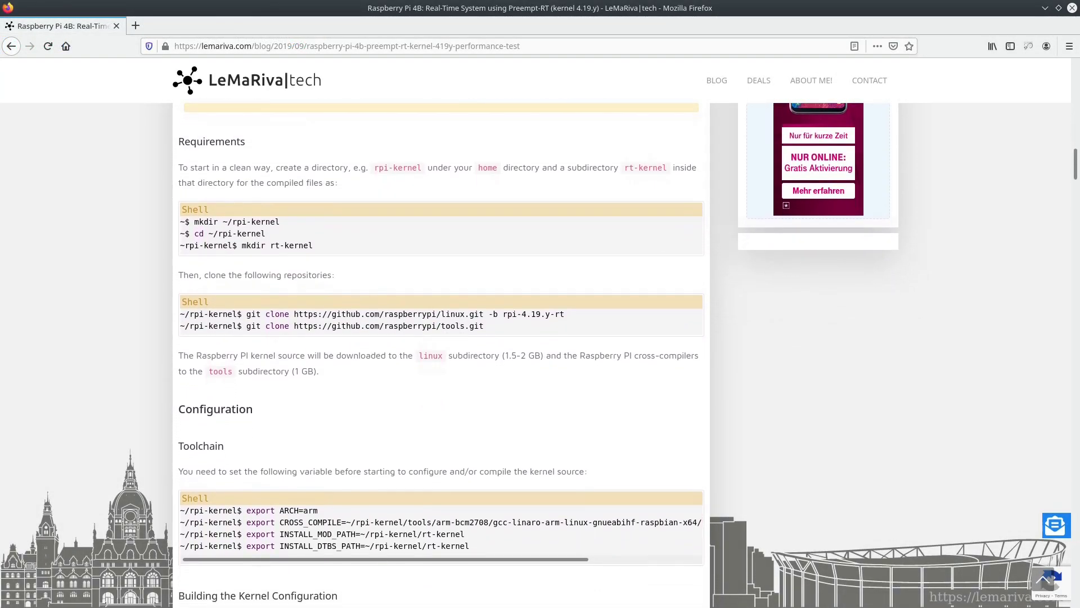
pyautogui.scroll(-3)
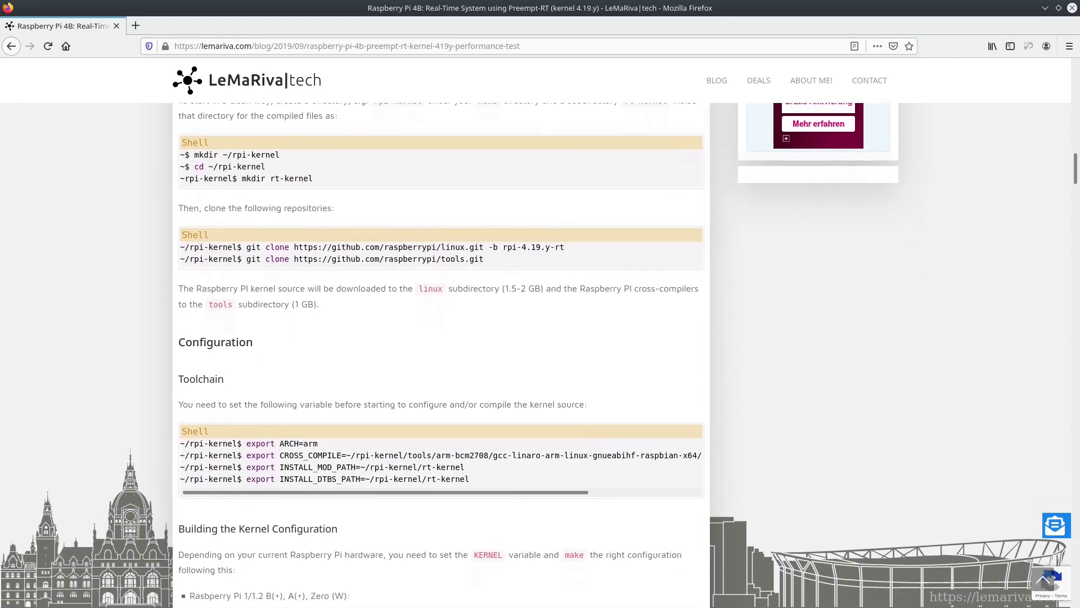
pyautogui.scroll(-3)
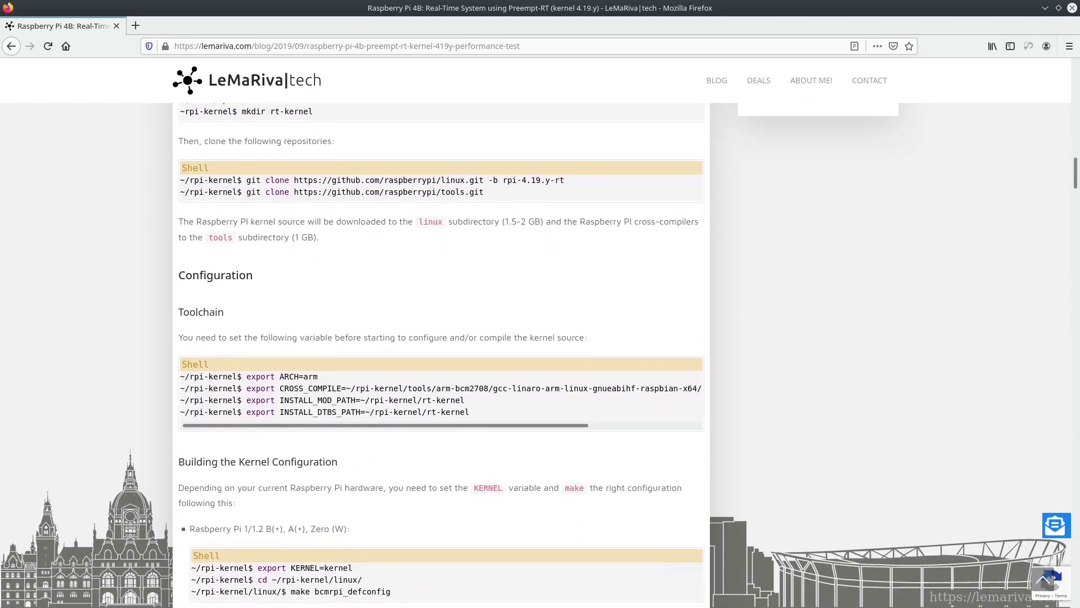
pyautogui.scroll(-3)
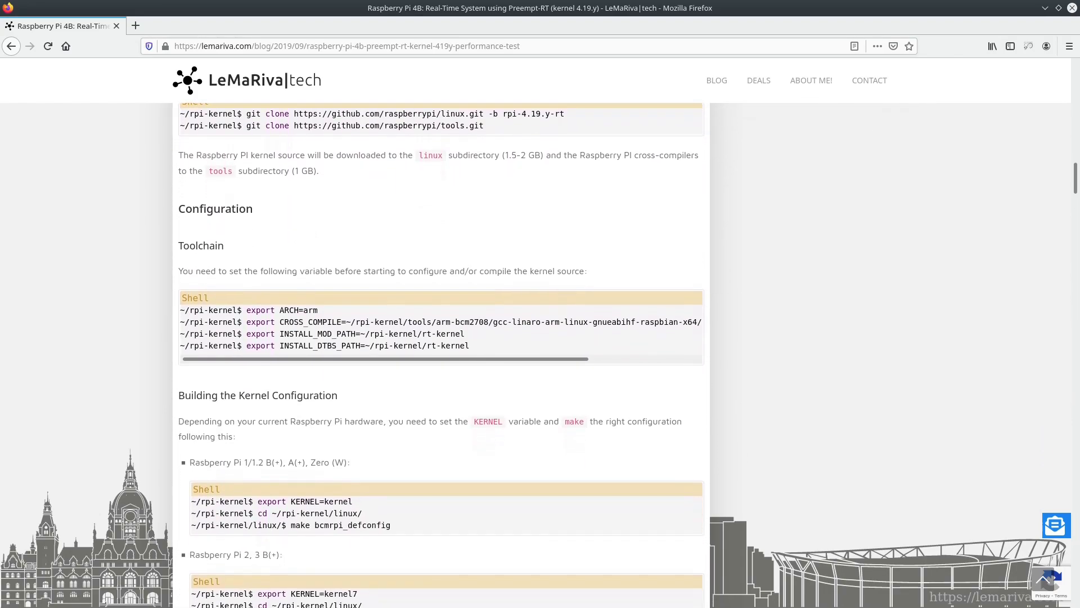
pyautogui.scroll(-3)
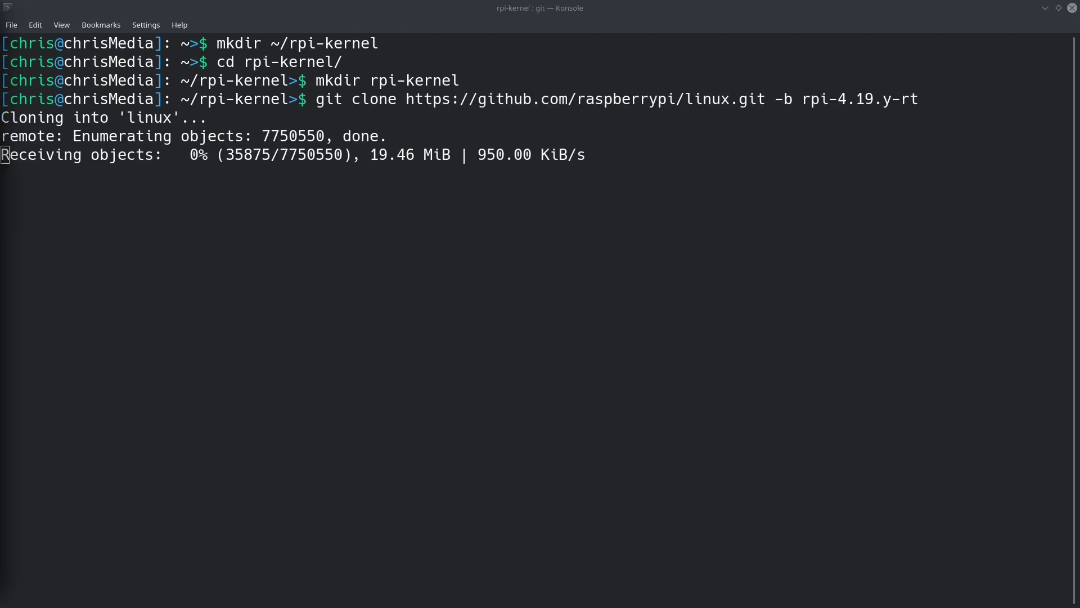
# Git clone the raspberrypi/linux repository on branch rpi-4.19.y-rt into rpi-kernel.
pyautogui.write('gi')
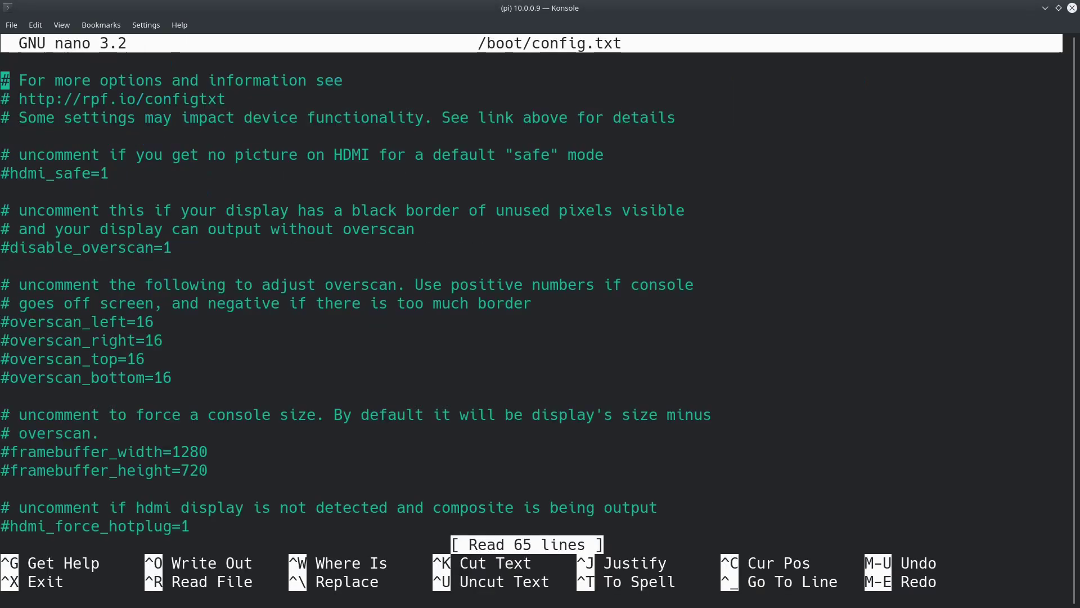
# Append kernel=kernel to /boot/config.txt, save and exit nano, then clear the terminal.
pyautogui.write('kernel=kernel')
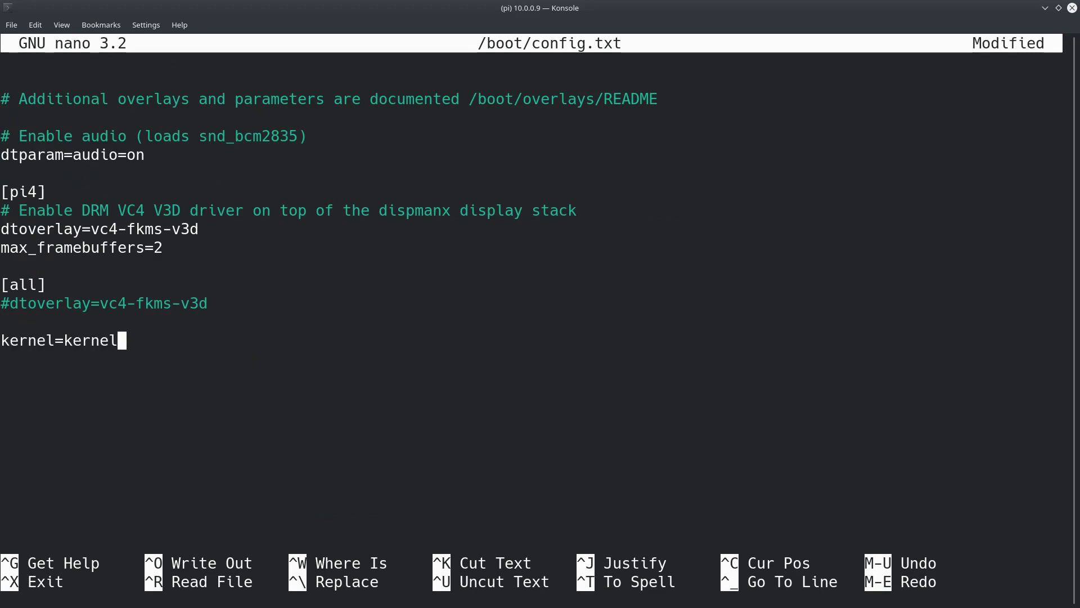
pyautogui.press('ctrl+x')
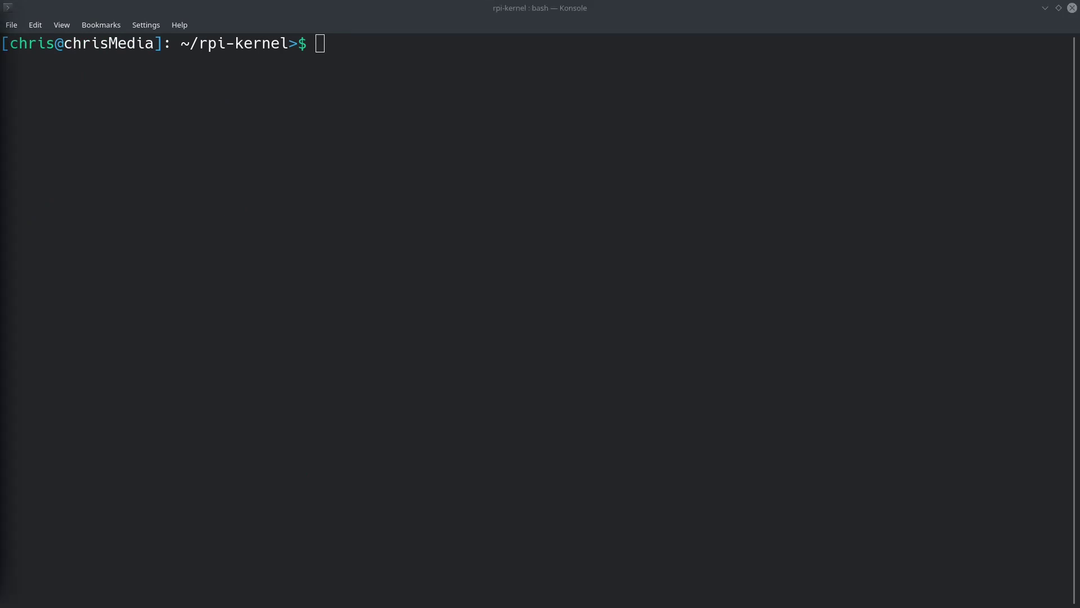
pyautogui.write('clear')
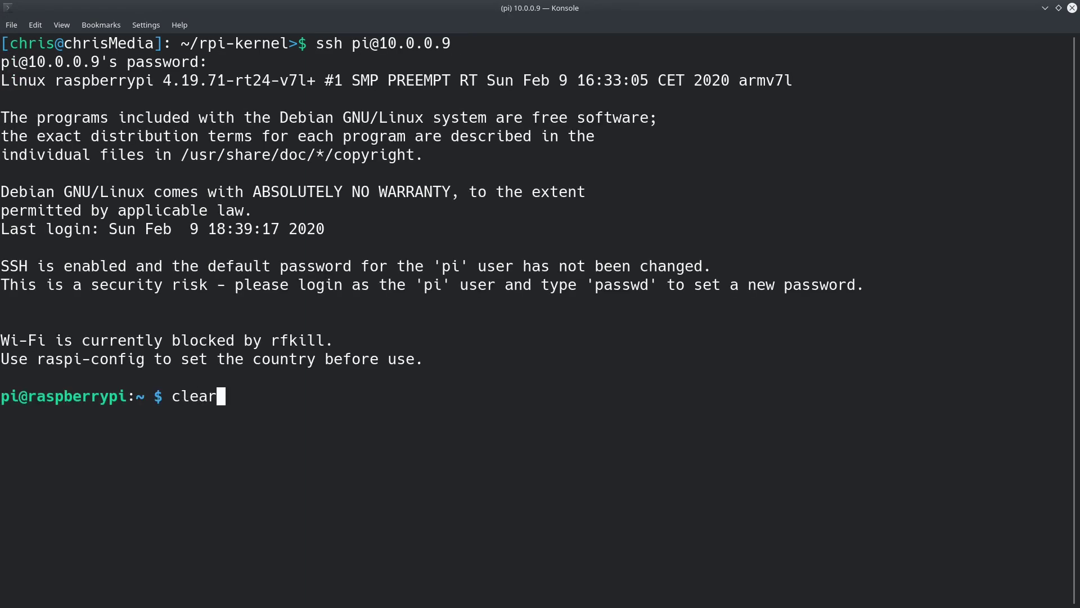
# Clear the Pi's login messages from the SSH terminal.
pyautogui.press('Return')
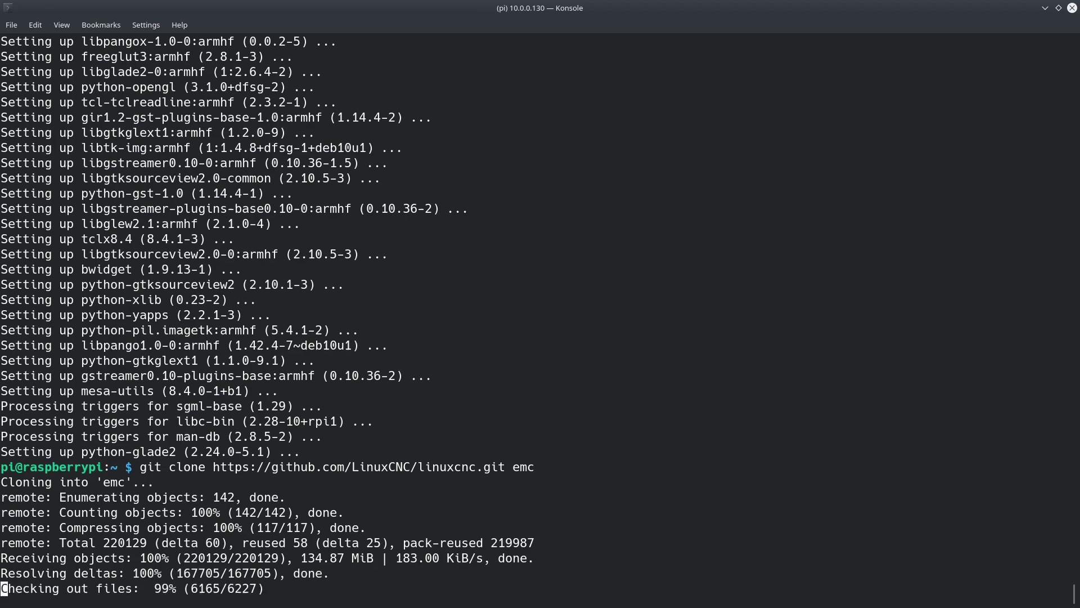
# Clear the screen, enter emc, check out branch 2.8 and run sudo apt-get update.
pyautogui.write('cl')
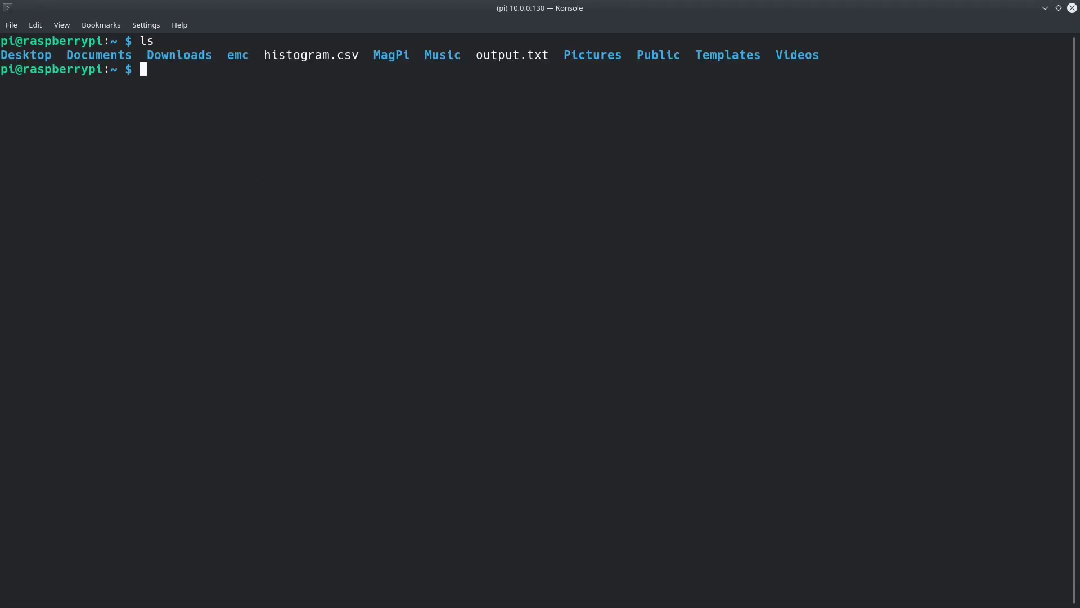
pyautogui.write('cd emc/')
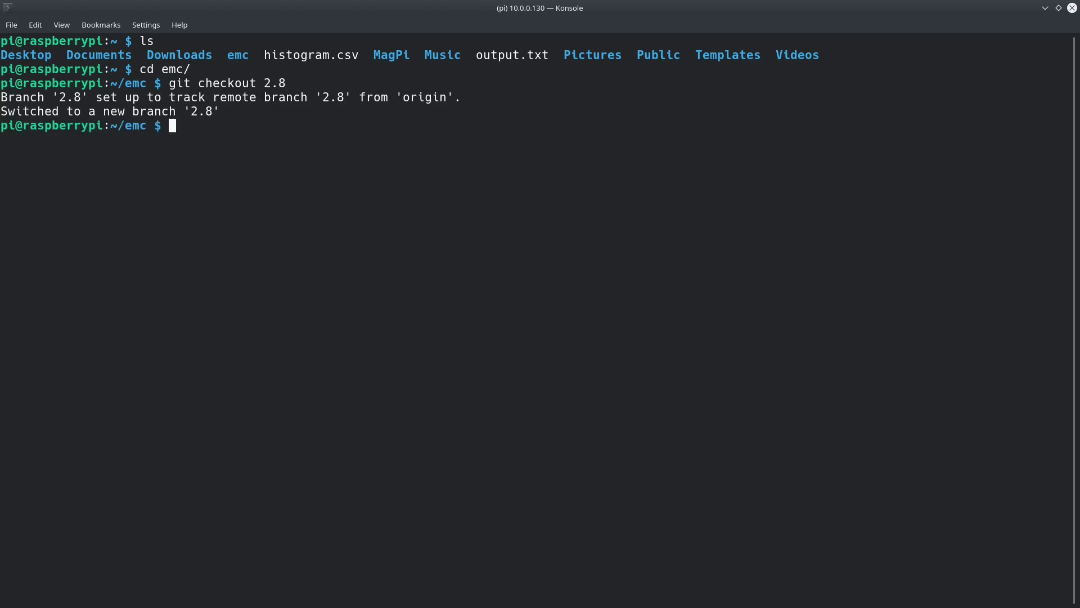
pyautogui.write('sudo apt-g')
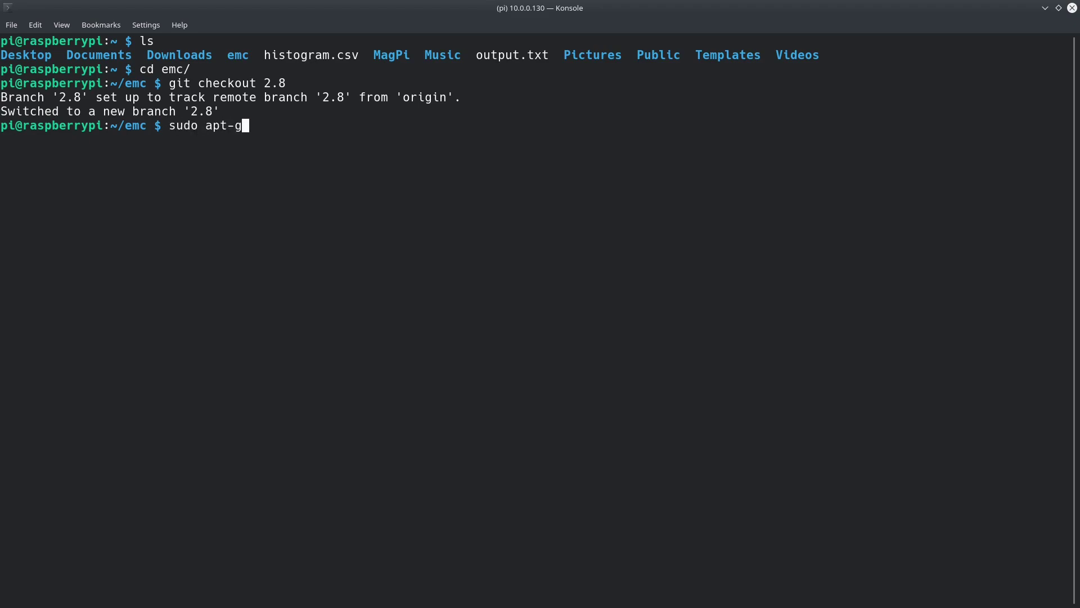
pyautogui.press('Return')
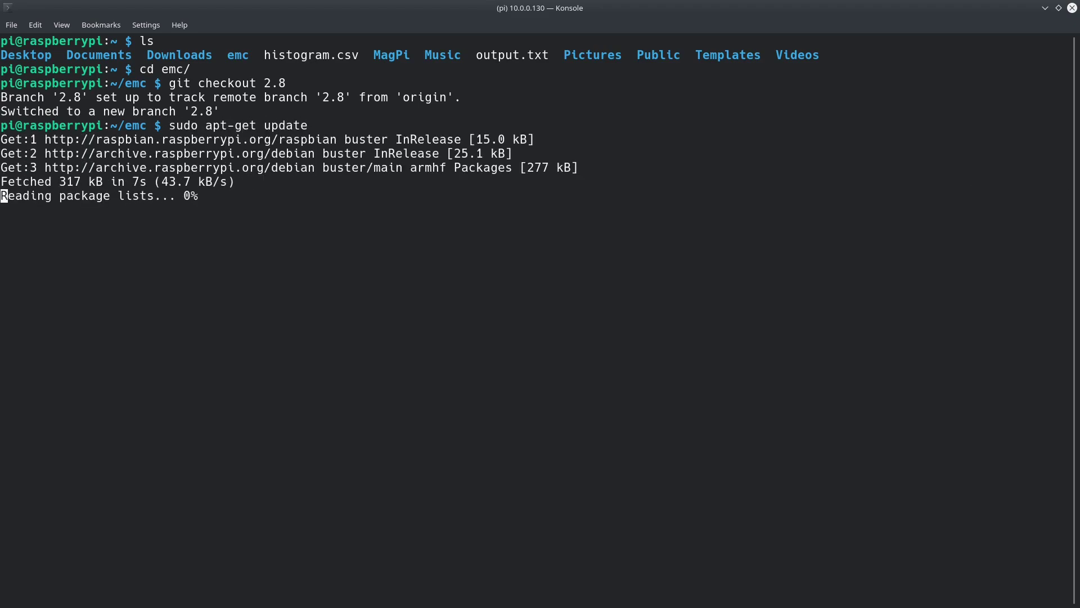
# Decline sudo apt-get dist-upgrade with n and open debian/configure in nano.
pyautogui.write('sudo apt-get')
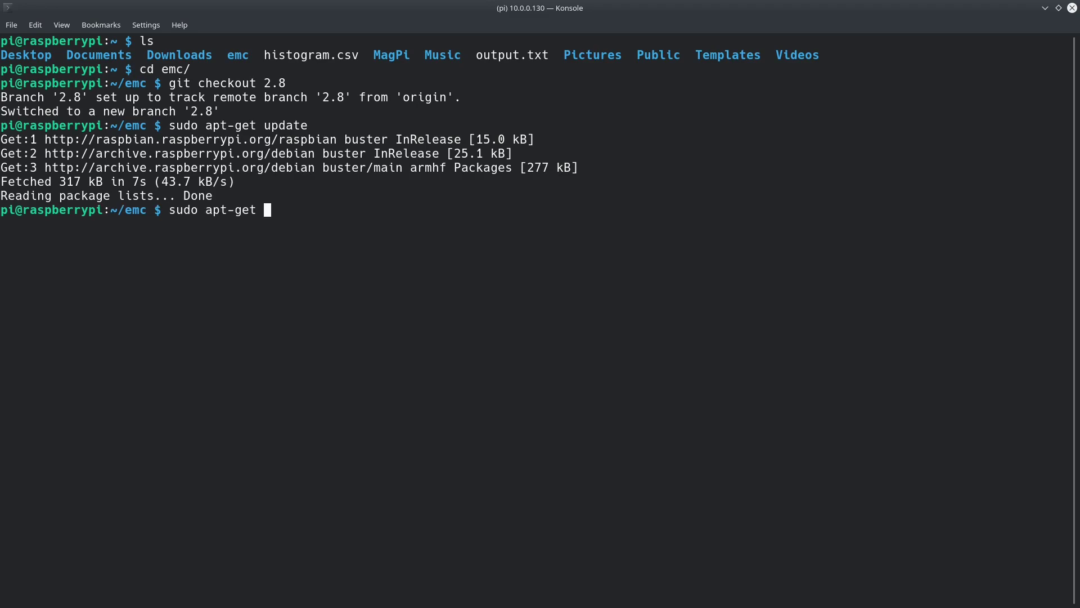
pyautogui.write('dist-upgrade')
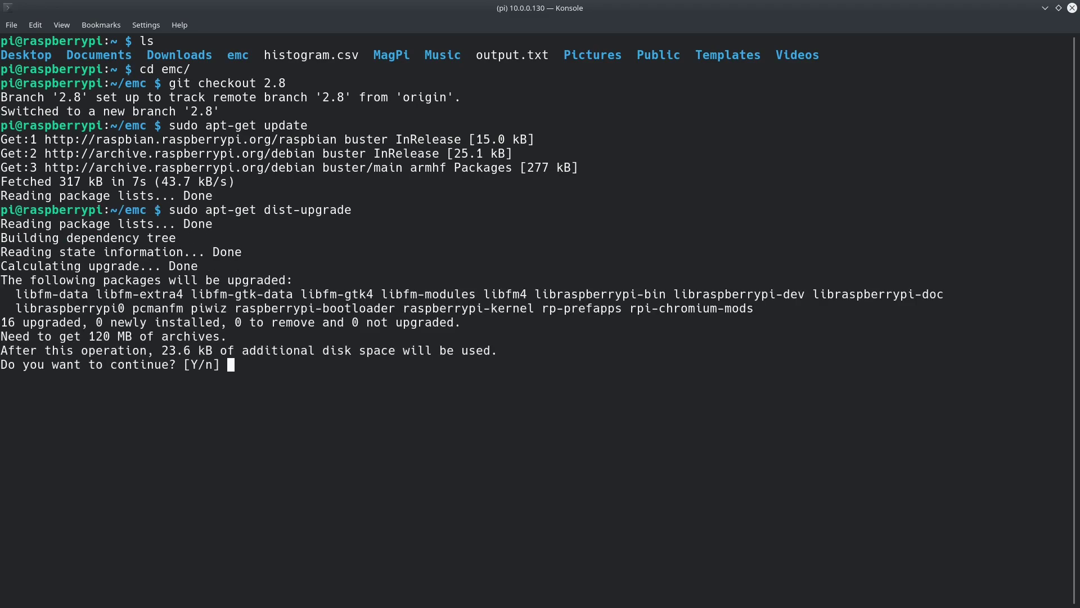
pyautogui.write('n')
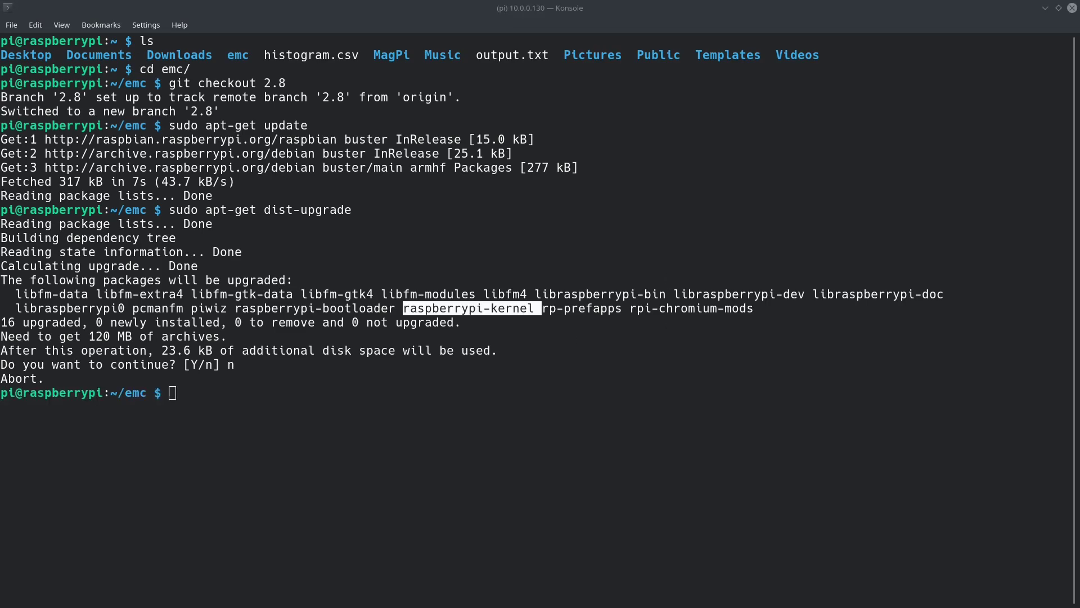
pyautogui.write('nano debian/configure')
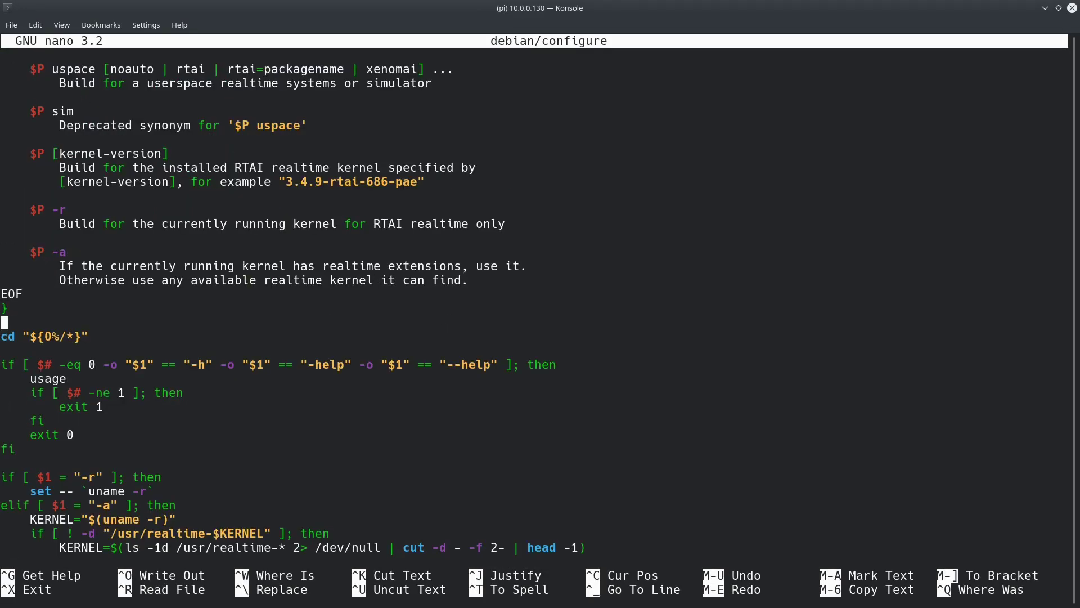
# Finish editing debian/configure and control.bottom.in in nano.
pyautogui.scroll(-3)
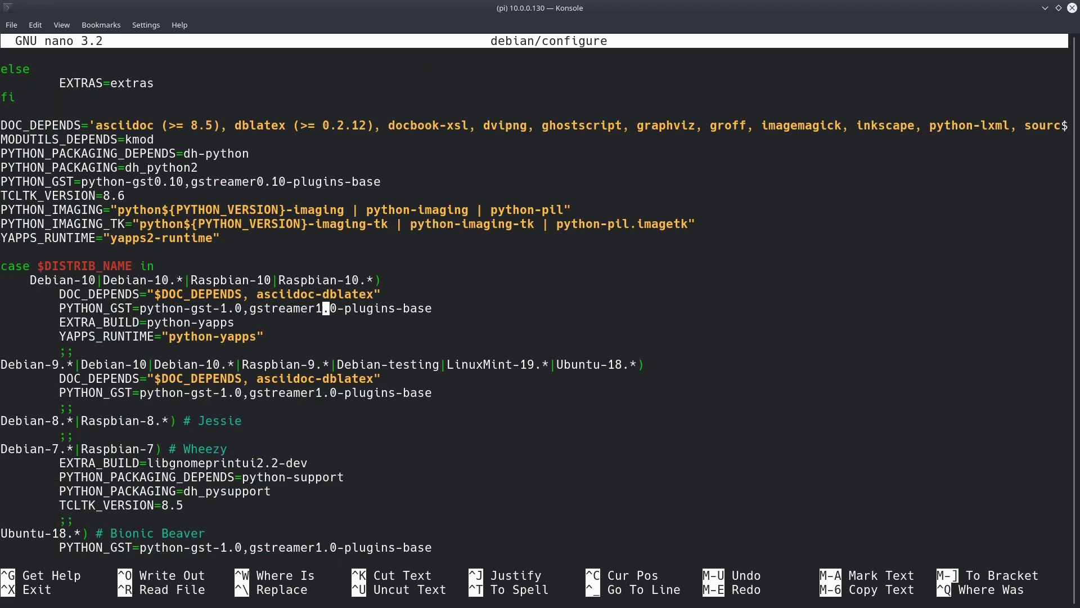
pyautogui.press('ctrl+r')
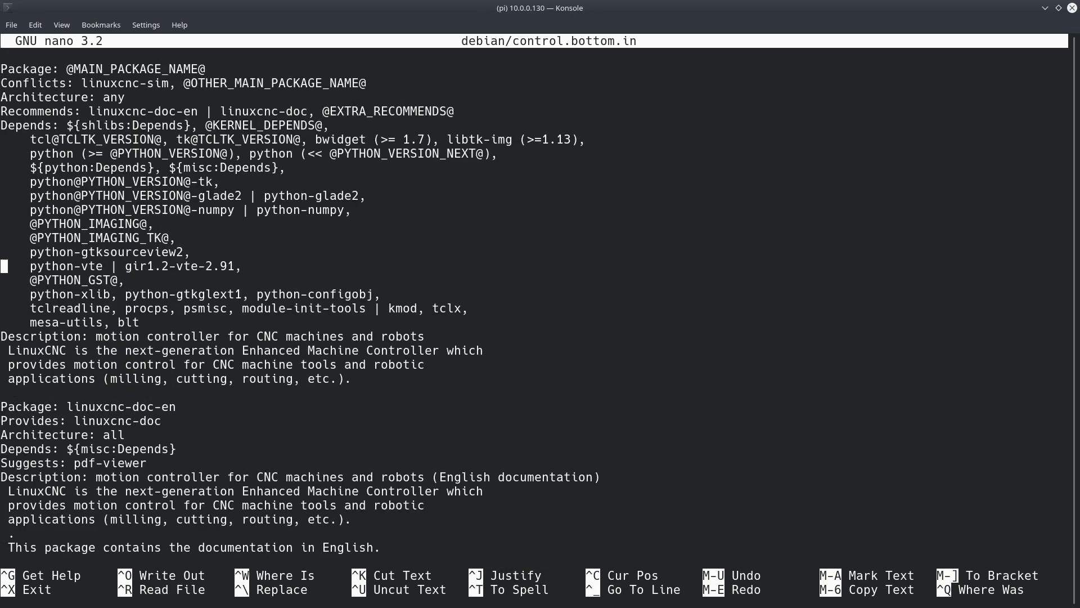
pyautogui.press('ctrl+x')
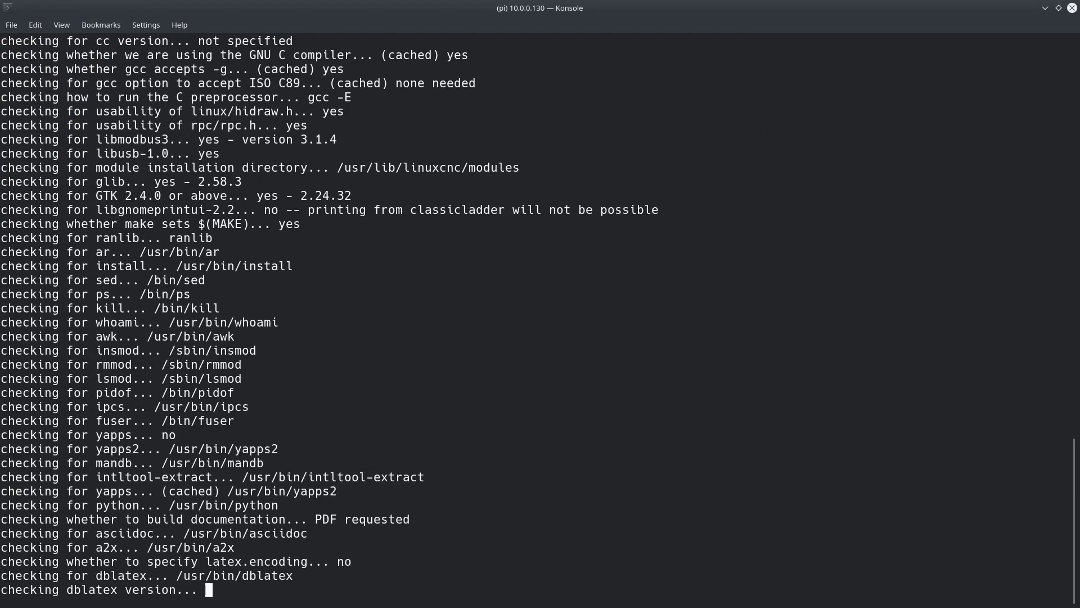
# Install the built linuxcnc-uspace_2.8.0~pre1_armhf.deb package with sudo dpkg -i.
pyautogui.scroll(-3)
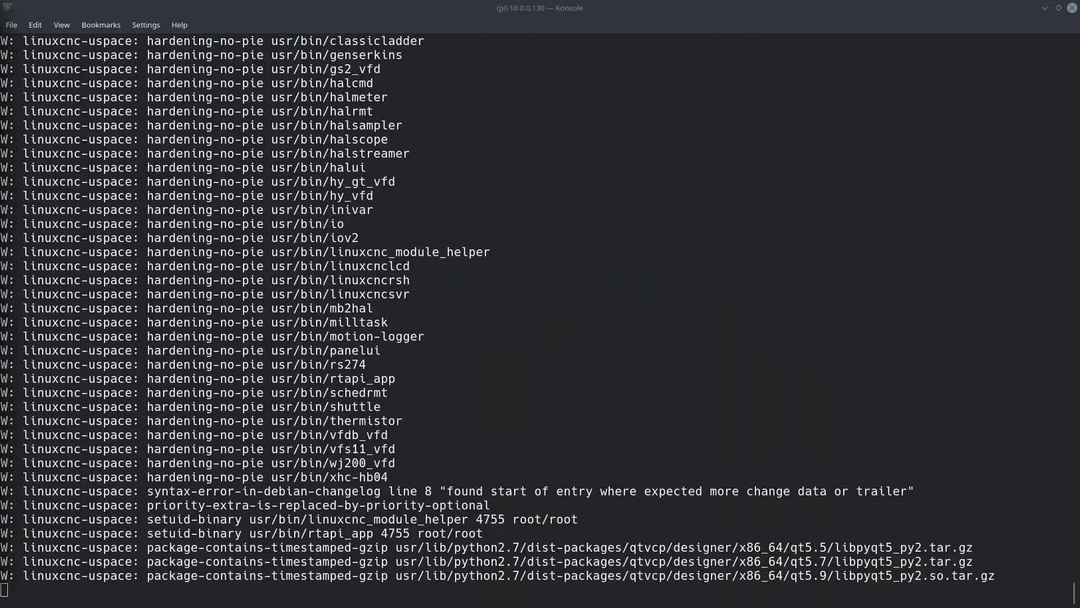
pyautogui.scroll(-3)
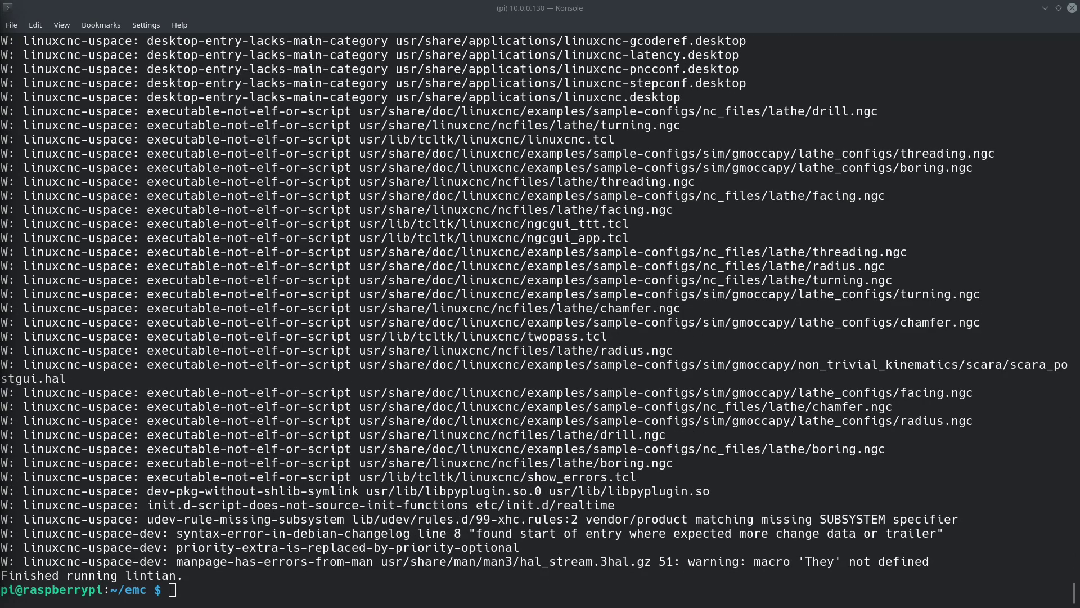
pyautogui.write('sudo dpkg -i linuxcnc-uspace_2.8.0~pre1_armhf.deb')
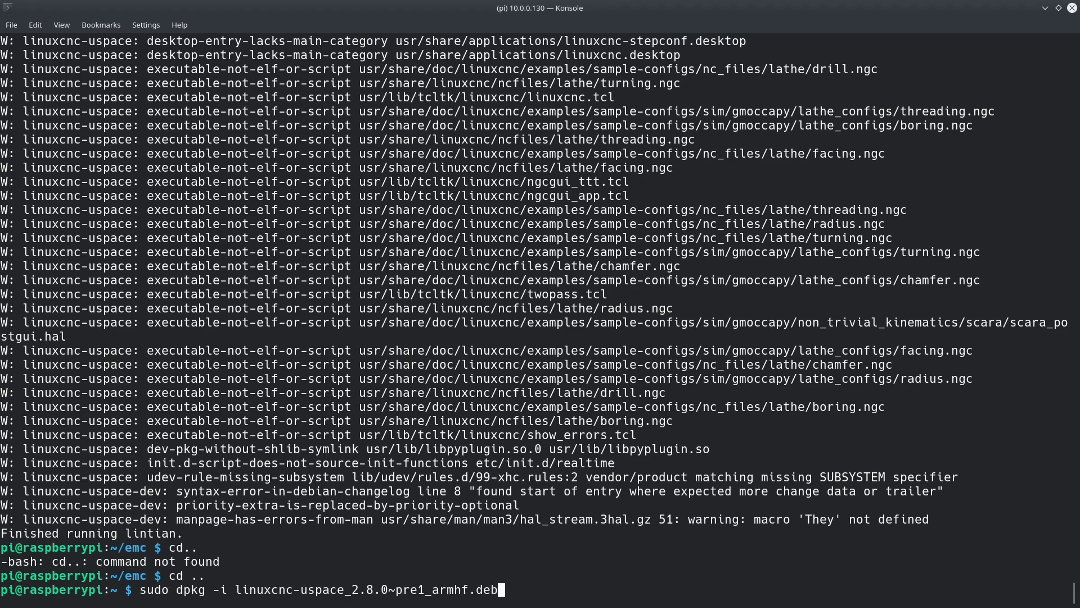
pyautogui.press('Return')
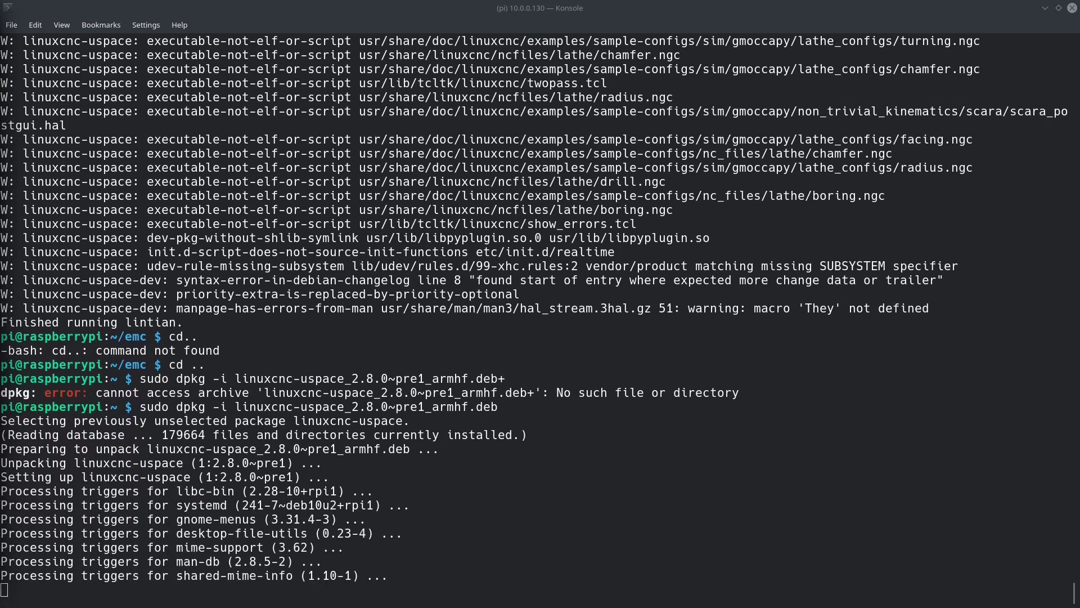
pyautogui.press('Return')
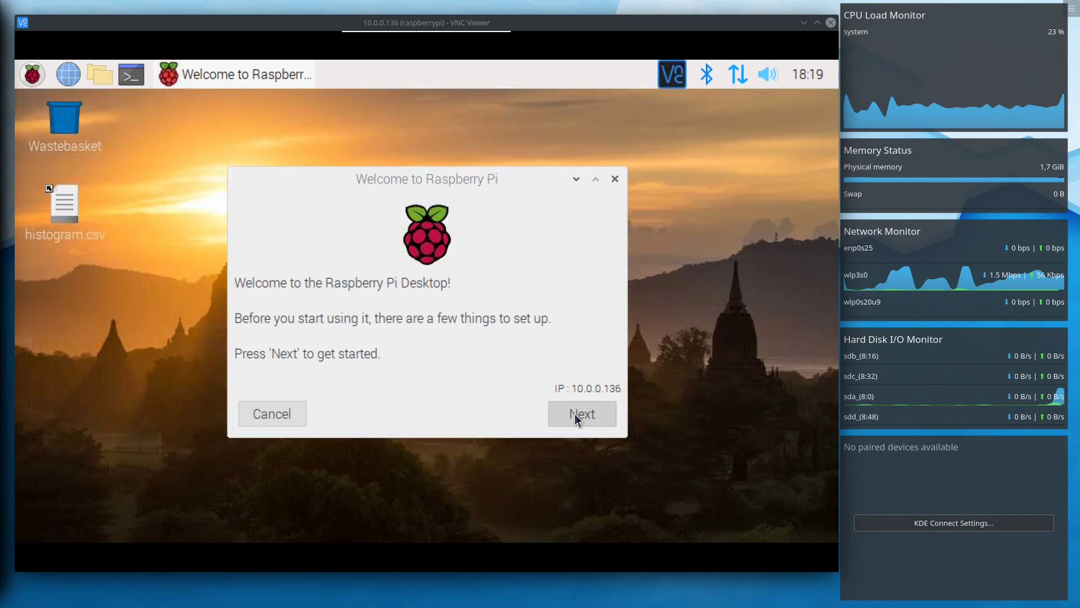
# Launch a gmoccapy sample config from the Configuration Selector and dismiss the realtime delay warning.
pyautogui.click(272, 414)
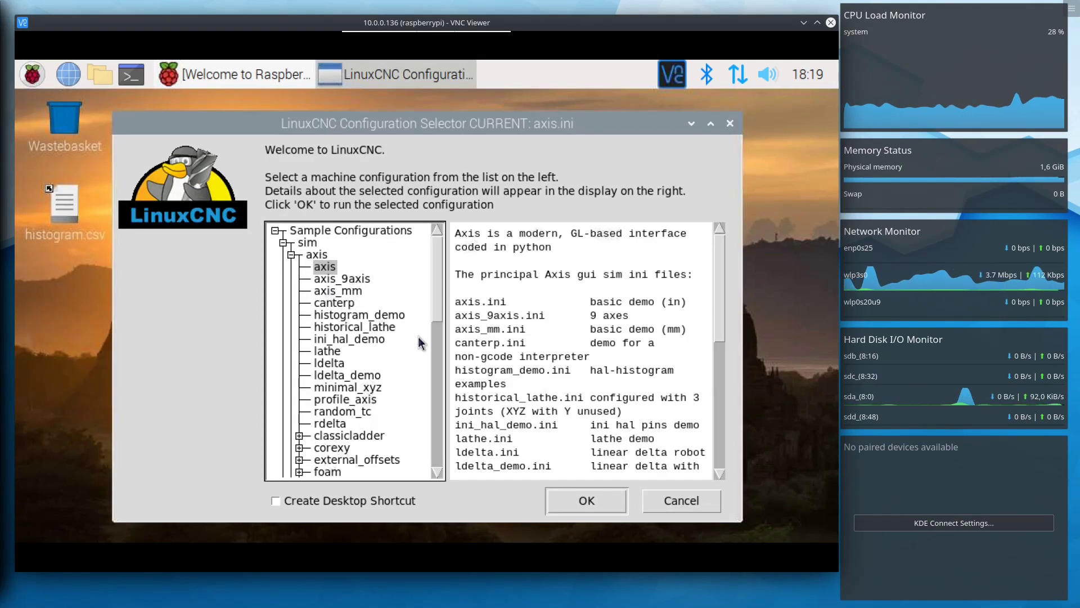
pyautogui.scroll(-3)
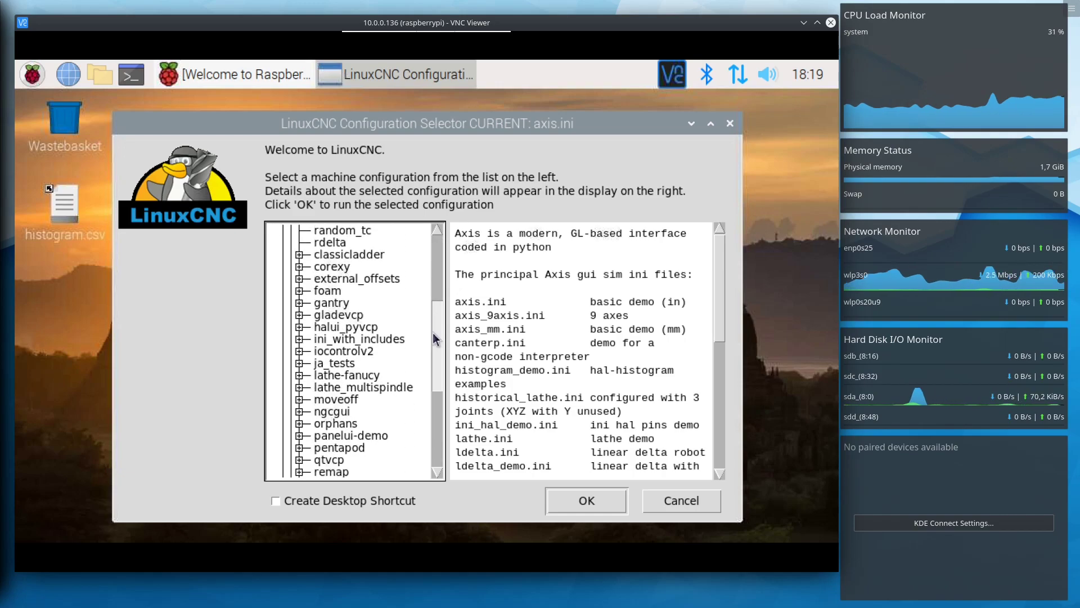
pyautogui.scroll(-3)
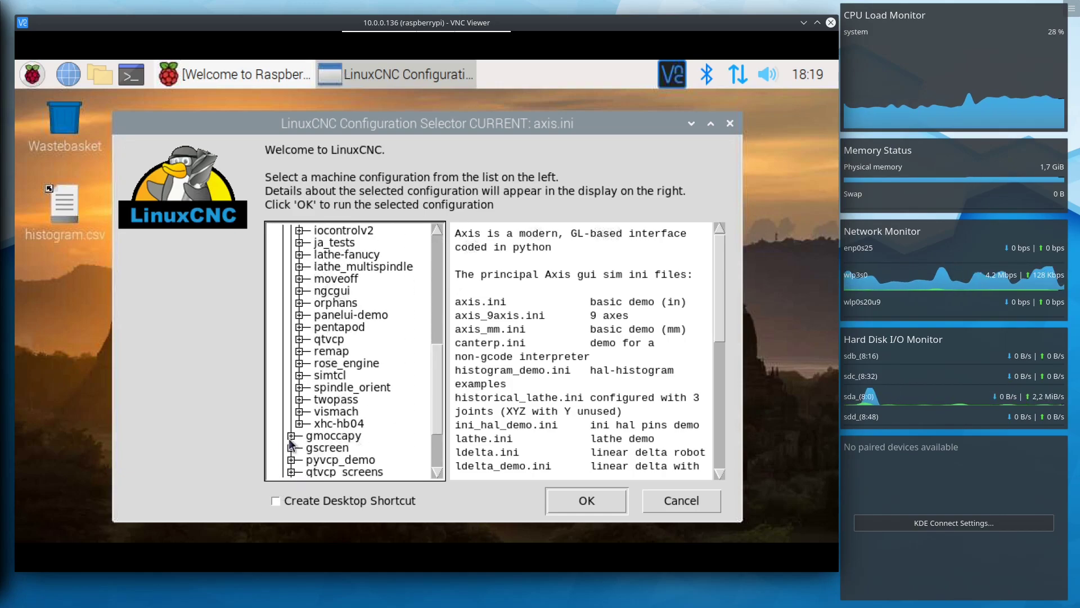
pyautogui.click(585, 500)
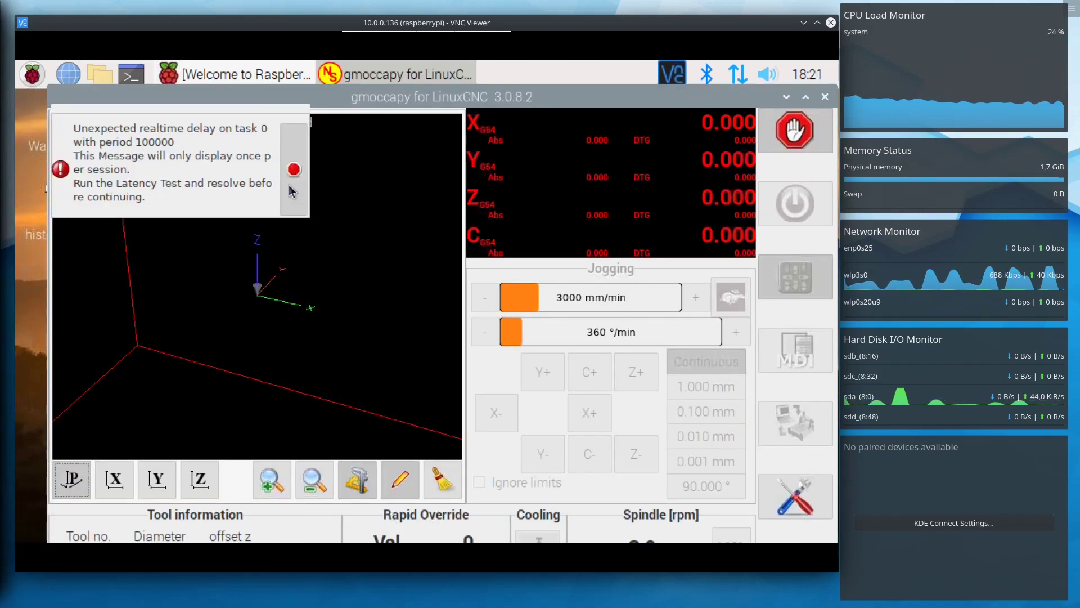
pyautogui.click(293, 169)
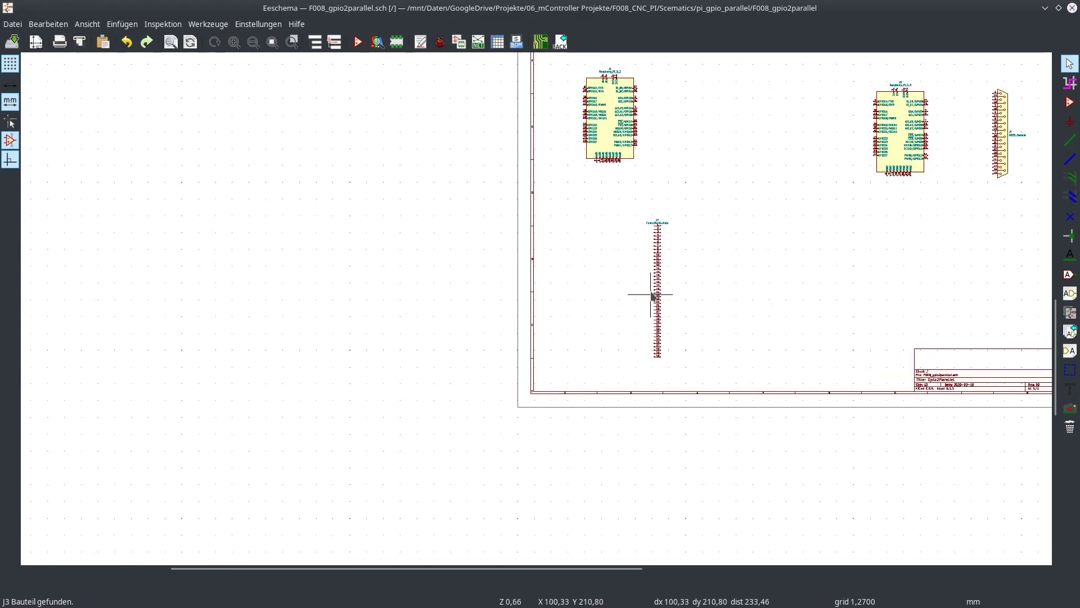
# Inspect the rpi_2 global label's properties near header J1.
pyautogui.scroll(-3)
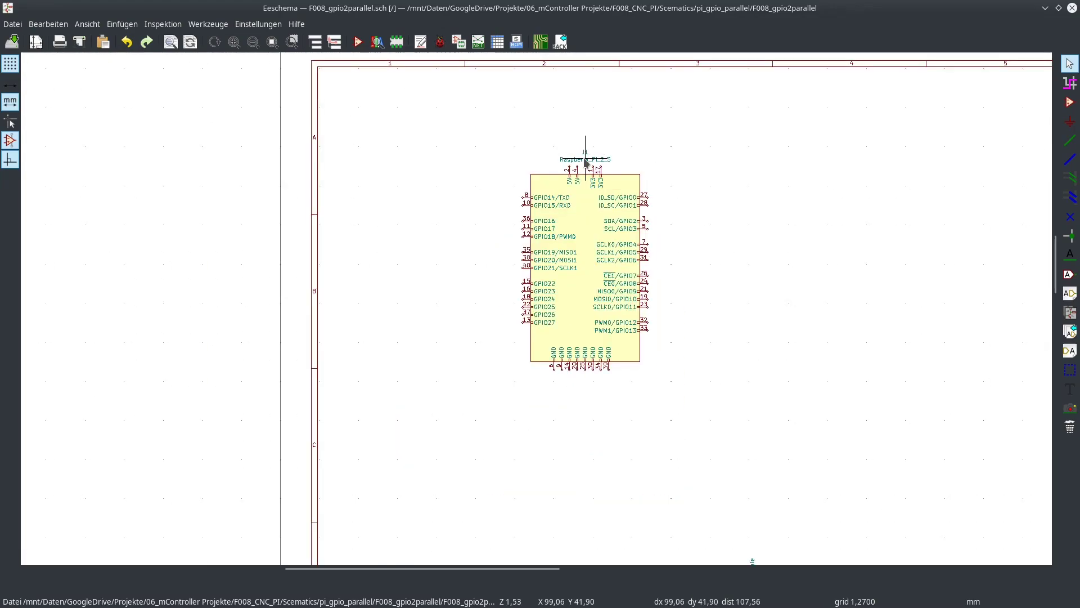
pyautogui.doubleClick(585, 159)
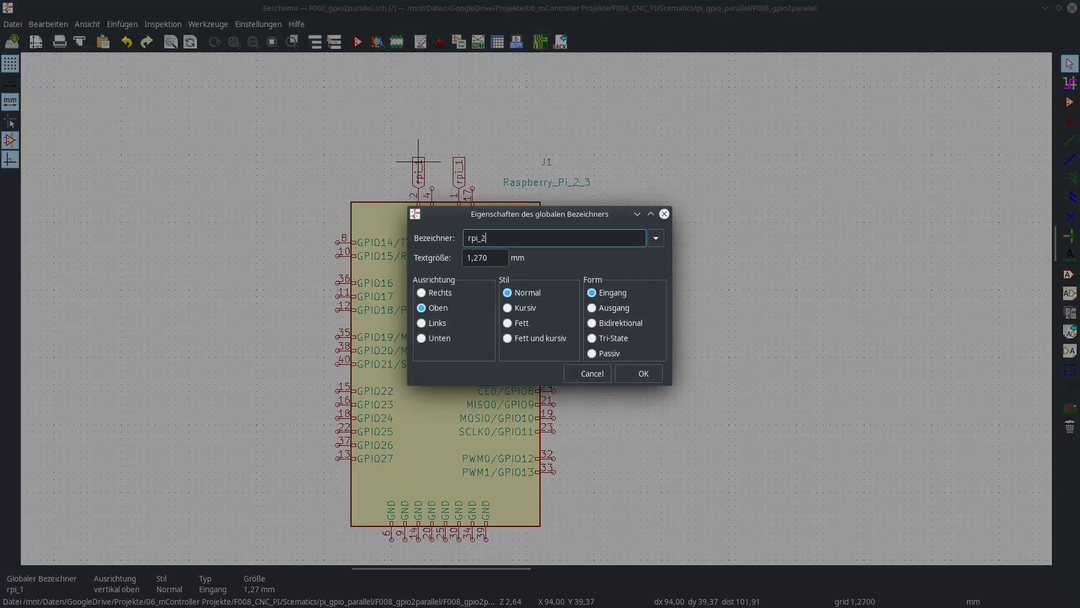
pyautogui.click(641, 372)
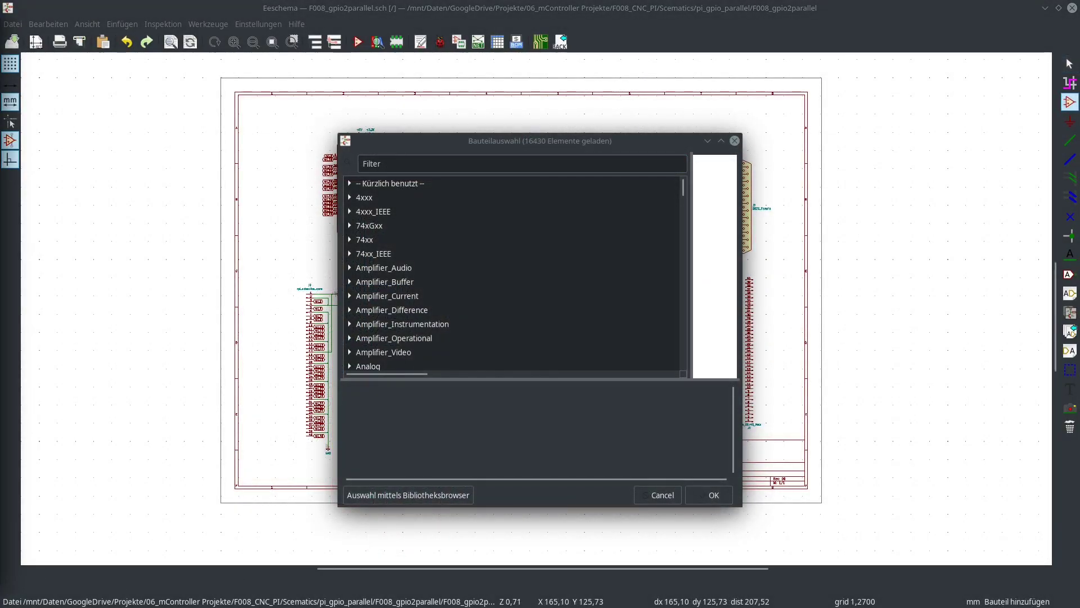
# Place a 74ALVC164245 level shifter, found by filtering for 74ALVC.
pyautogui.write('74Alvc')
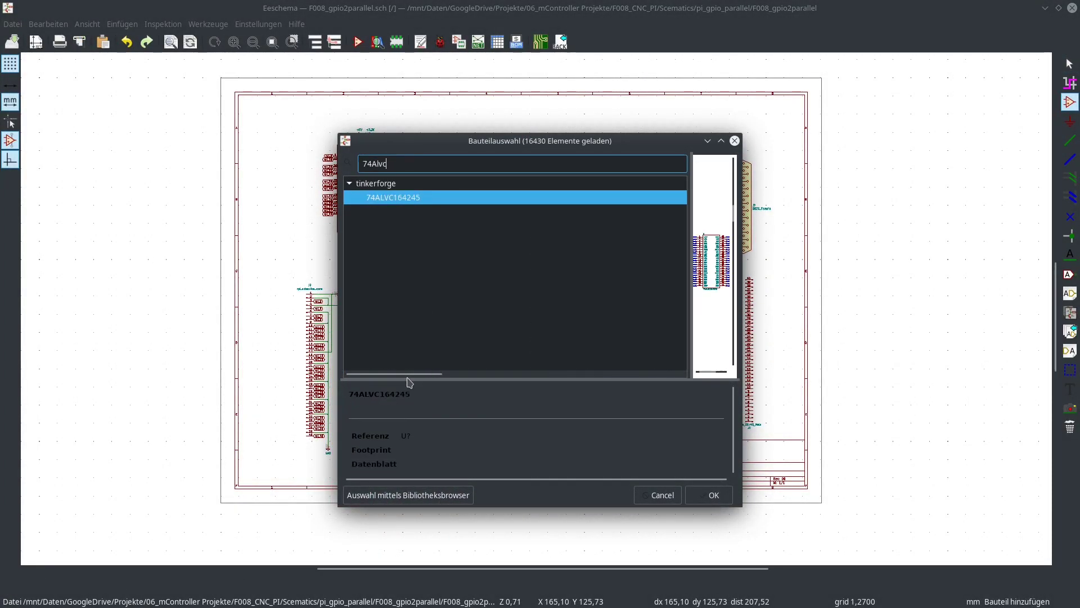
pyautogui.click(713, 495)
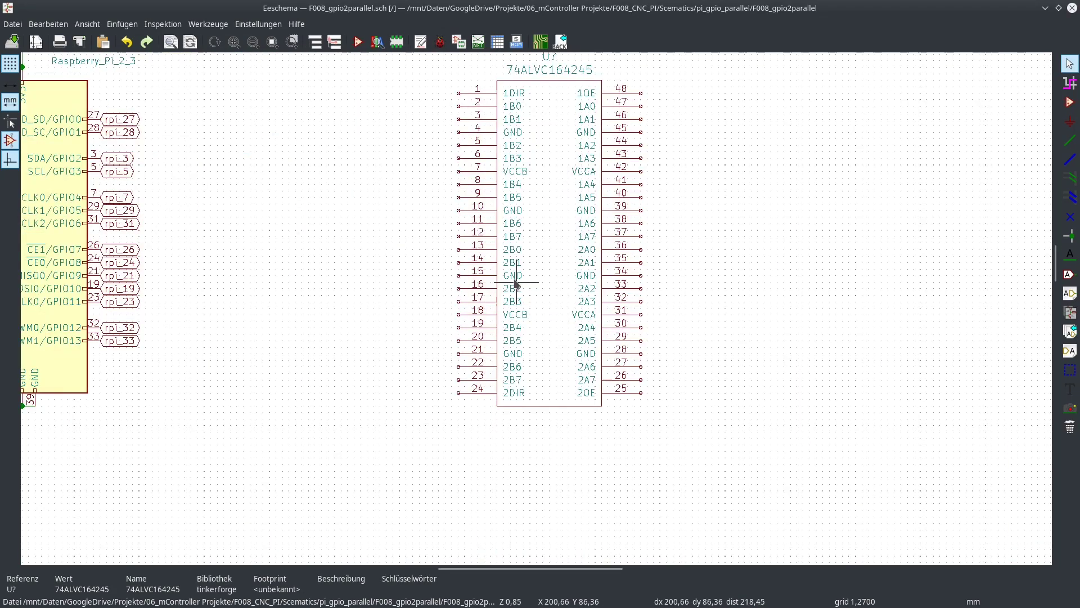
pyautogui.scroll(-3)
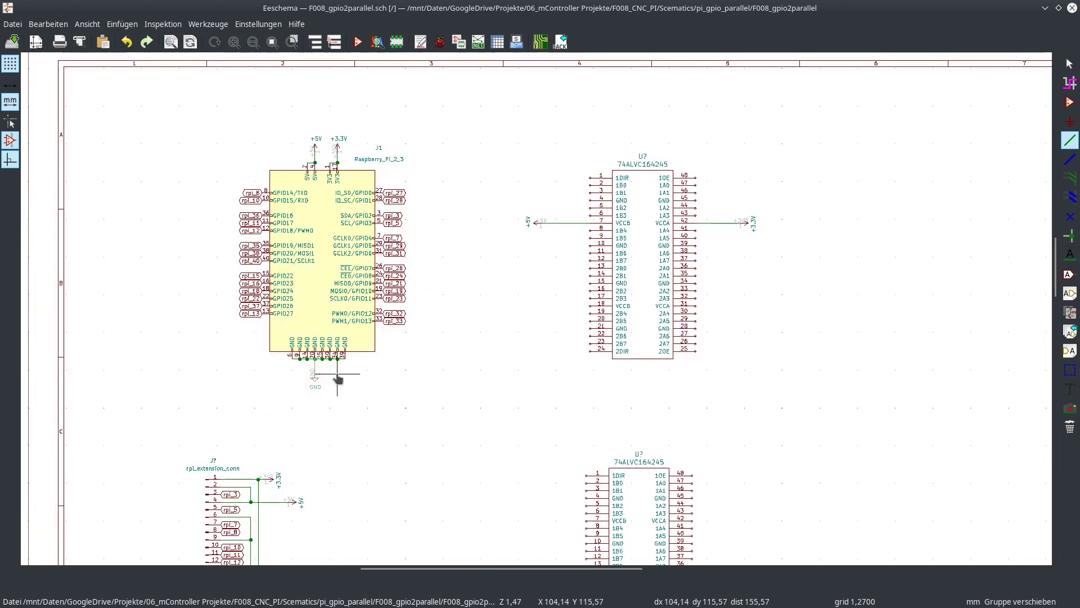
pyautogui.click(479, 42)
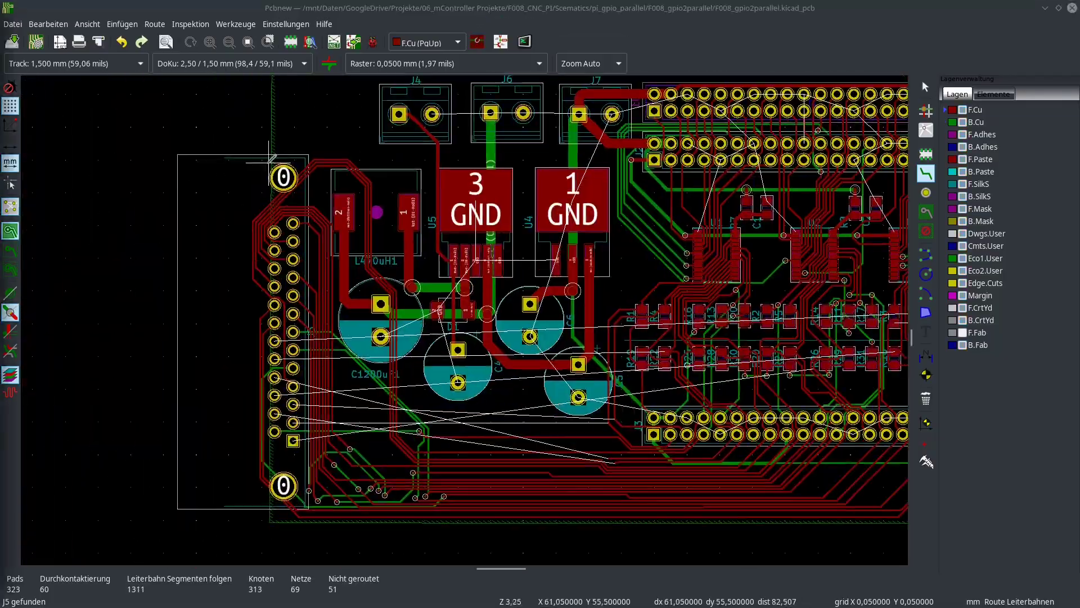
# Review the J5 DB25 connector footprint and save the board layout.
pyautogui.scroll(3)
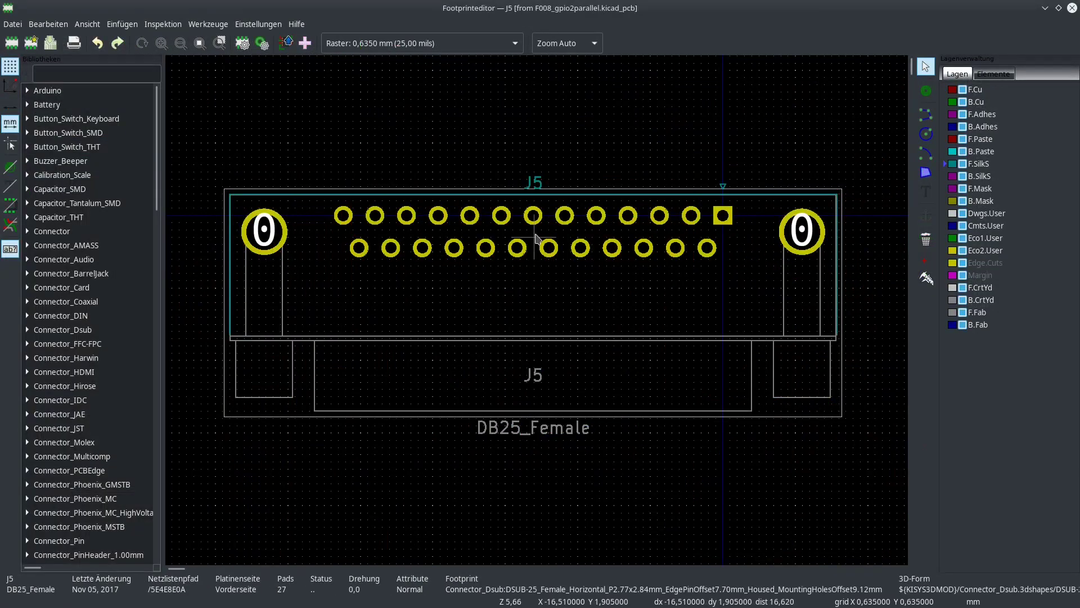
pyautogui.scroll(3)
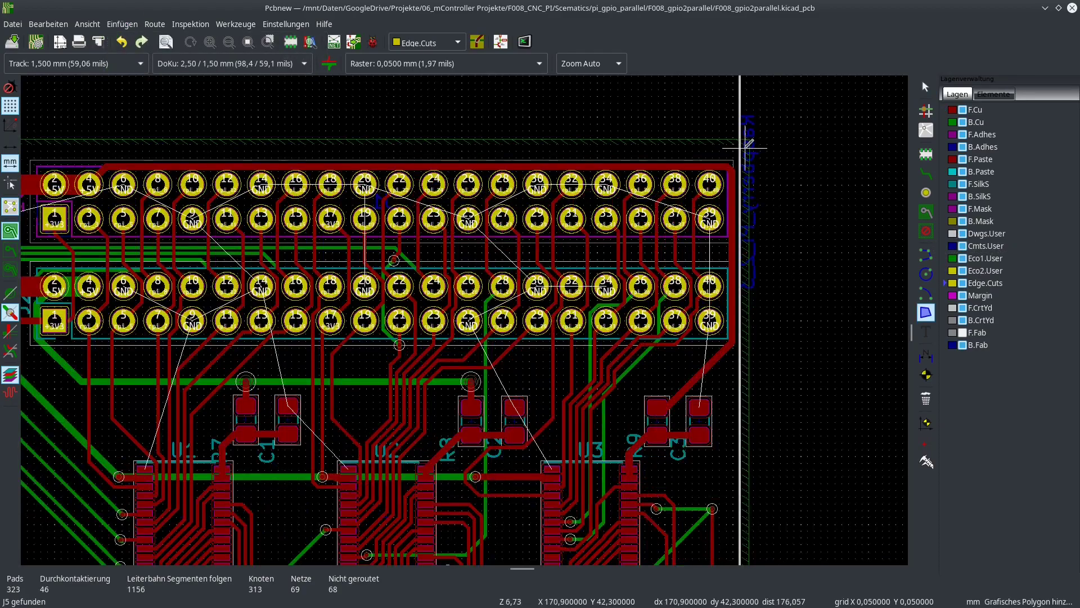
pyautogui.press('Ctrl+Z')
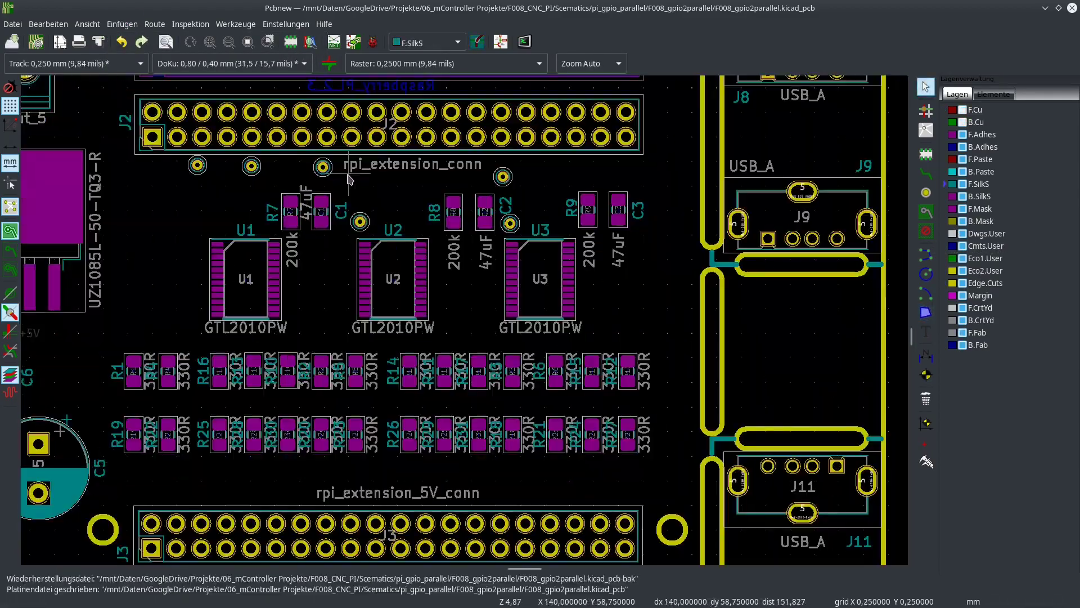
pyautogui.click(524, 42)
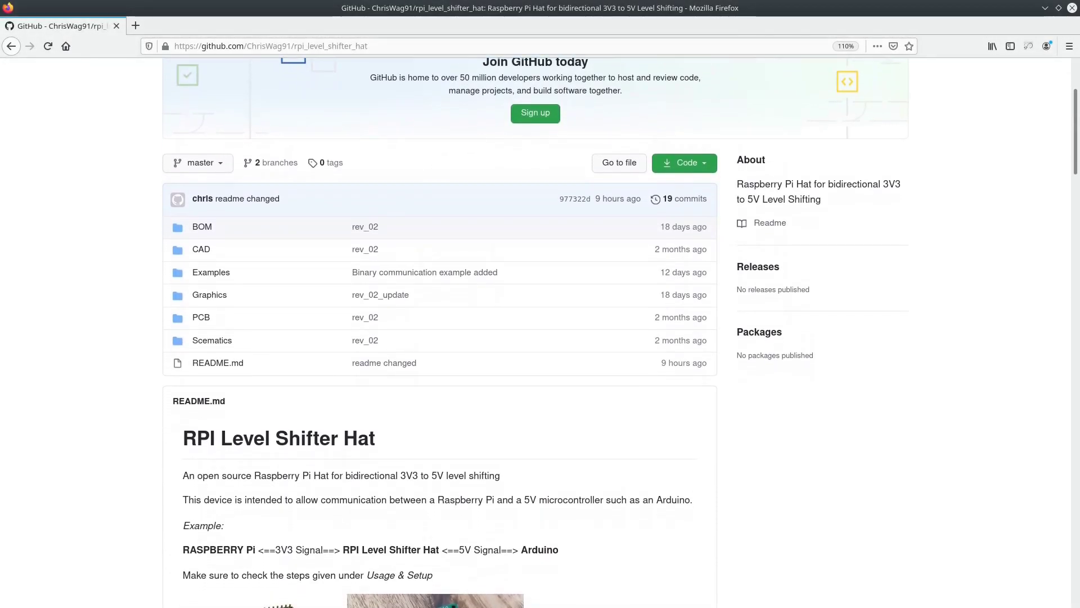
# Scroll through the level shifter hat README's features list.
pyautogui.scroll(-3)
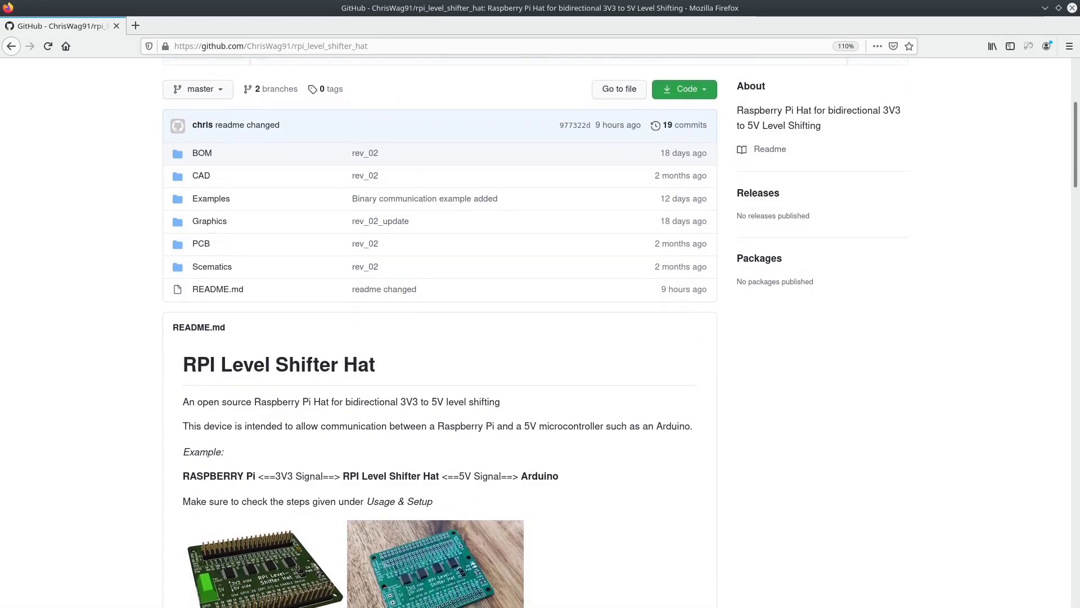
pyautogui.scroll(-3)
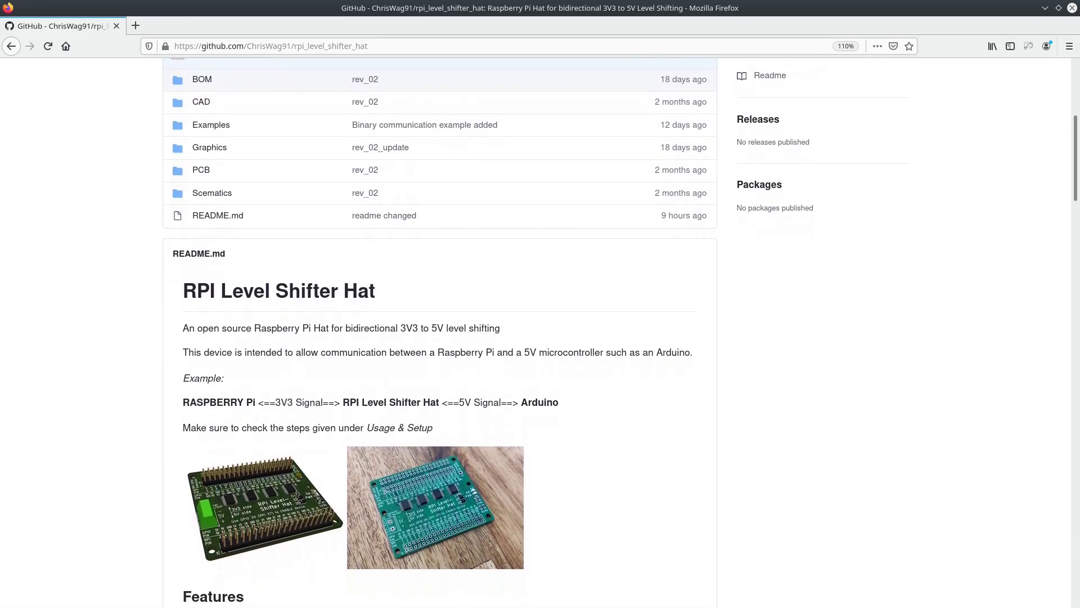
pyautogui.scroll(-3)
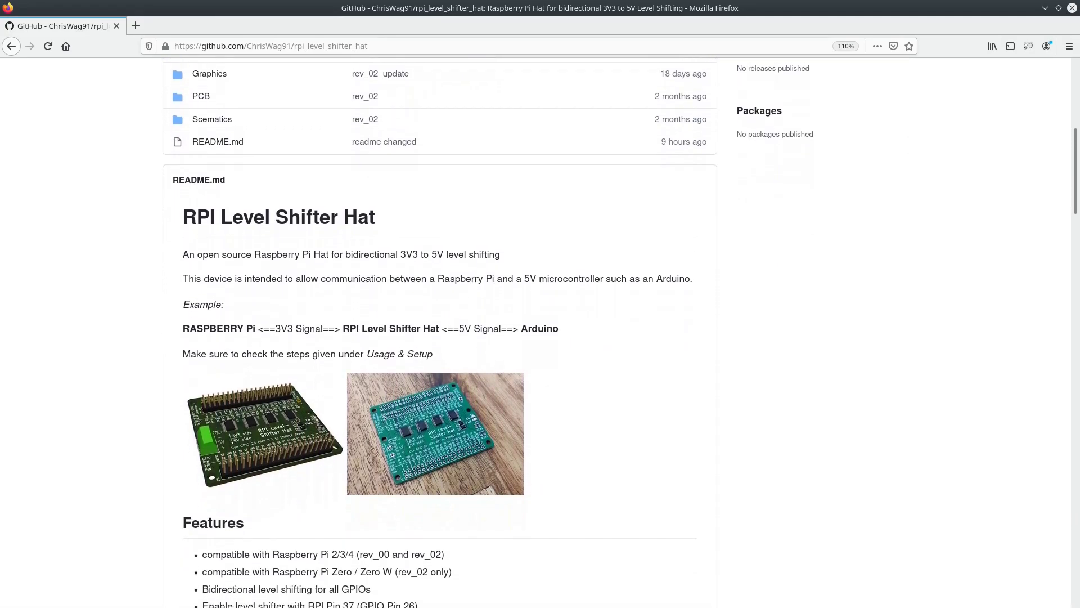
pyautogui.scroll(-3)
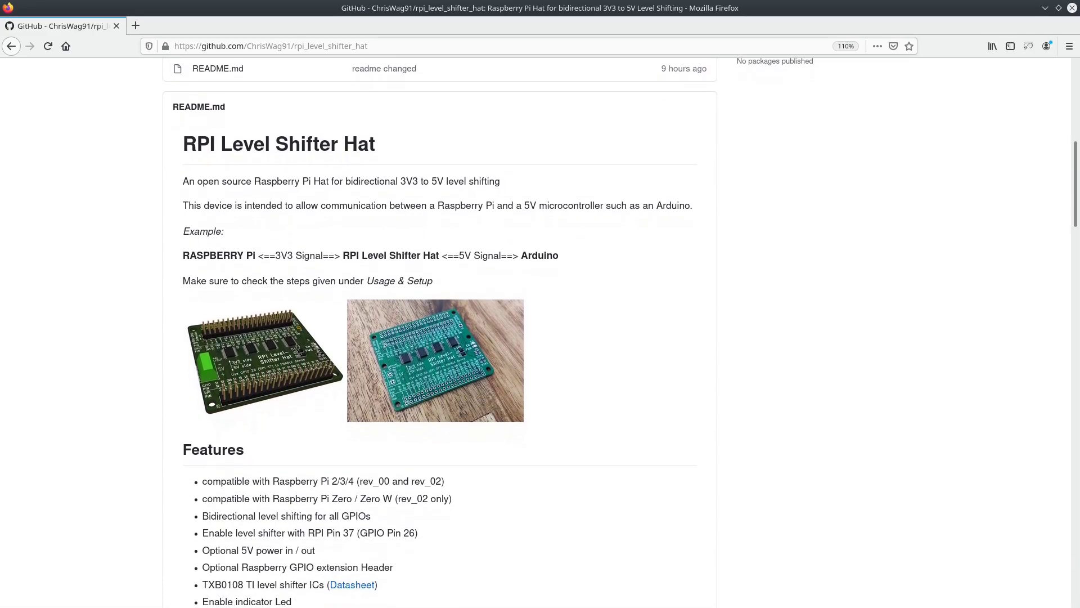
pyautogui.scroll(-3)
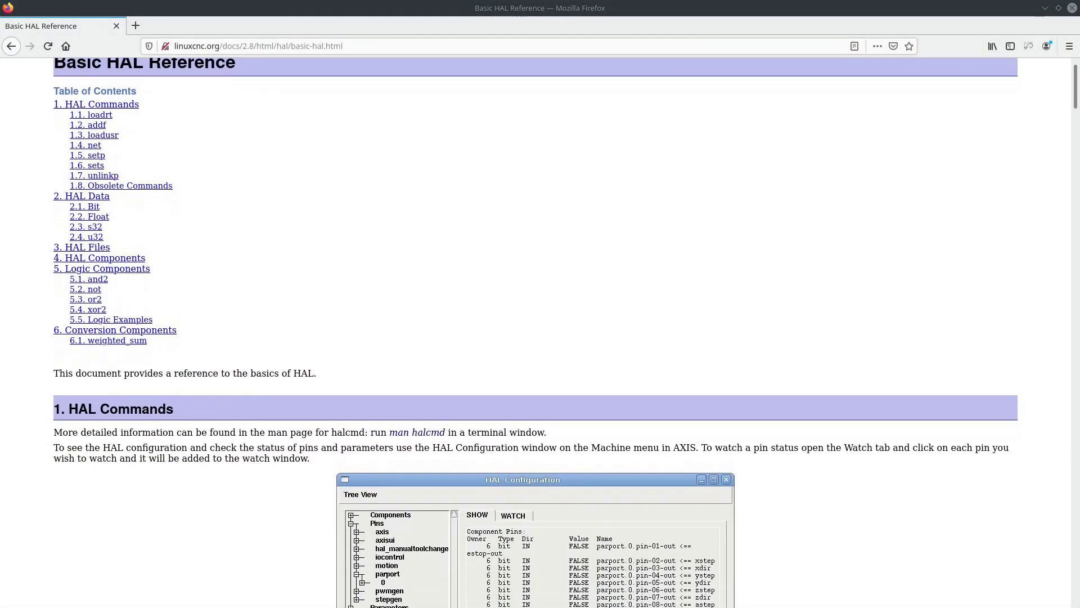
# Scroll the Basic HAL Reference through sections 1.1 loadrt, 1.2 addf and into 1.3 loadusr.
pyautogui.scroll(-3)
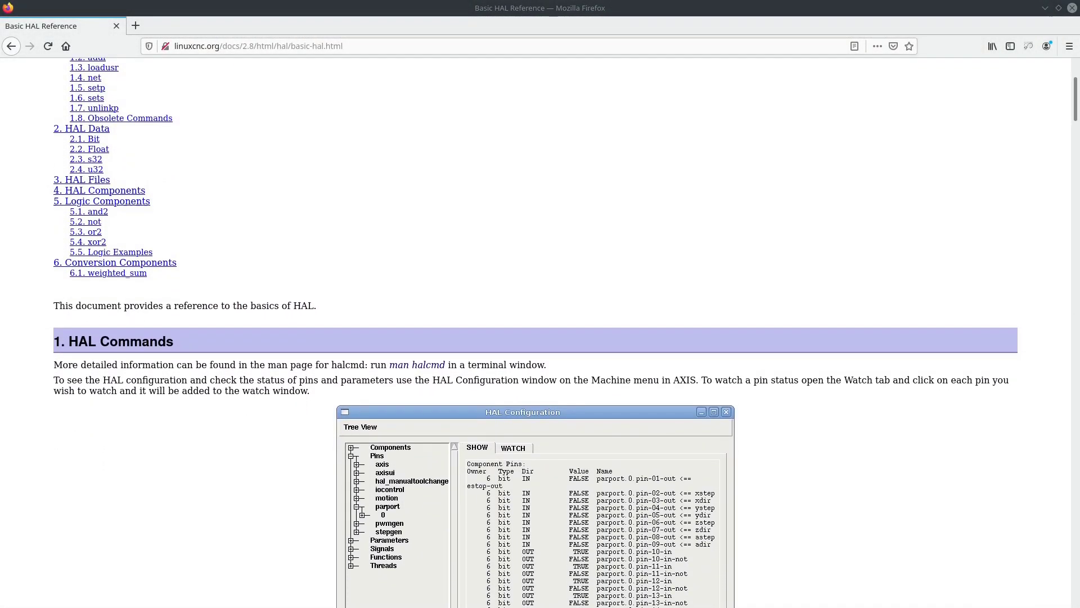
pyautogui.scroll(-3)
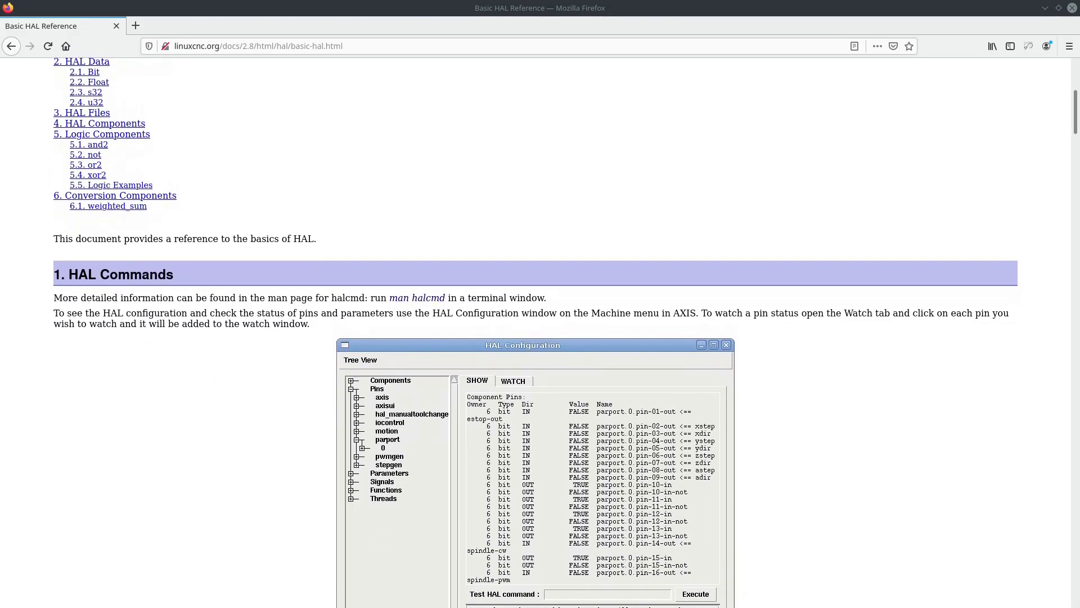
pyautogui.scroll(-3)
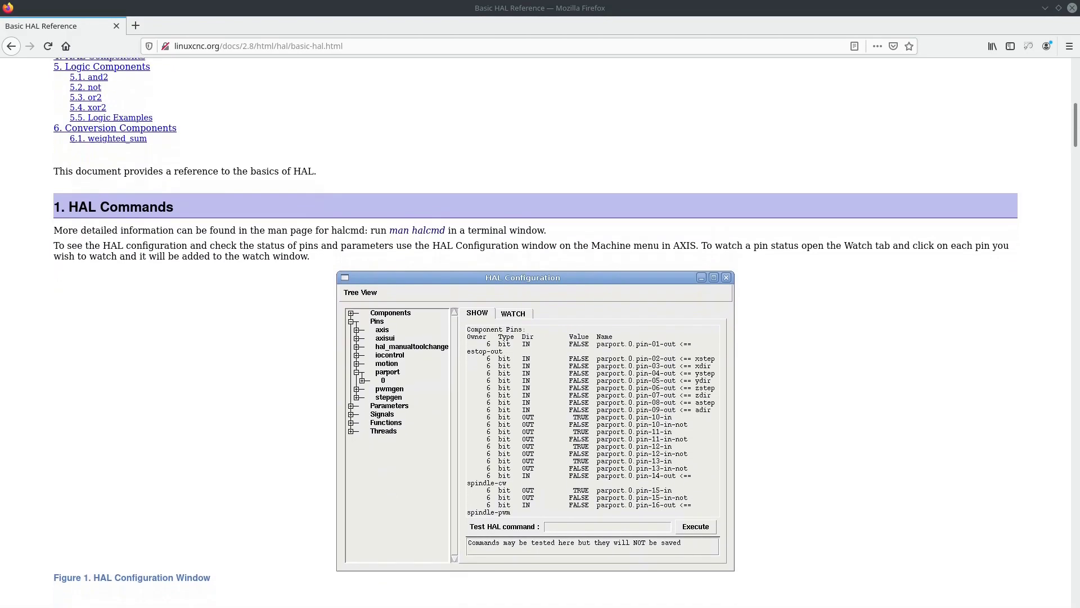
pyautogui.scroll(-3)
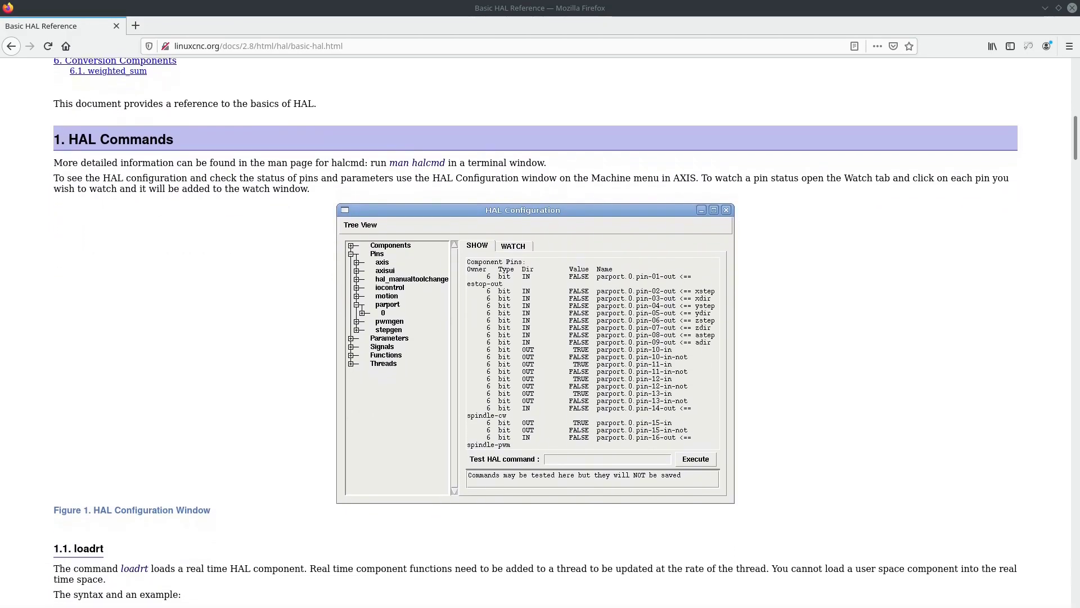
pyautogui.scroll(-3)
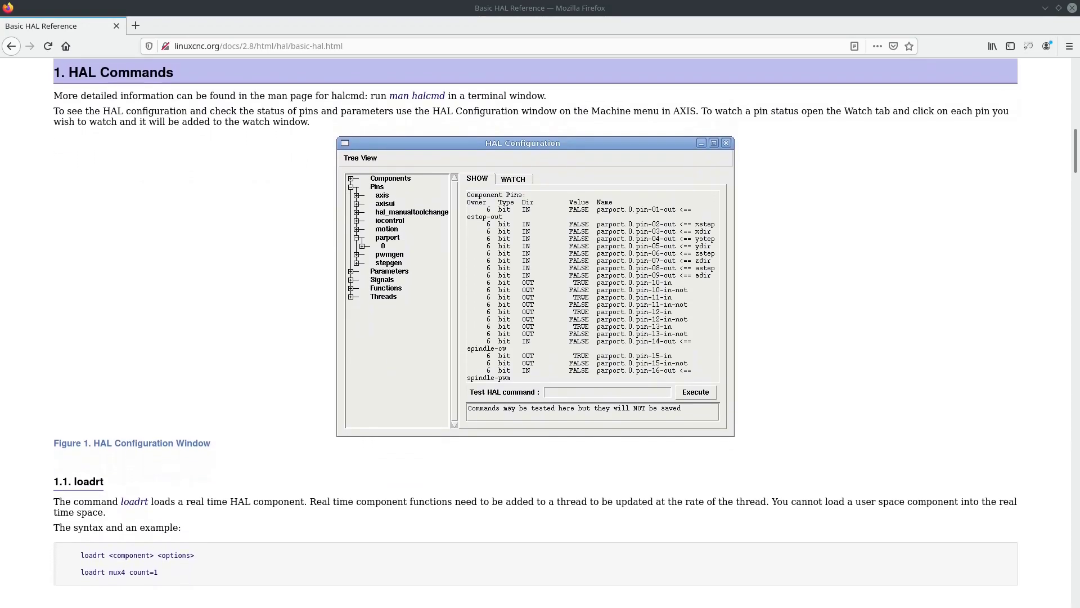
pyautogui.scroll(-3)
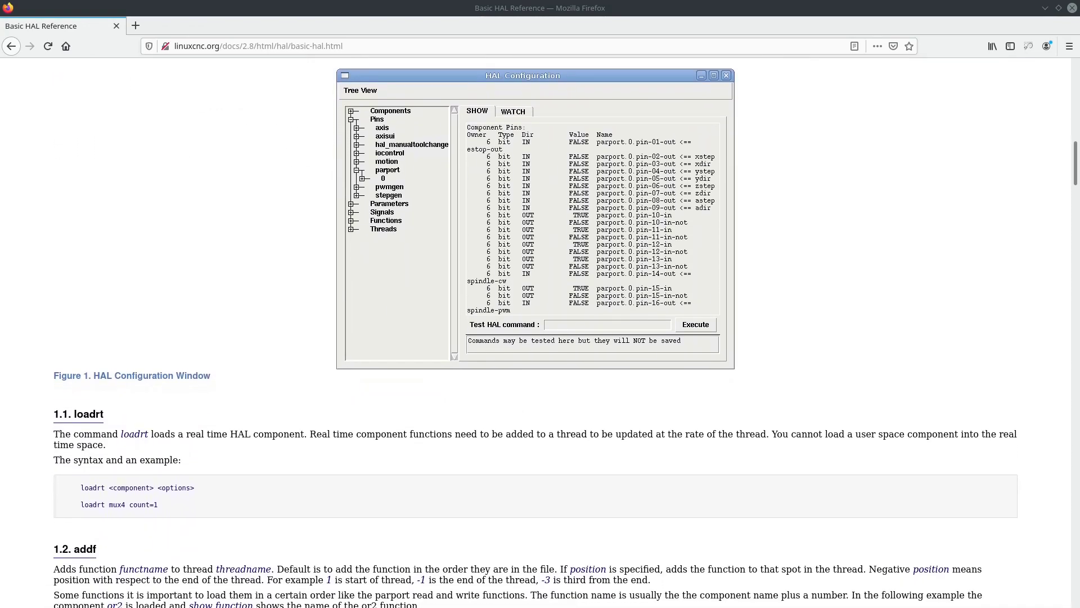
pyautogui.scroll(-3)
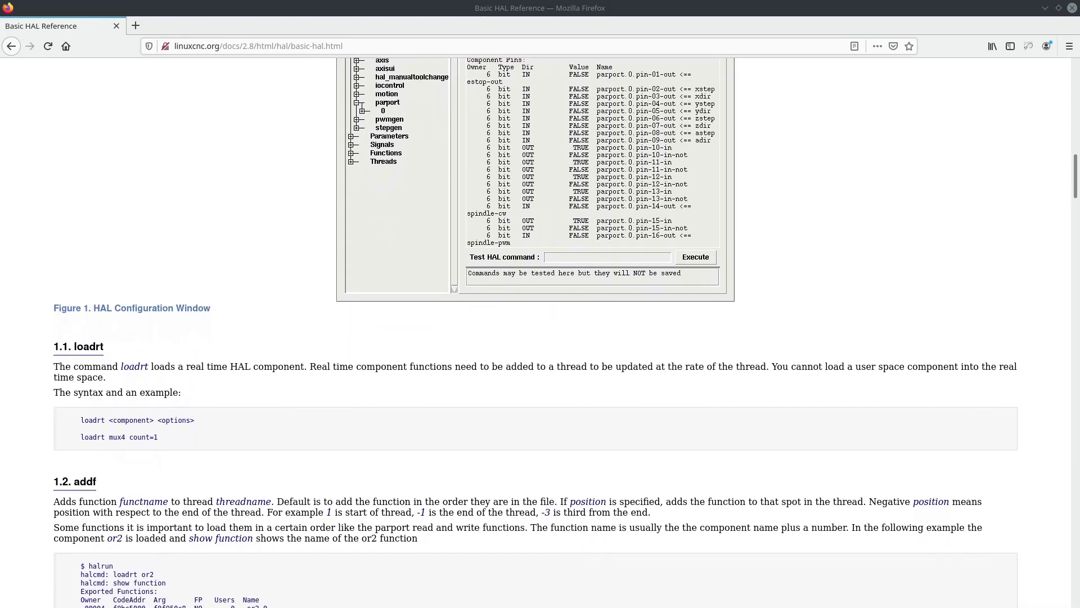
pyautogui.scroll(-3)
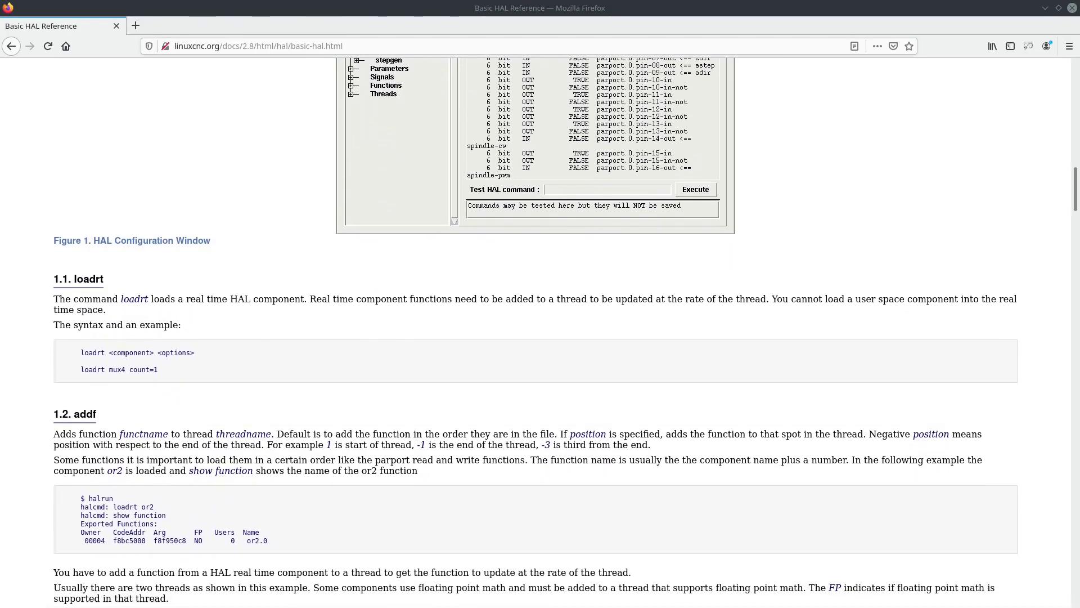
pyautogui.scroll(-3)
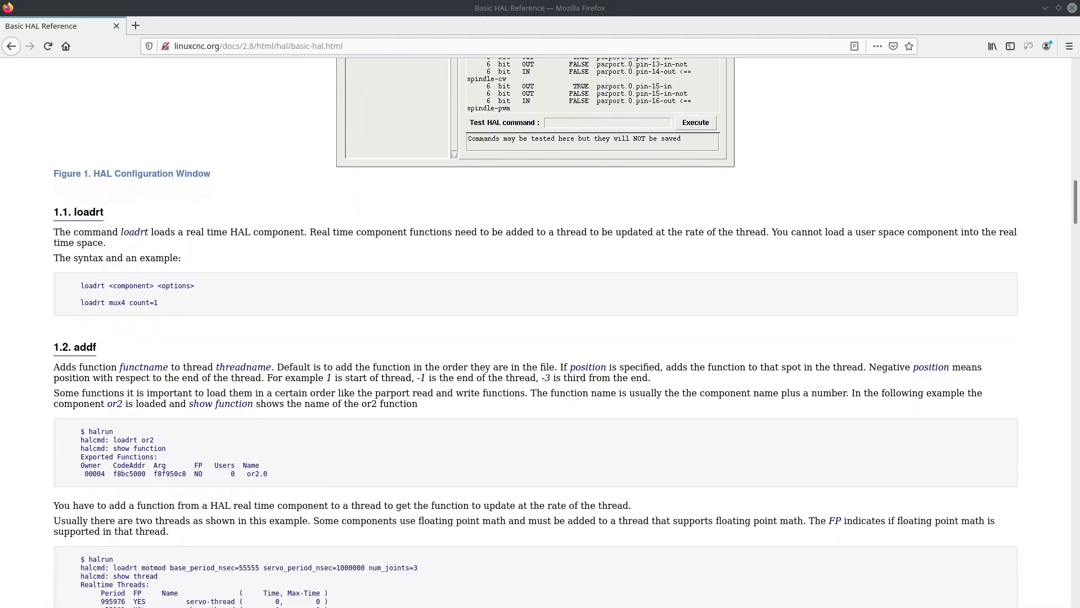
pyautogui.scroll(-3)
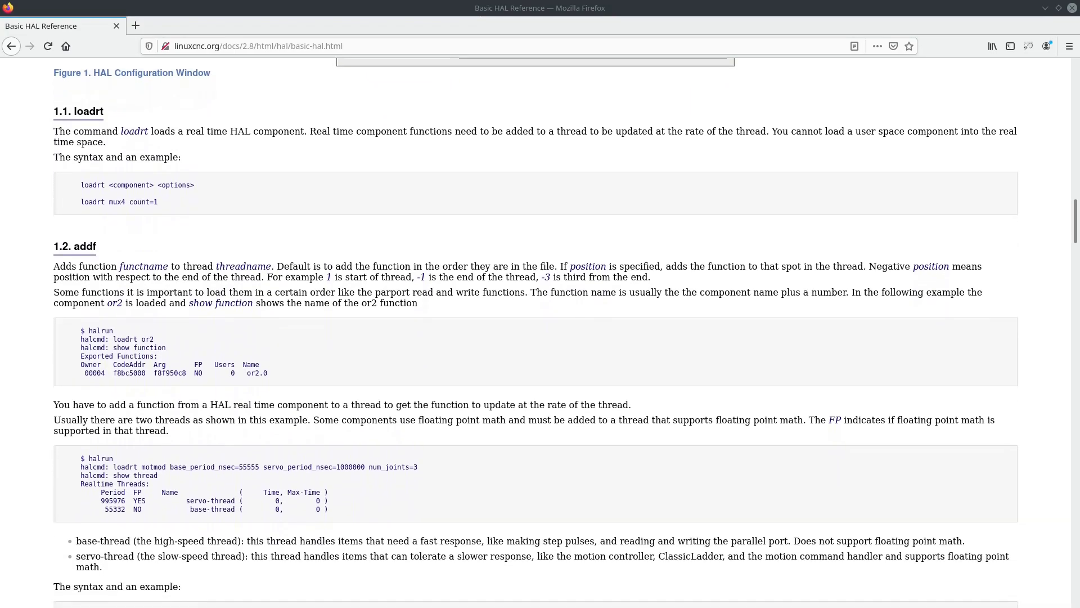
pyautogui.scroll(-3)
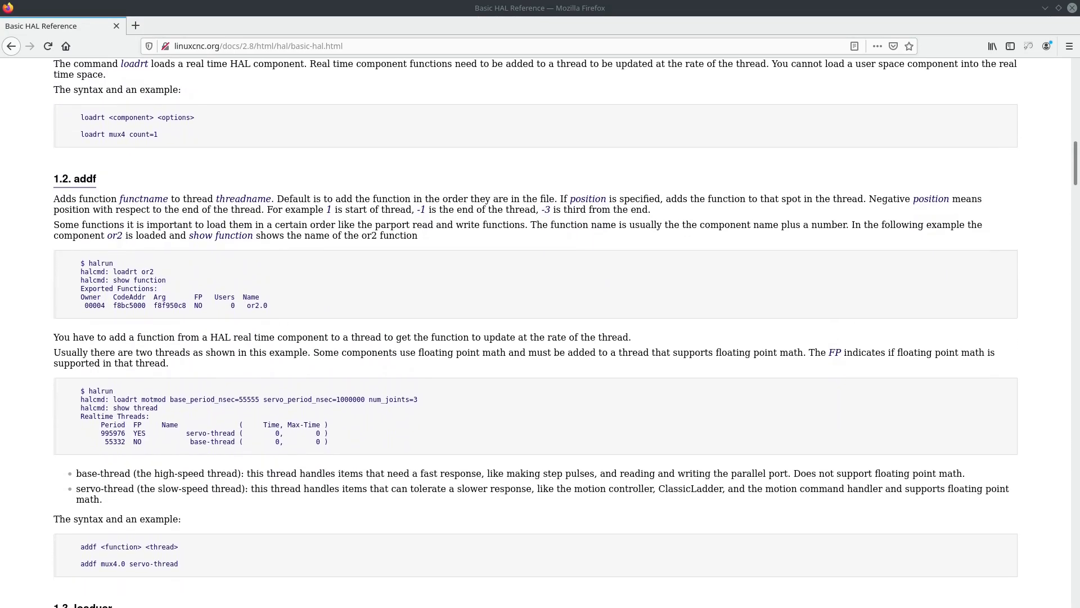
pyautogui.scroll(-3)
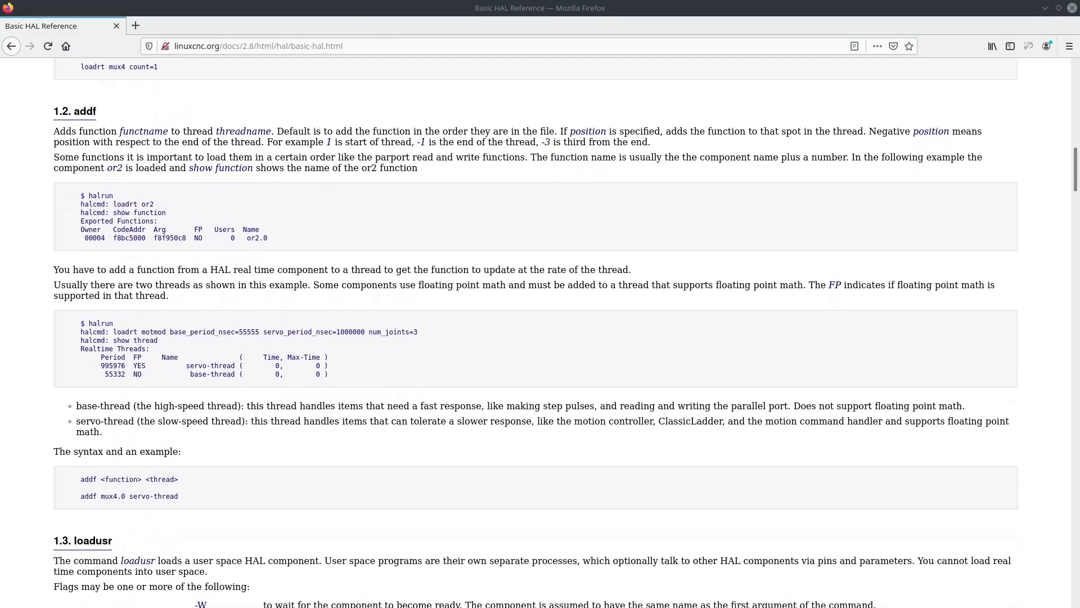
pyautogui.scroll(-3)
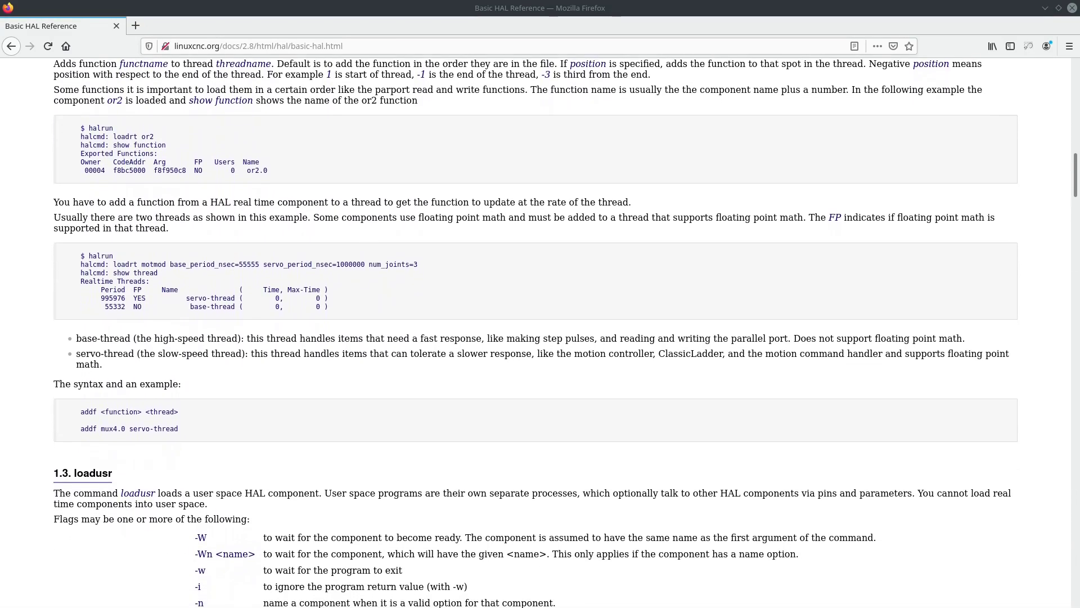
pyautogui.scroll(-3)
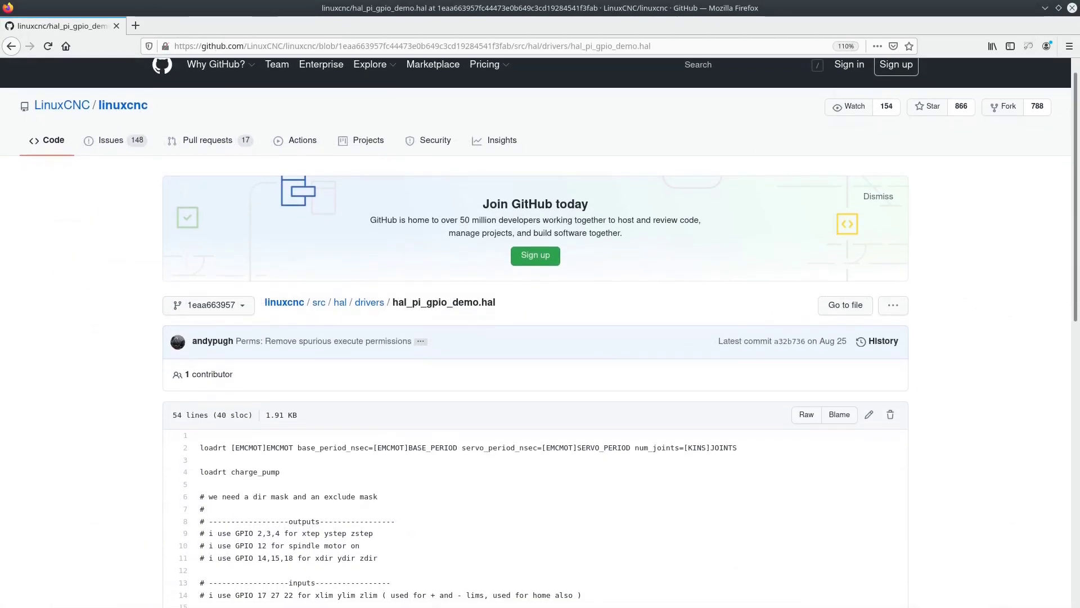
# Scroll hal_pi_gpio_demo.hal through its GPIO direction and exclude masks and stepgen lines.
pyautogui.scroll(-3)
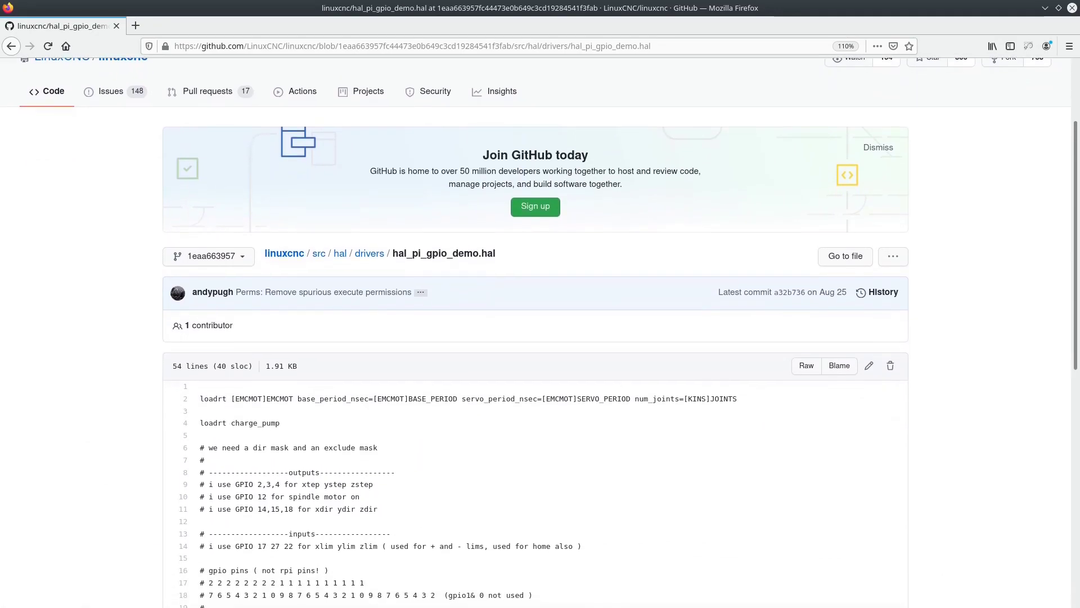
pyautogui.scroll(-3)
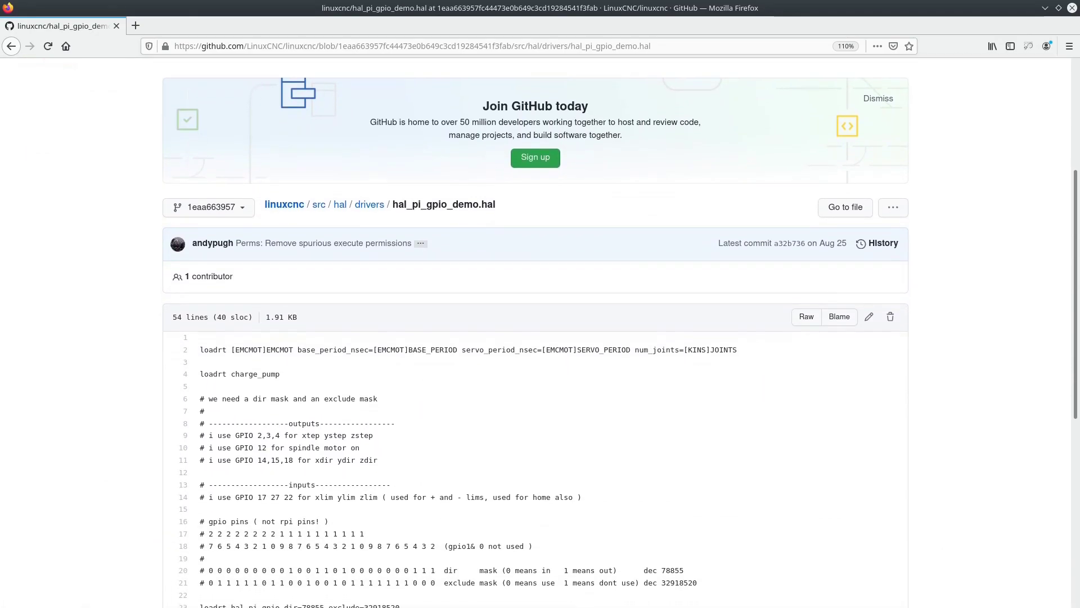
pyautogui.scroll(-3)
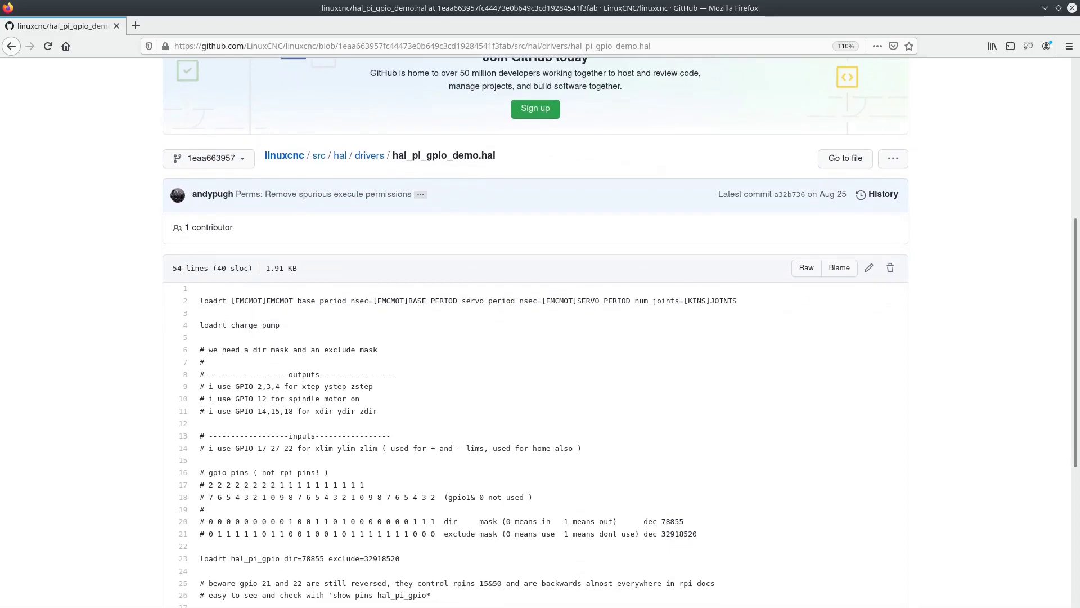
pyautogui.scroll(-3)
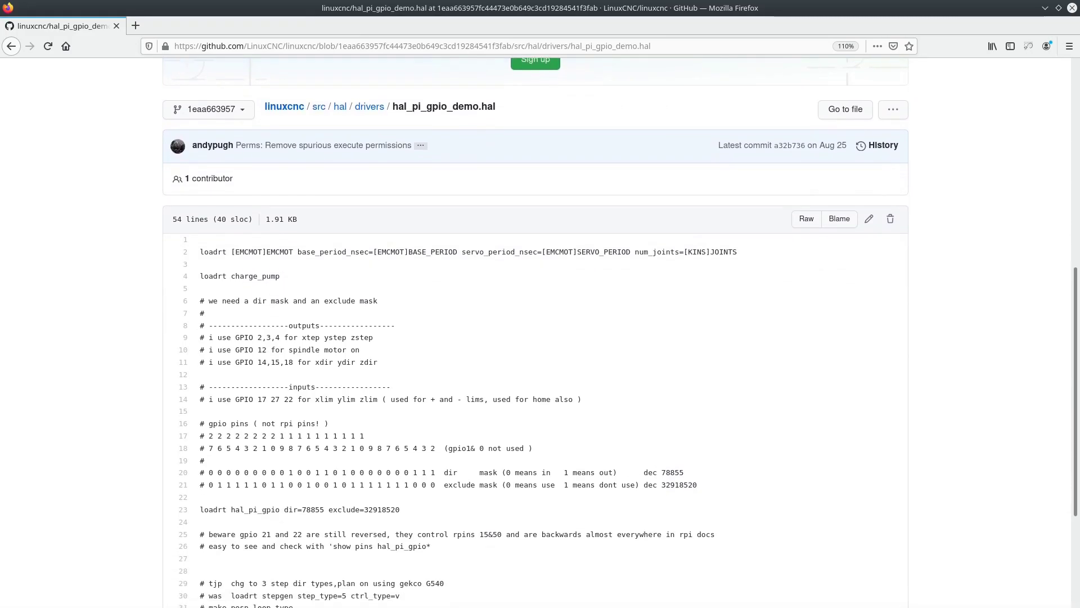
pyautogui.scroll(-3)
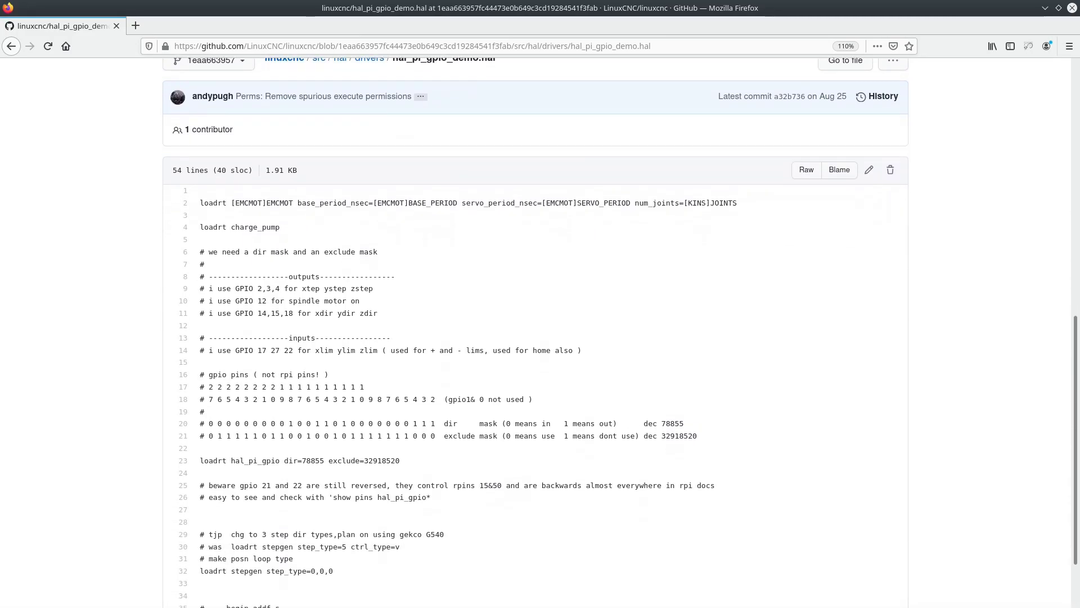
pyautogui.scroll(-3)
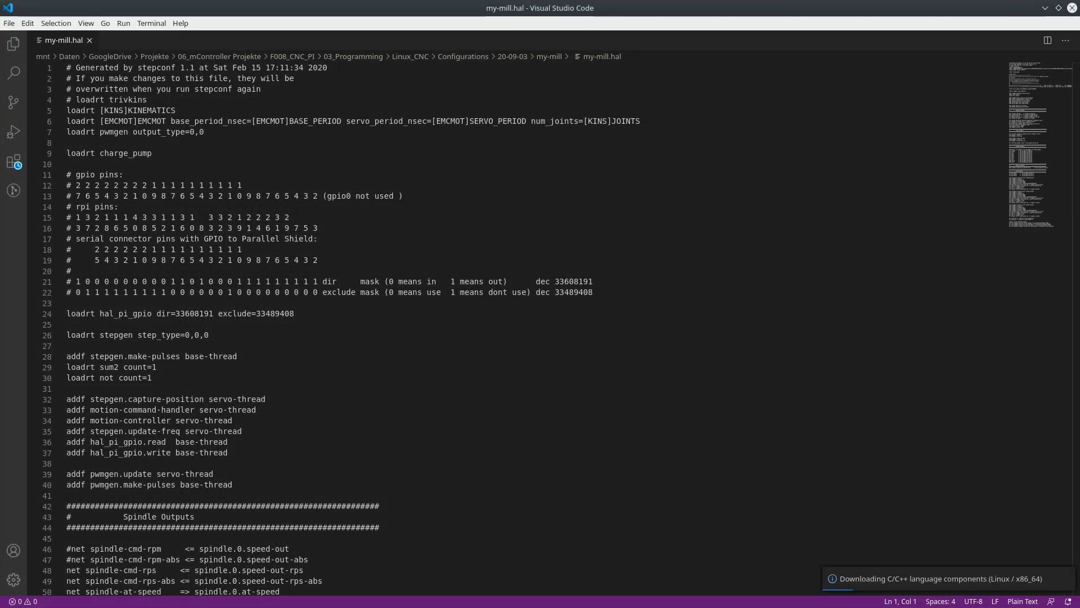
pyautogui.moveTo(952, 311)
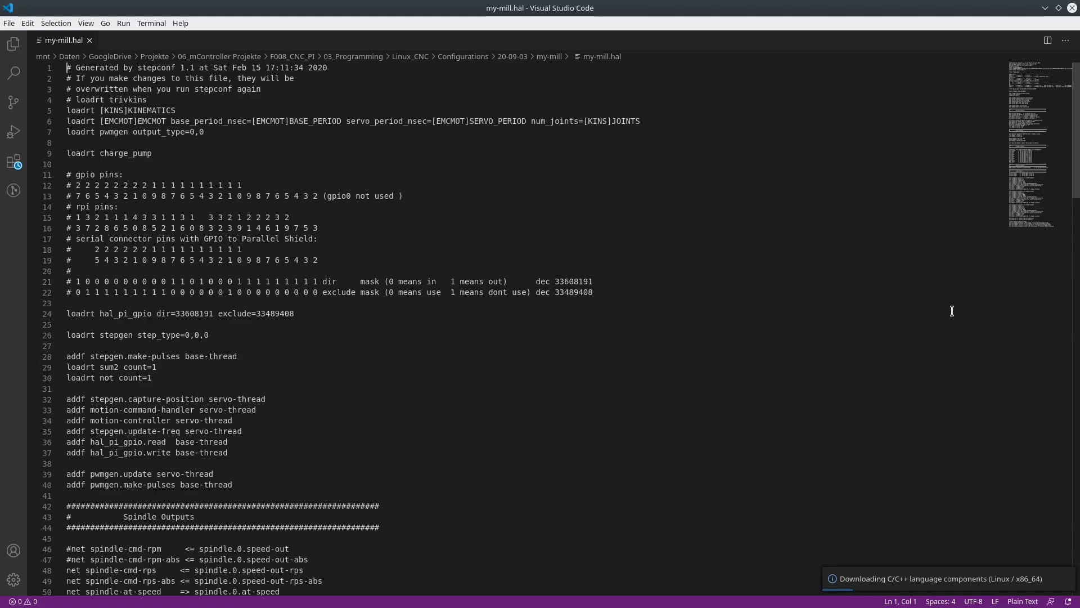
# Scroll my-mill.hal through spindle, laser, stepper pins and limit inputs to stepgen settings.
pyautogui.scroll(-3)
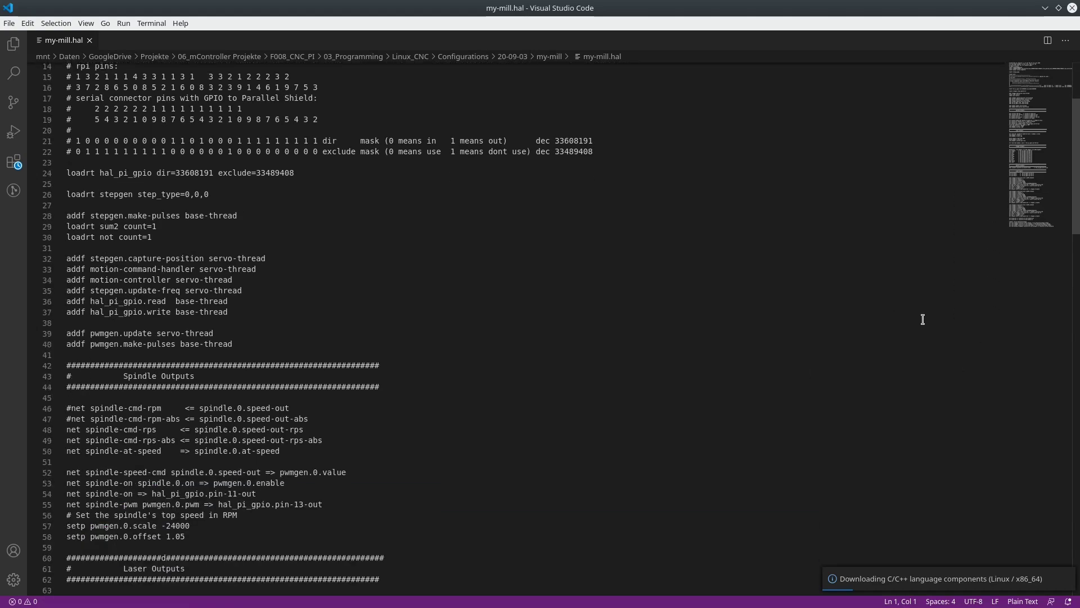
pyautogui.scroll(-3)
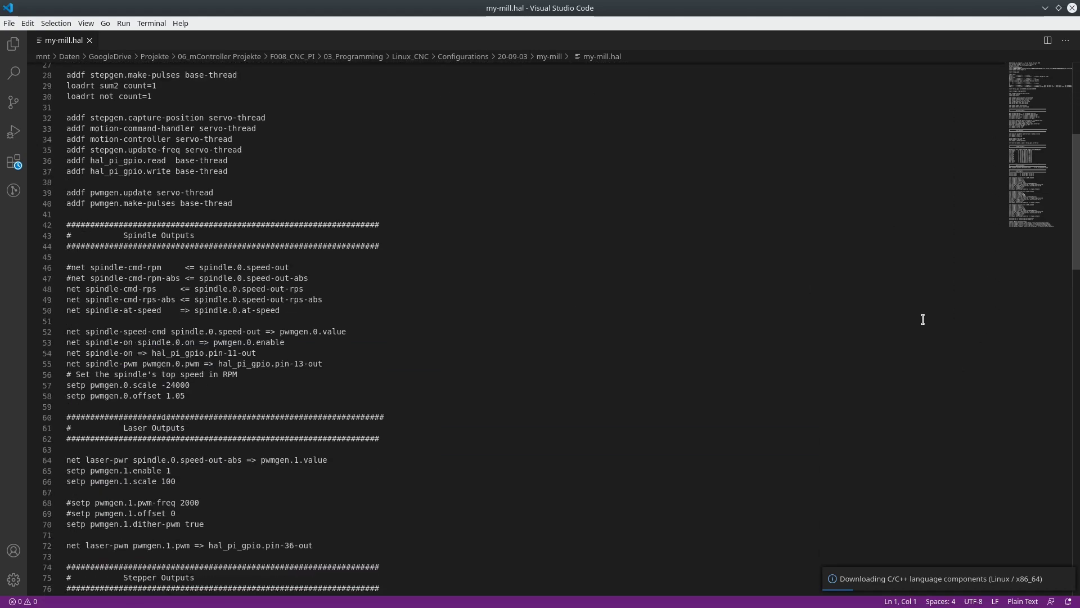
pyautogui.scroll(-3)
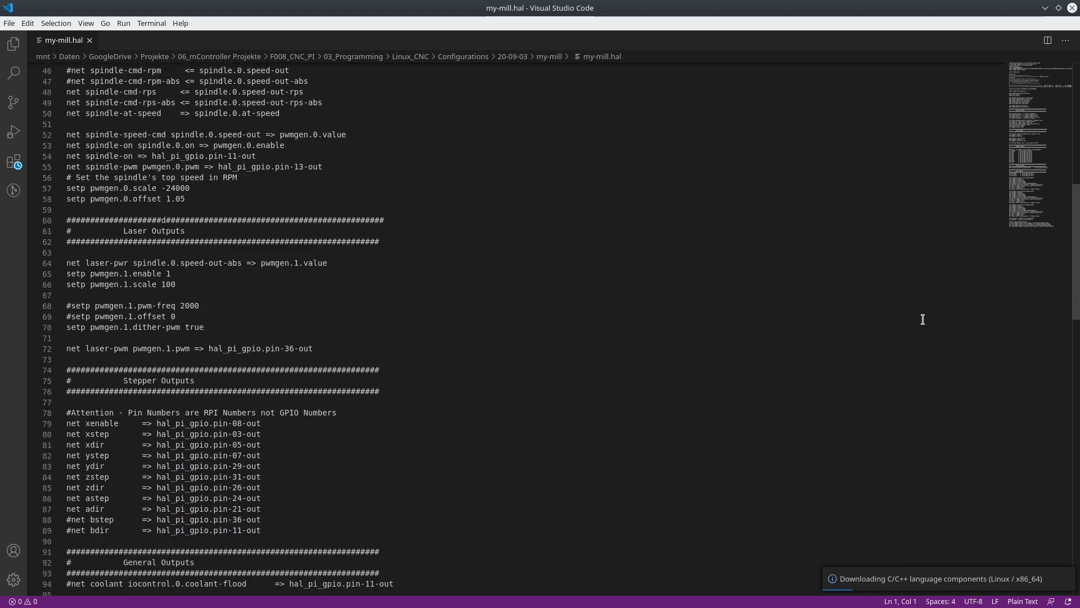
pyautogui.scroll(-3)
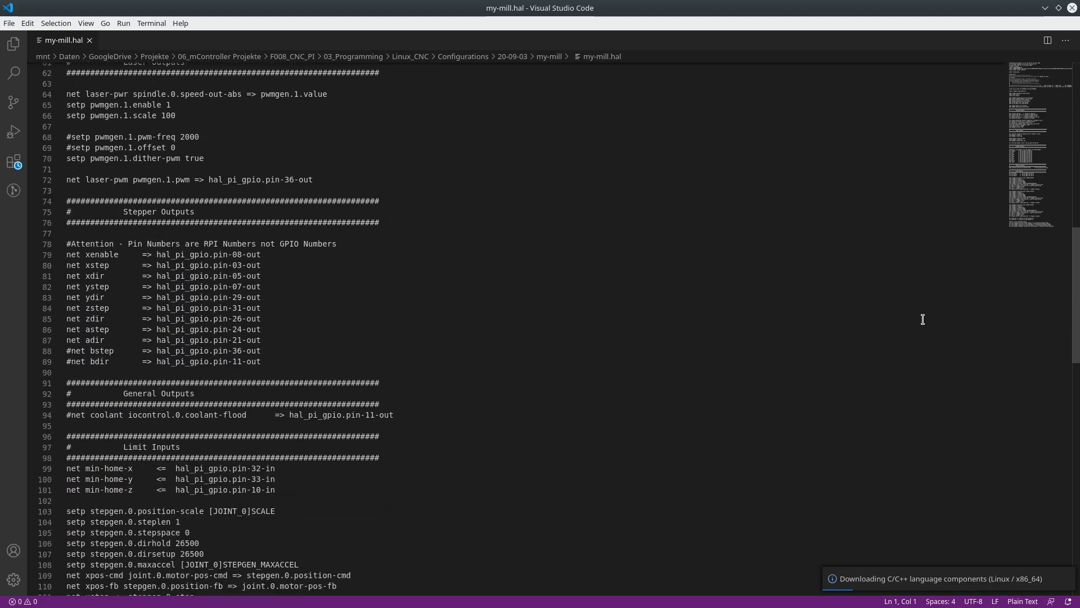
pyautogui.scroll(-3)
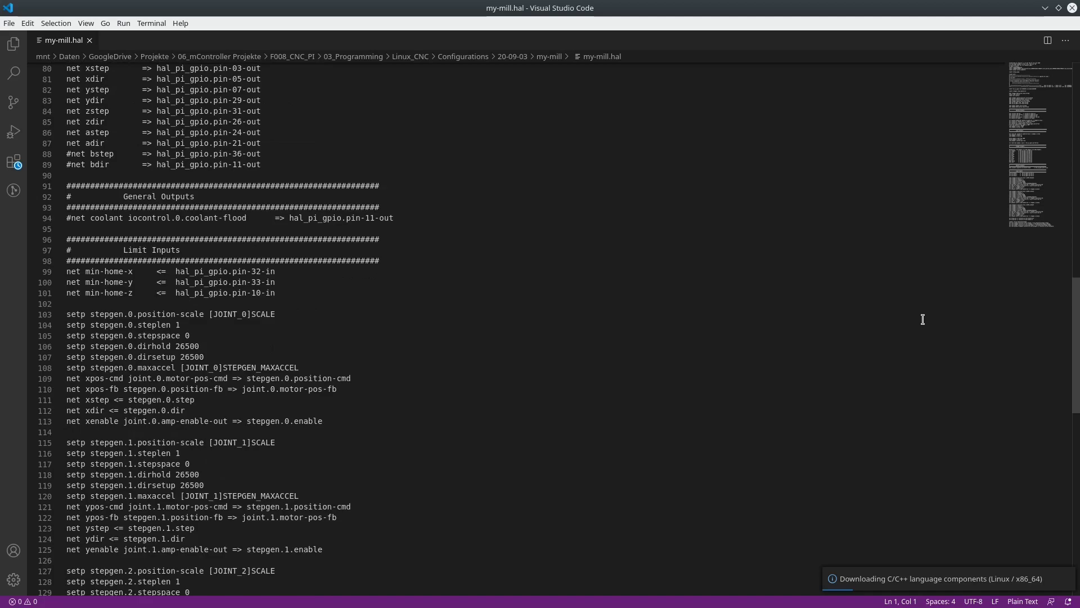
pyautogui.scroll(-3)
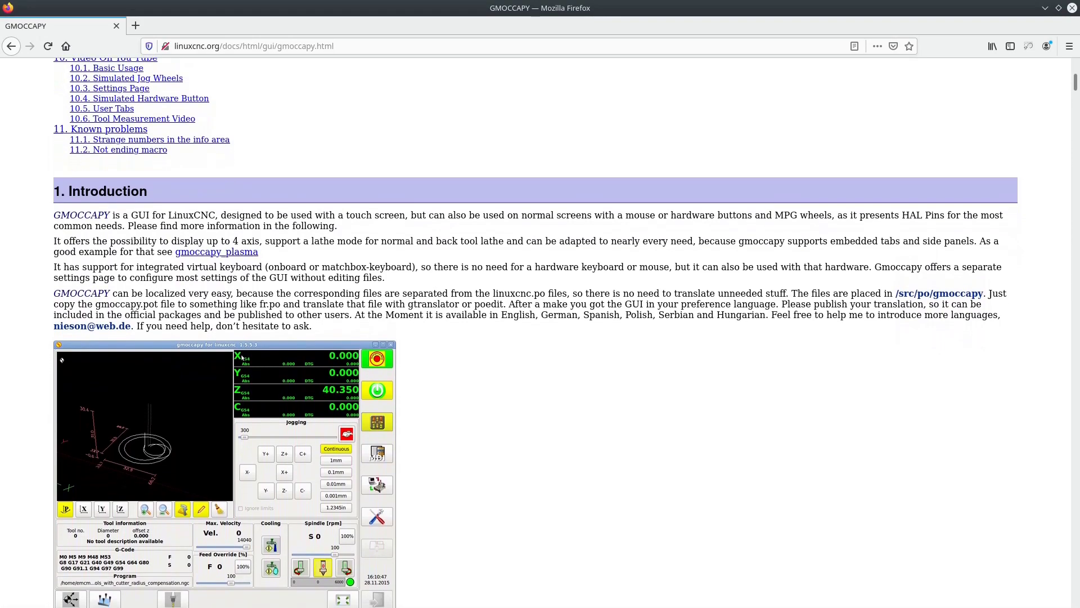
# Scroll the GMOCCAPY docs past Introduction, Requirements and How To Get gmoccapy.
pyautogui.scroll(-3)
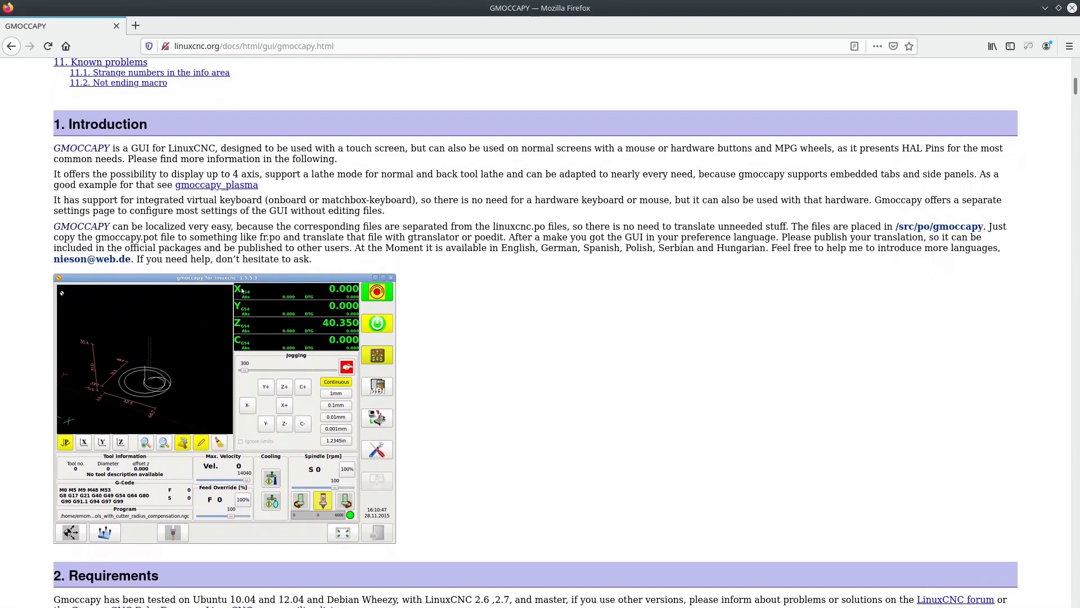
pyautogui.scroll(-3)
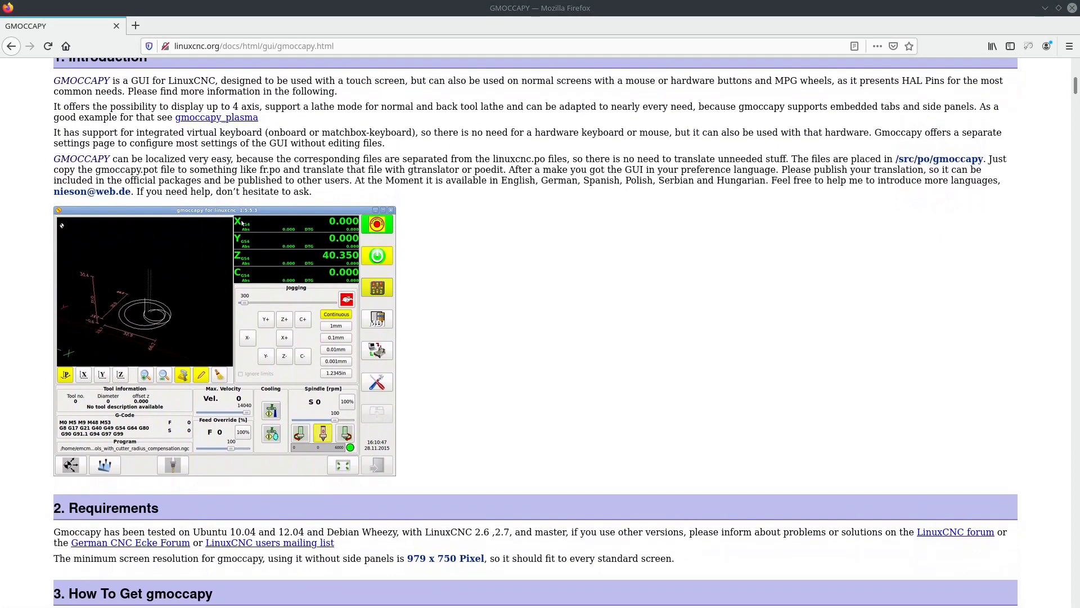
pyautogui.scroll(-3)
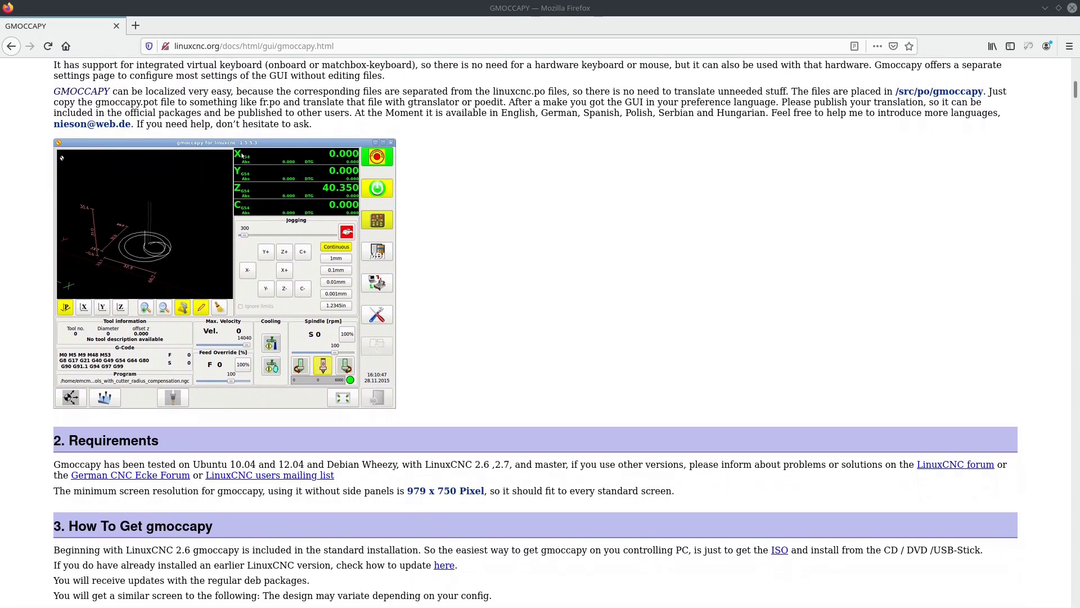
pyautogui.scroll(-3)
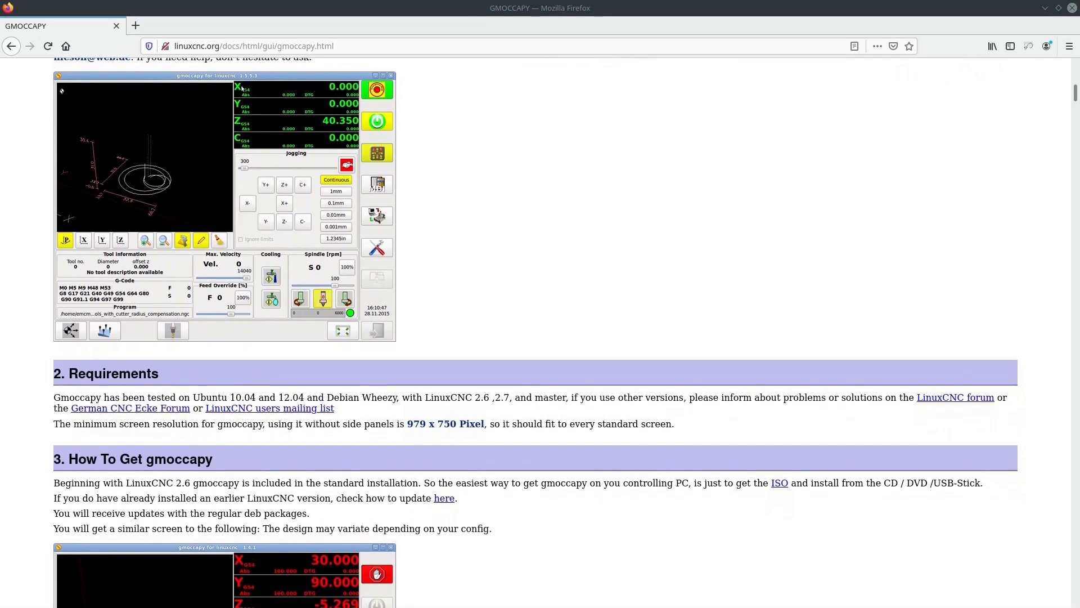
pyautogui.scroll(-3)
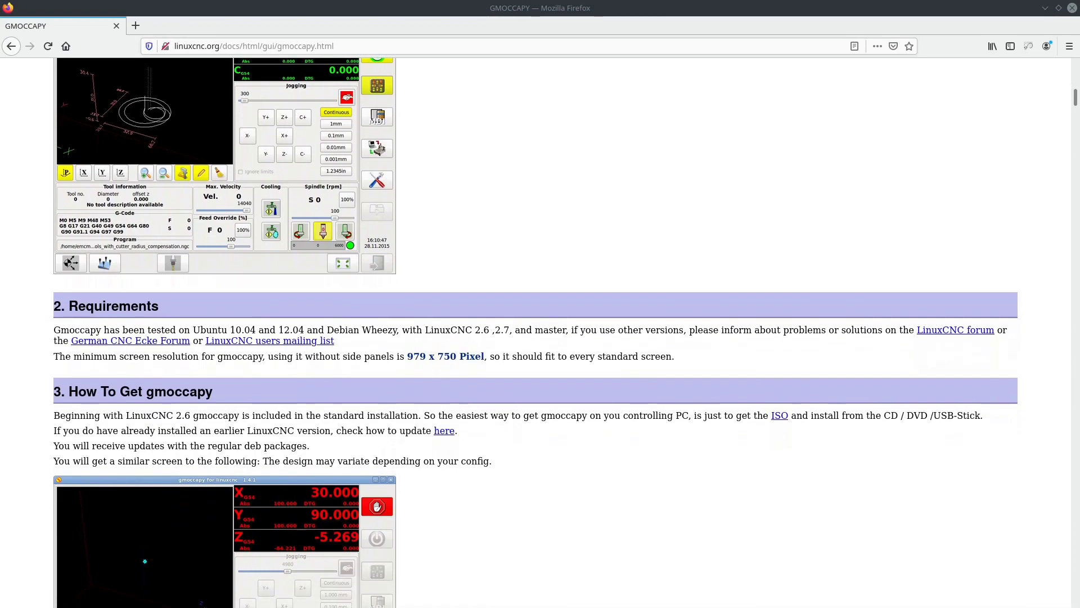
pyautogui.scroll(-3)
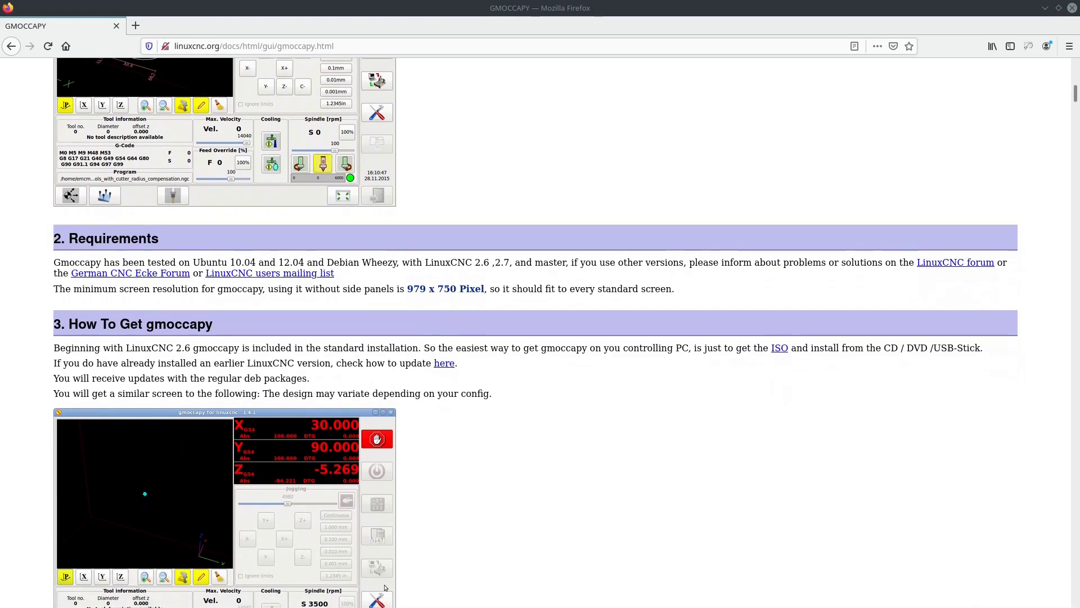
pyautogui.scroll(-3)
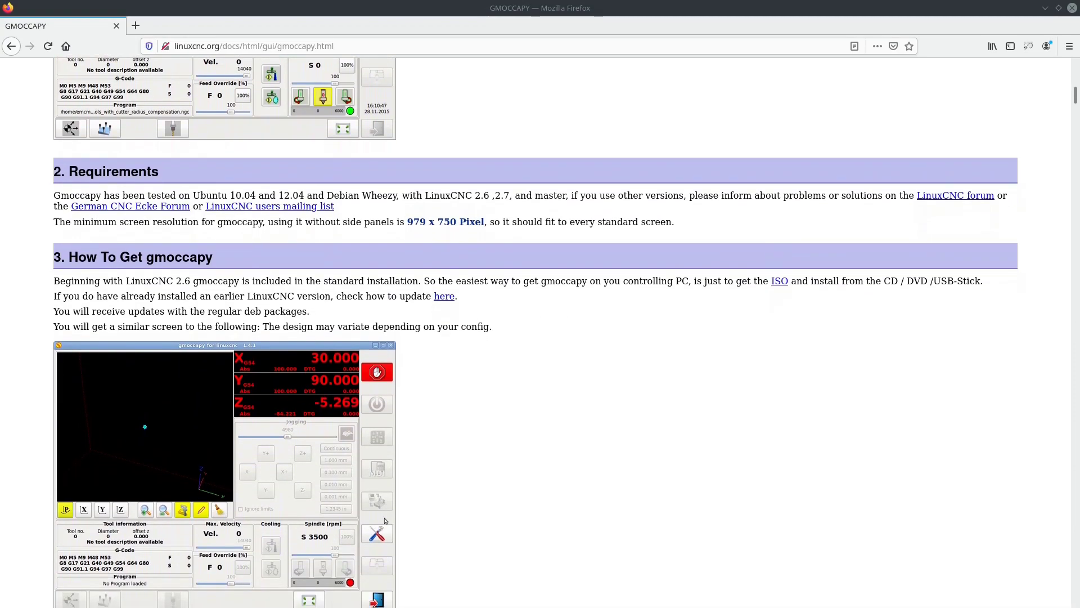
pyautogui.scroll(-3)
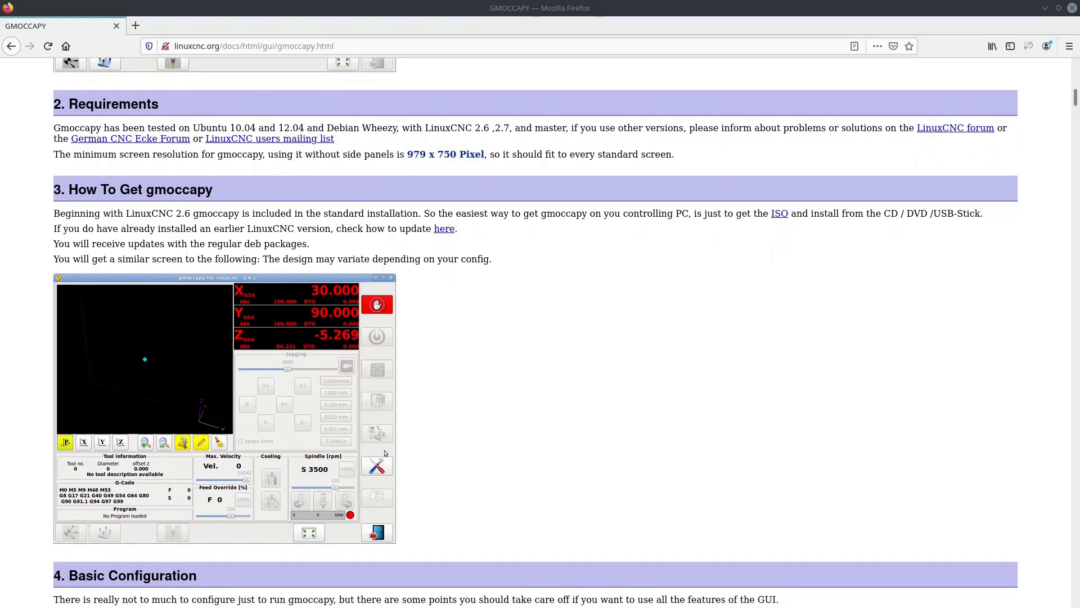
pyautogui.scroll(-3)
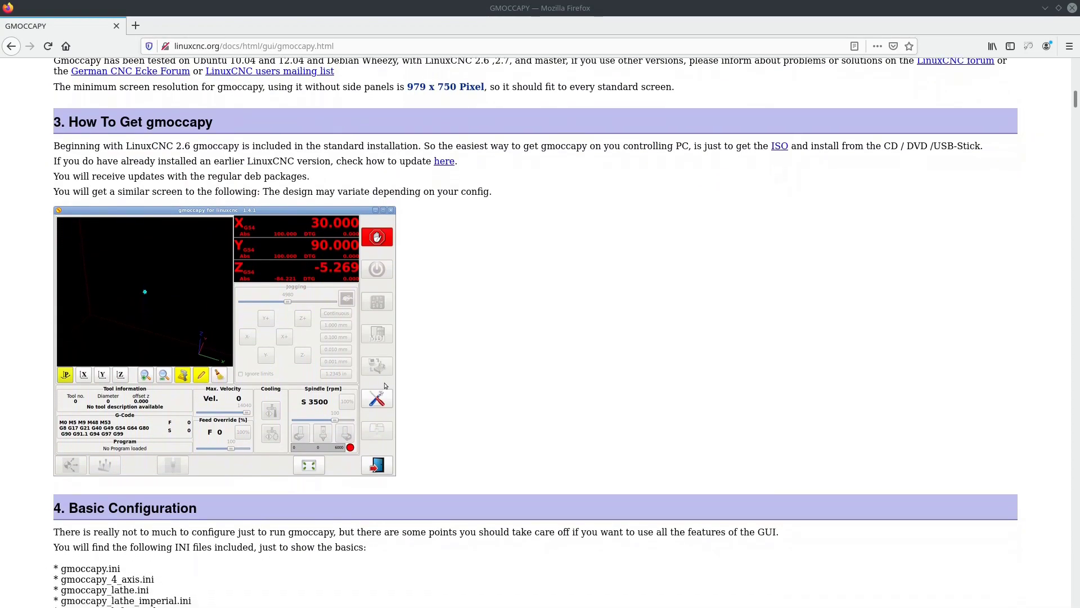
pyautogui.scroll(-3)
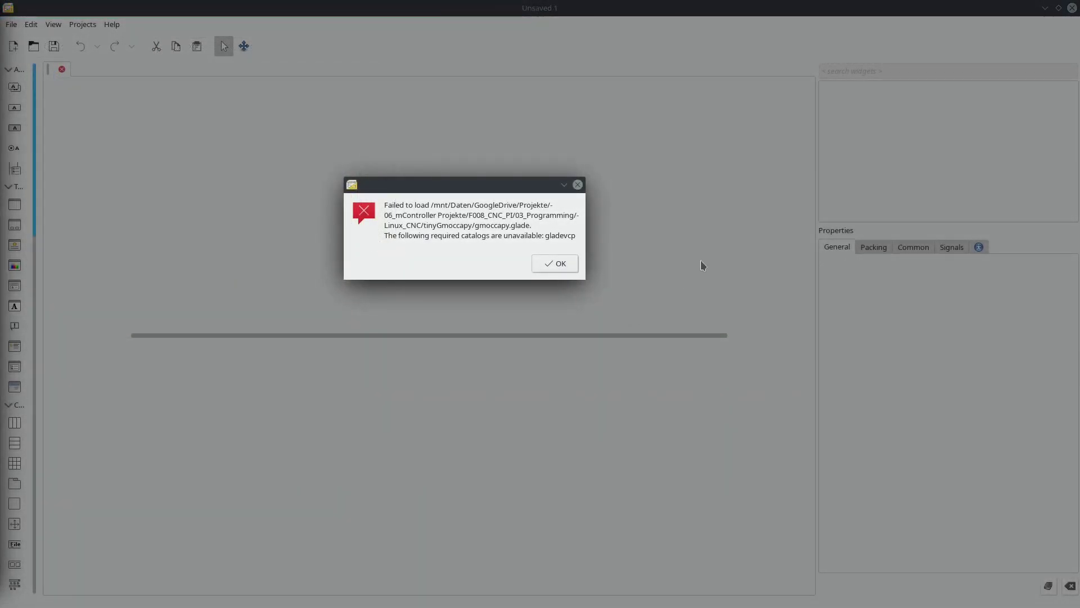
# Dismiss the gladevcp catalog error, then inspect the emergency stop image and other widgets.
pyautogui.click(554, 264)
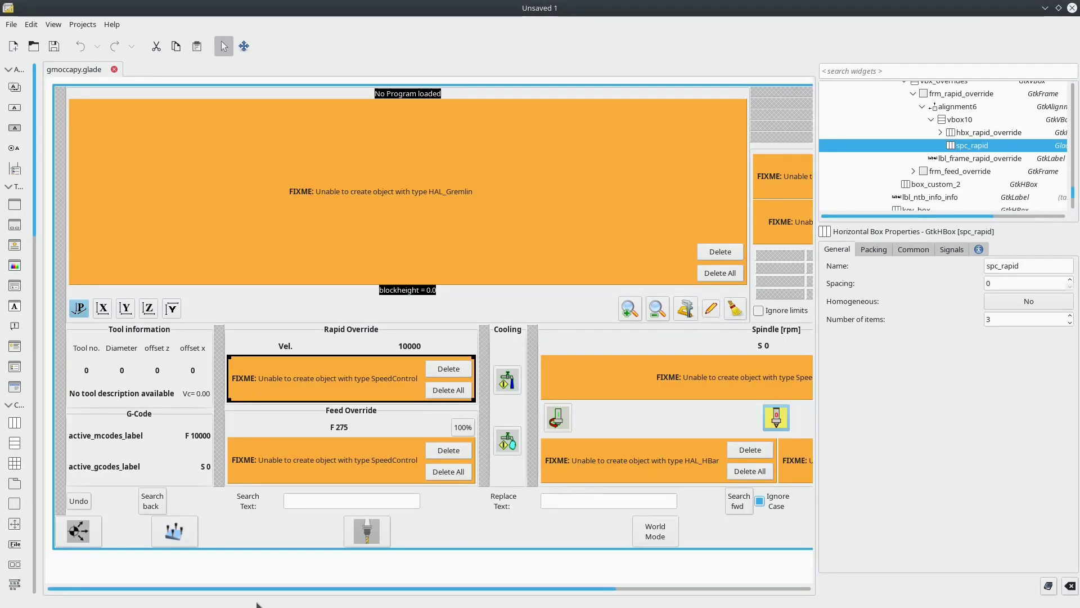
pyautogui.click(916, 146)
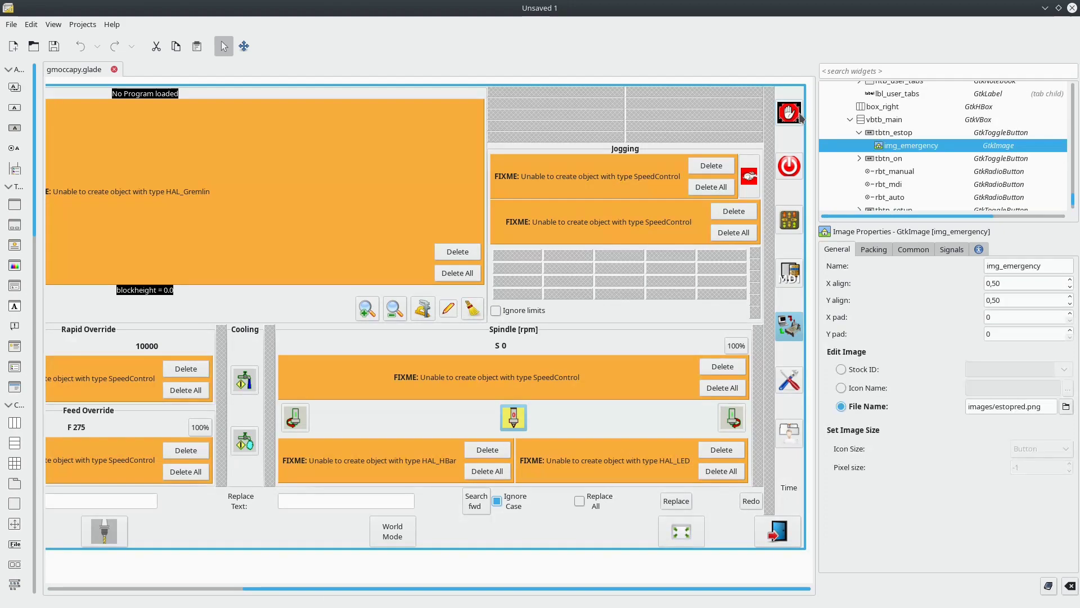
pyautogui.click(619, 275)
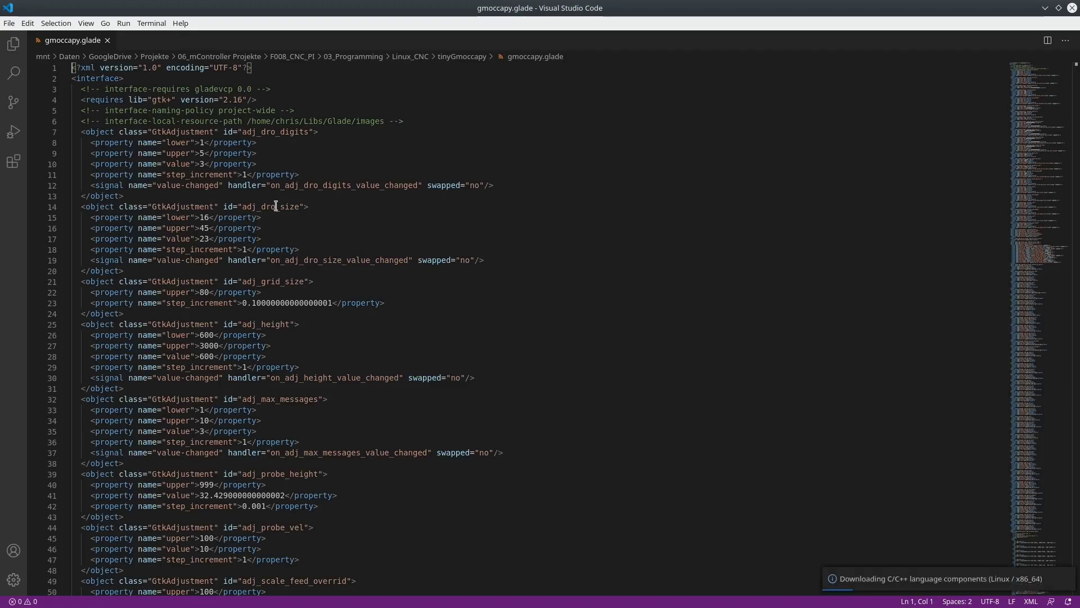
# Scroll down through the GtkAdjustment objects in gmoccapy.glade.
pyautogui.scroll(-3)
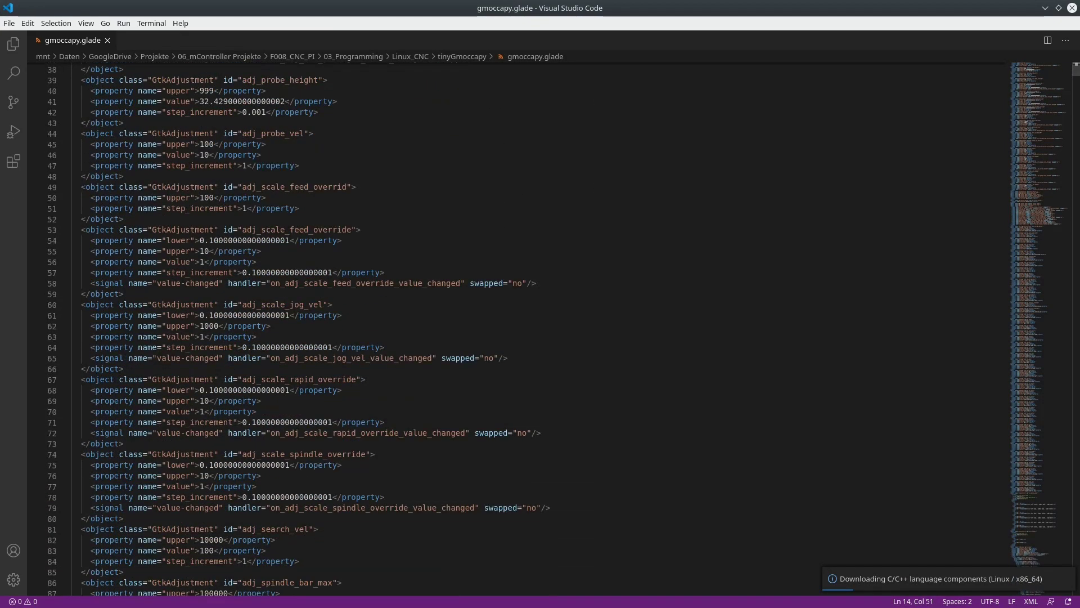
pyautogui.scroll(-3)
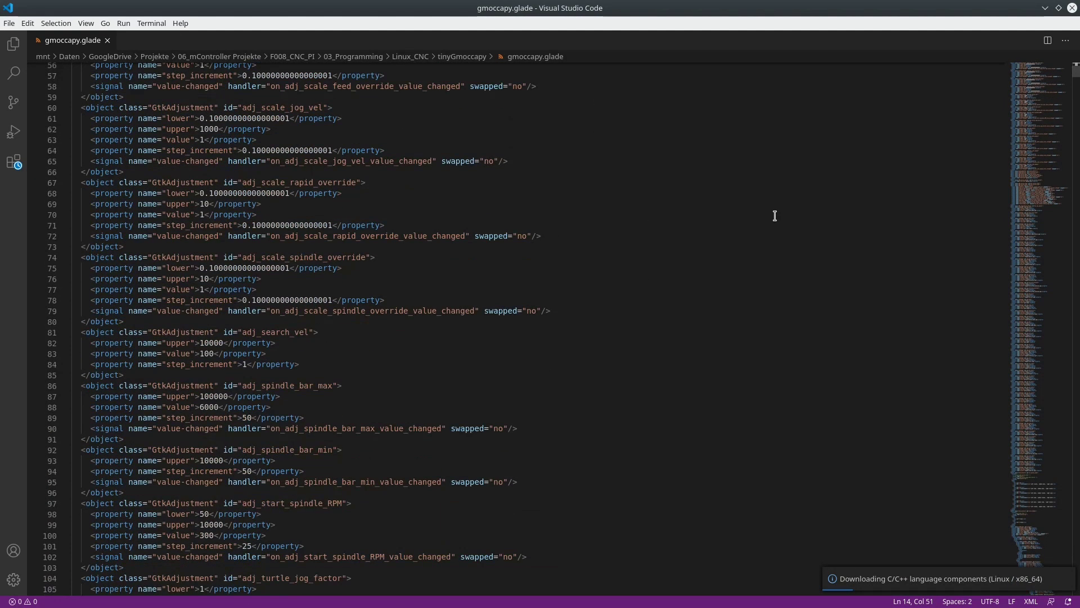
pyautogui.scroll(-3)
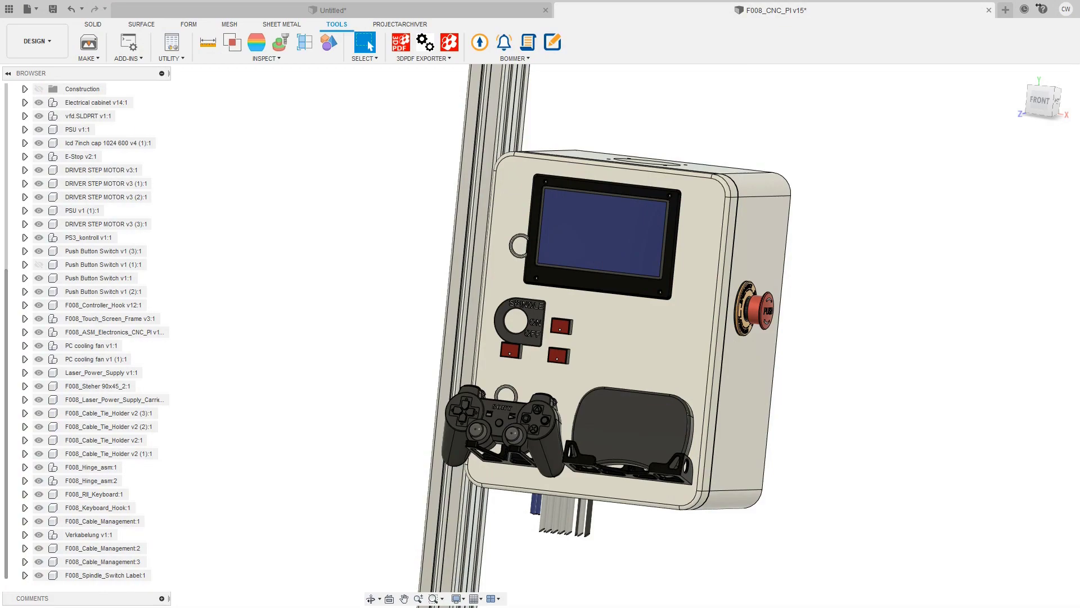
pyautogui.moveTo(788, 376)
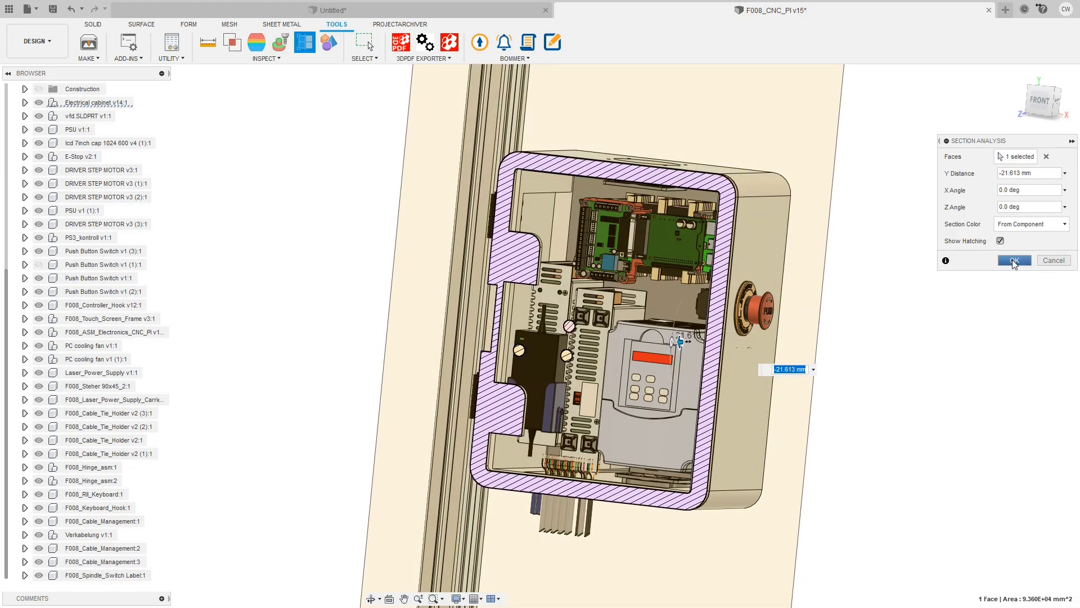
# Confirm the hatched section cut and zoom into the cabinet's internal boards and drive.
pyautogui.click(1013, 260)
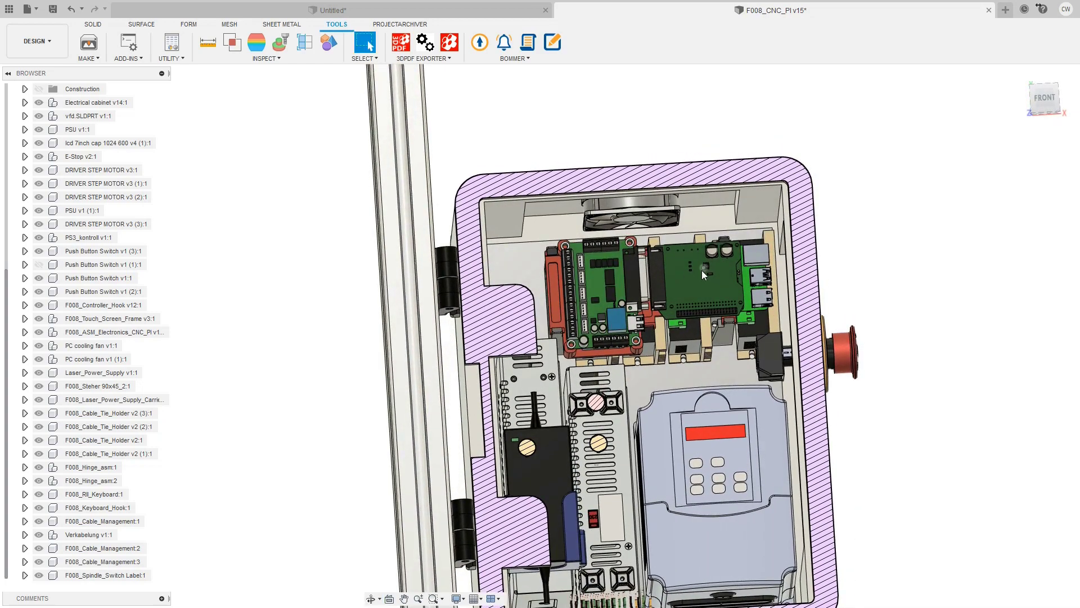
pyautogui.click(697, 269)
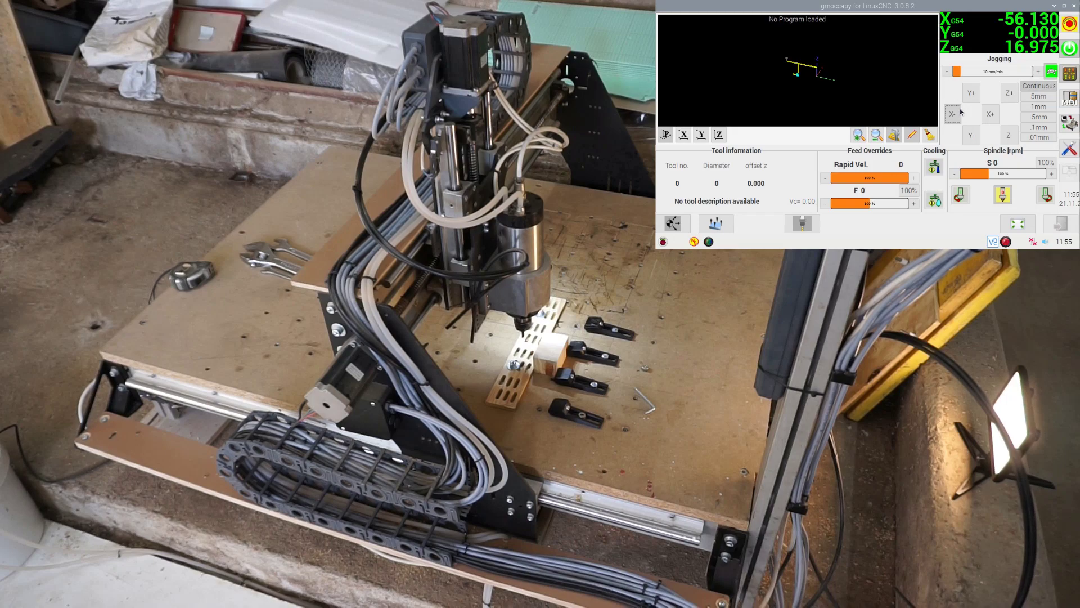
# Jog X back and forth, Y negative, then raise Z to 44.008 (X -72.190, Y 14.844).
pyautogui.click(953, 114)
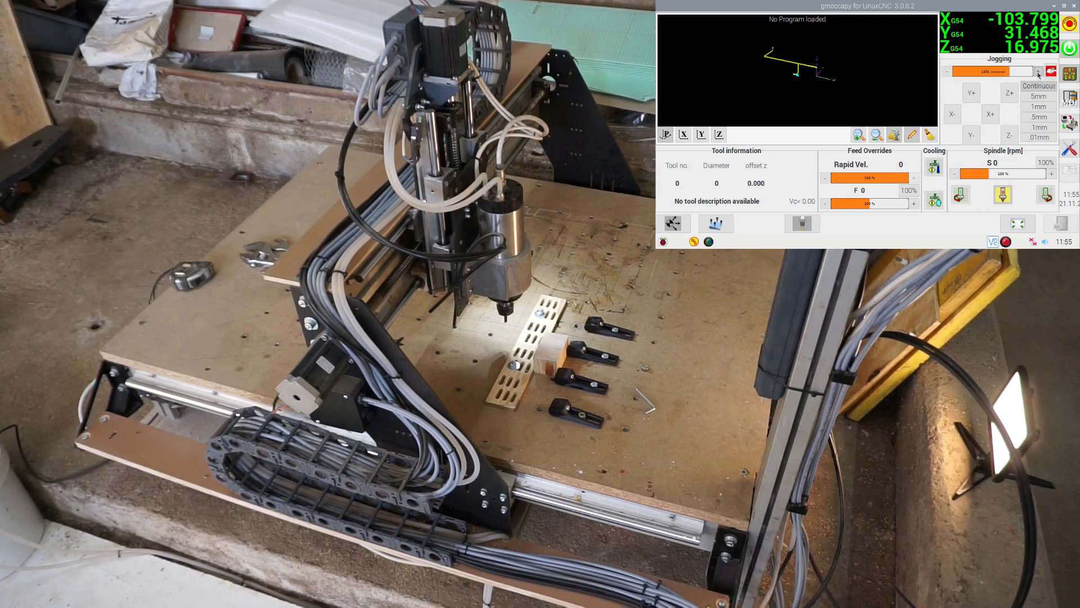
pyautogui.click(989, 114)
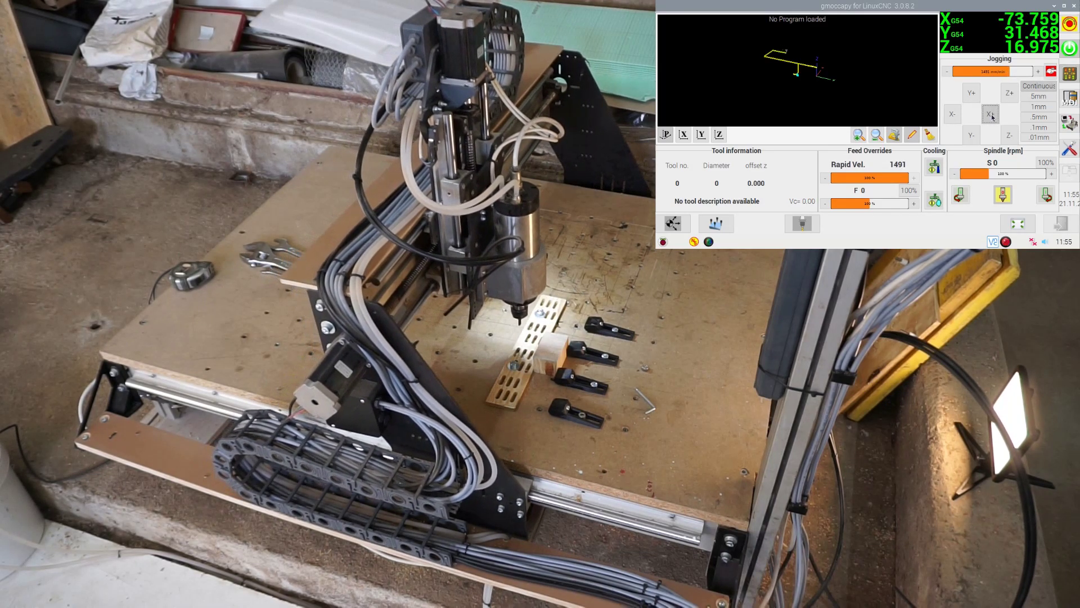
pyautogui.click(991, 113)
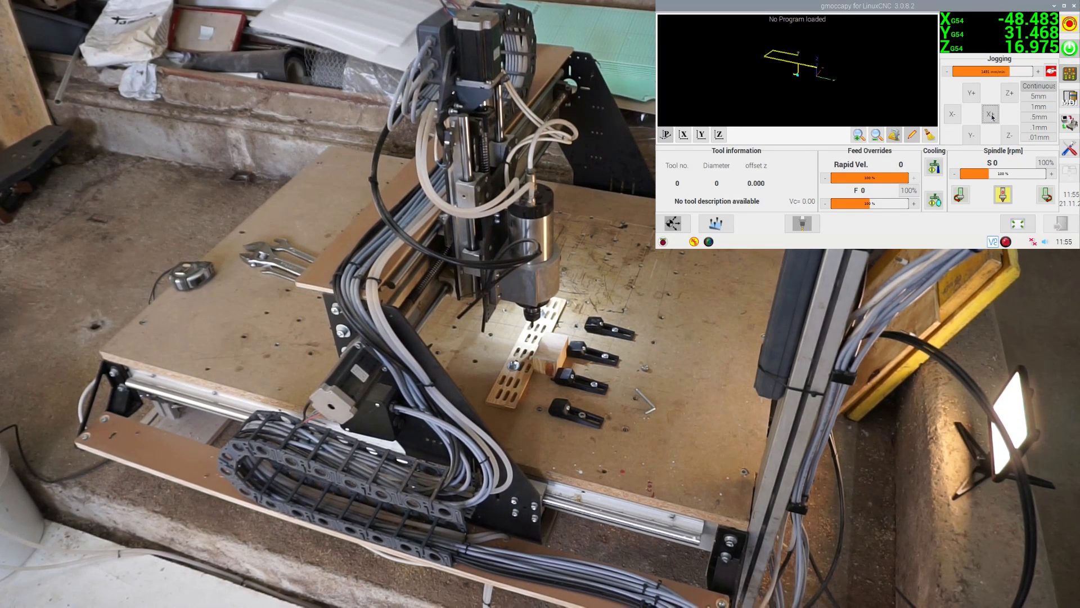
pyautogui.click(952, 114)
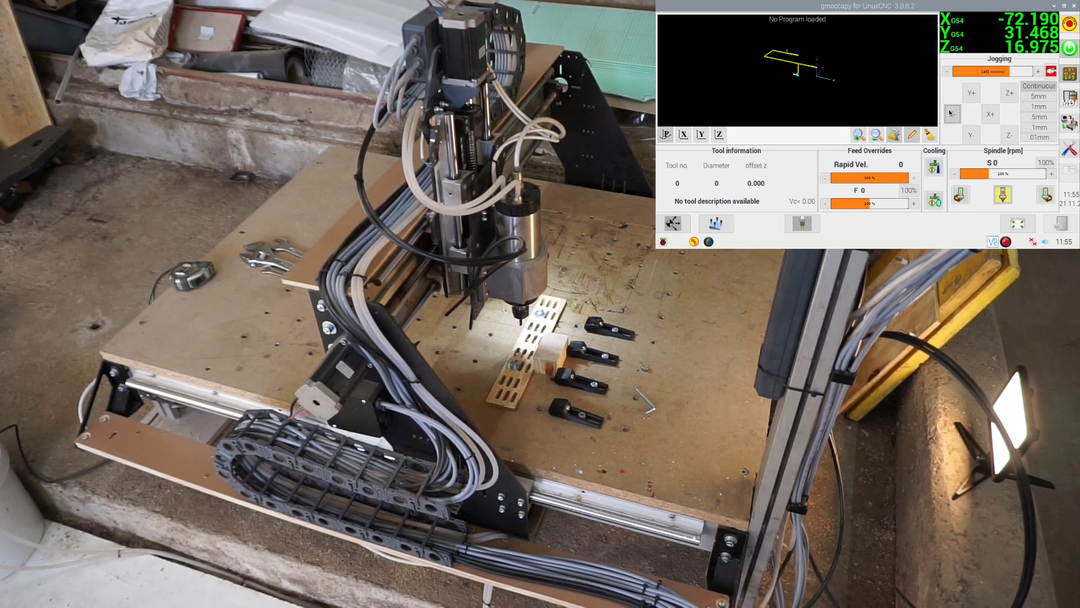
pyautogui.click(1007, 93)
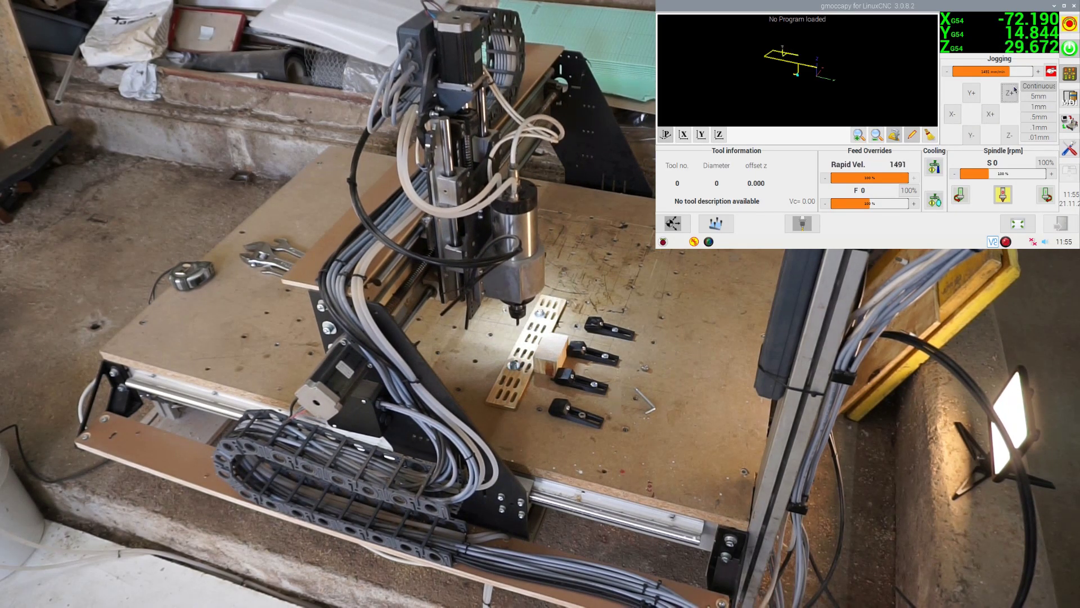
pyautogui.click(1008, 93)
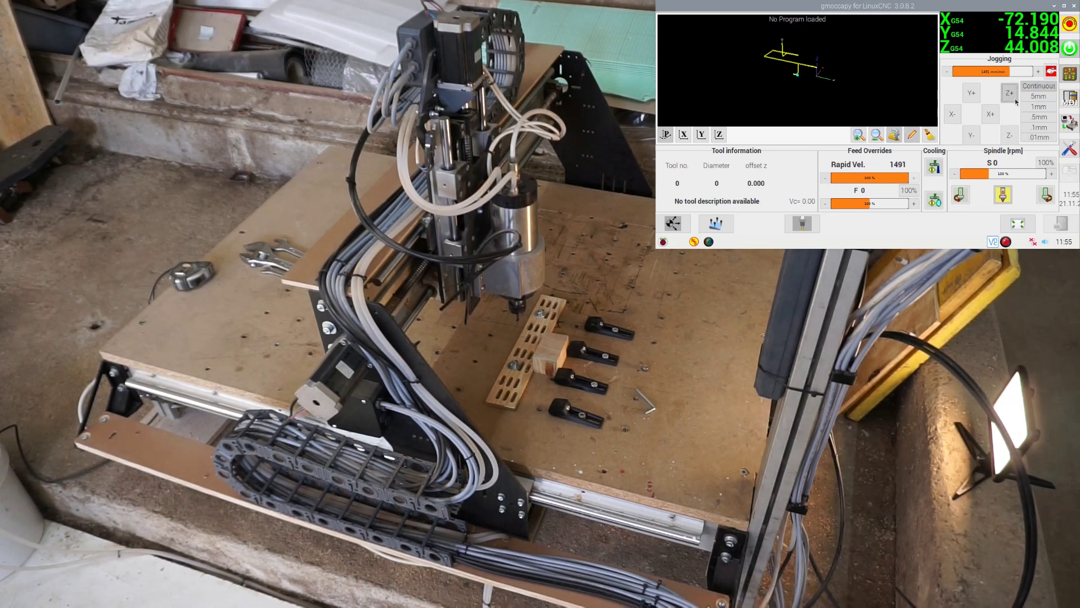